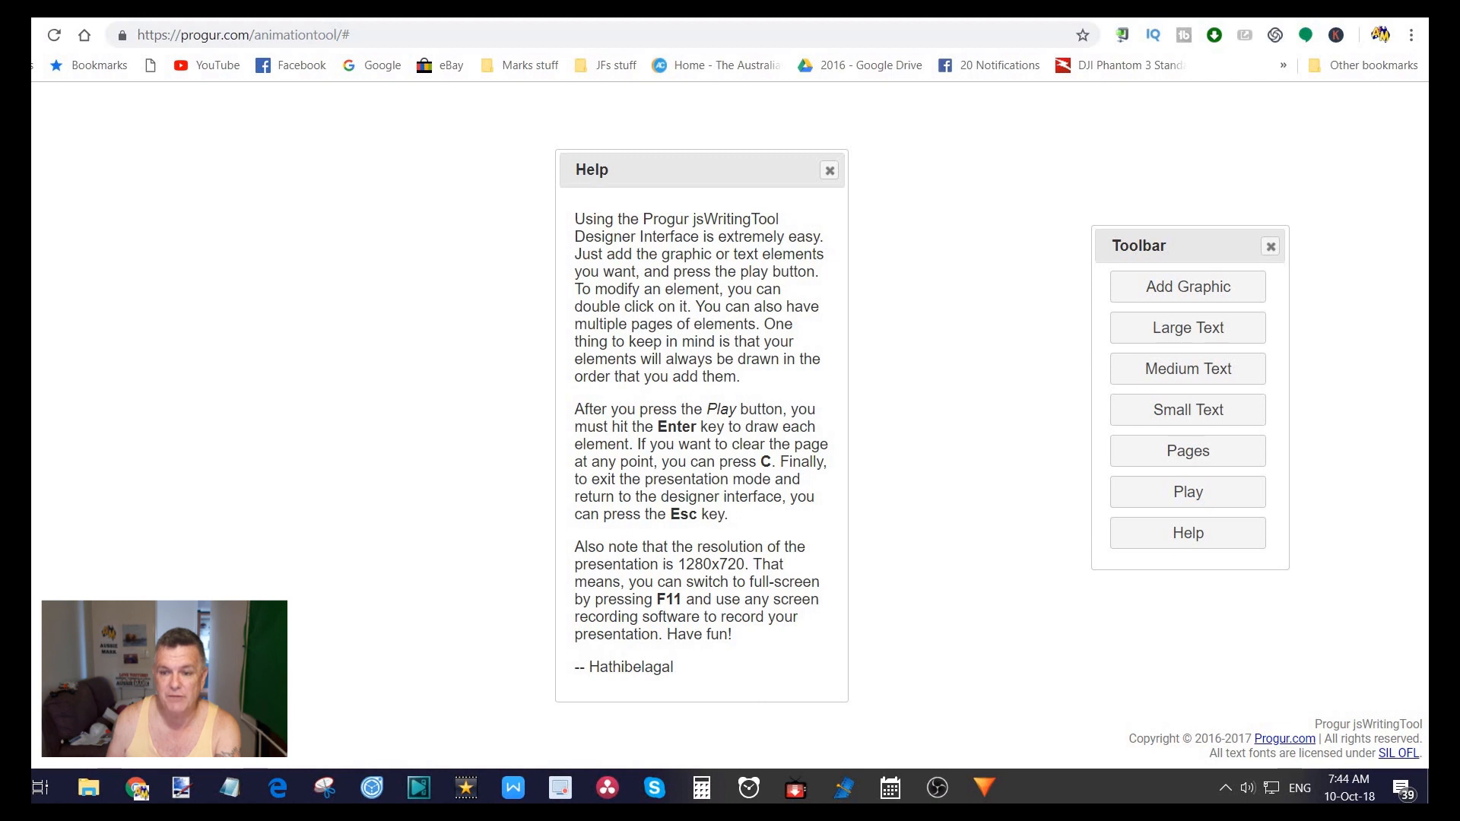
mouse_move(830, 170)
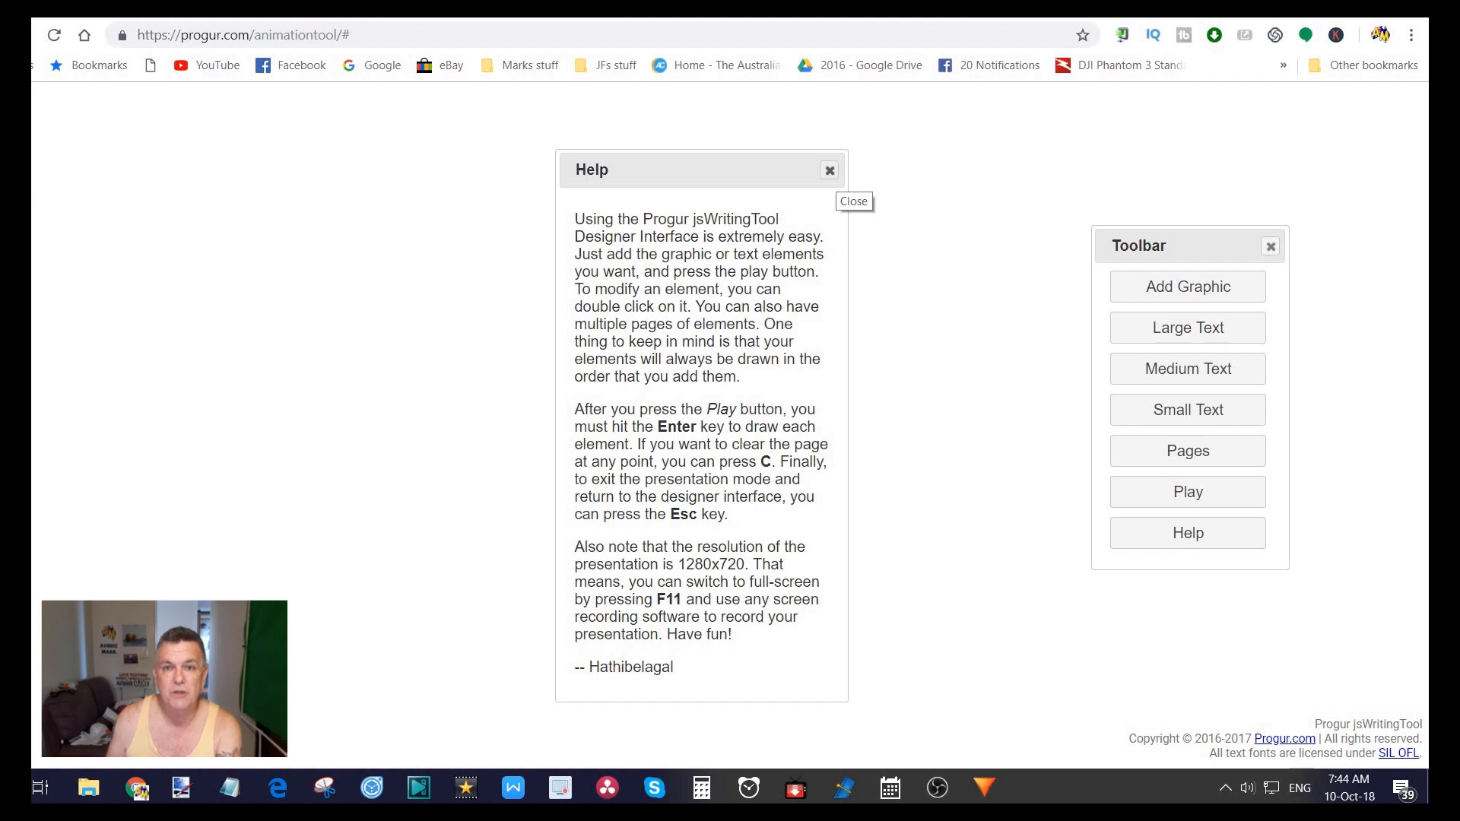
Step: Dismiss the Help notes, leaving the empty canvas beside the toolbar
click(829, 170)
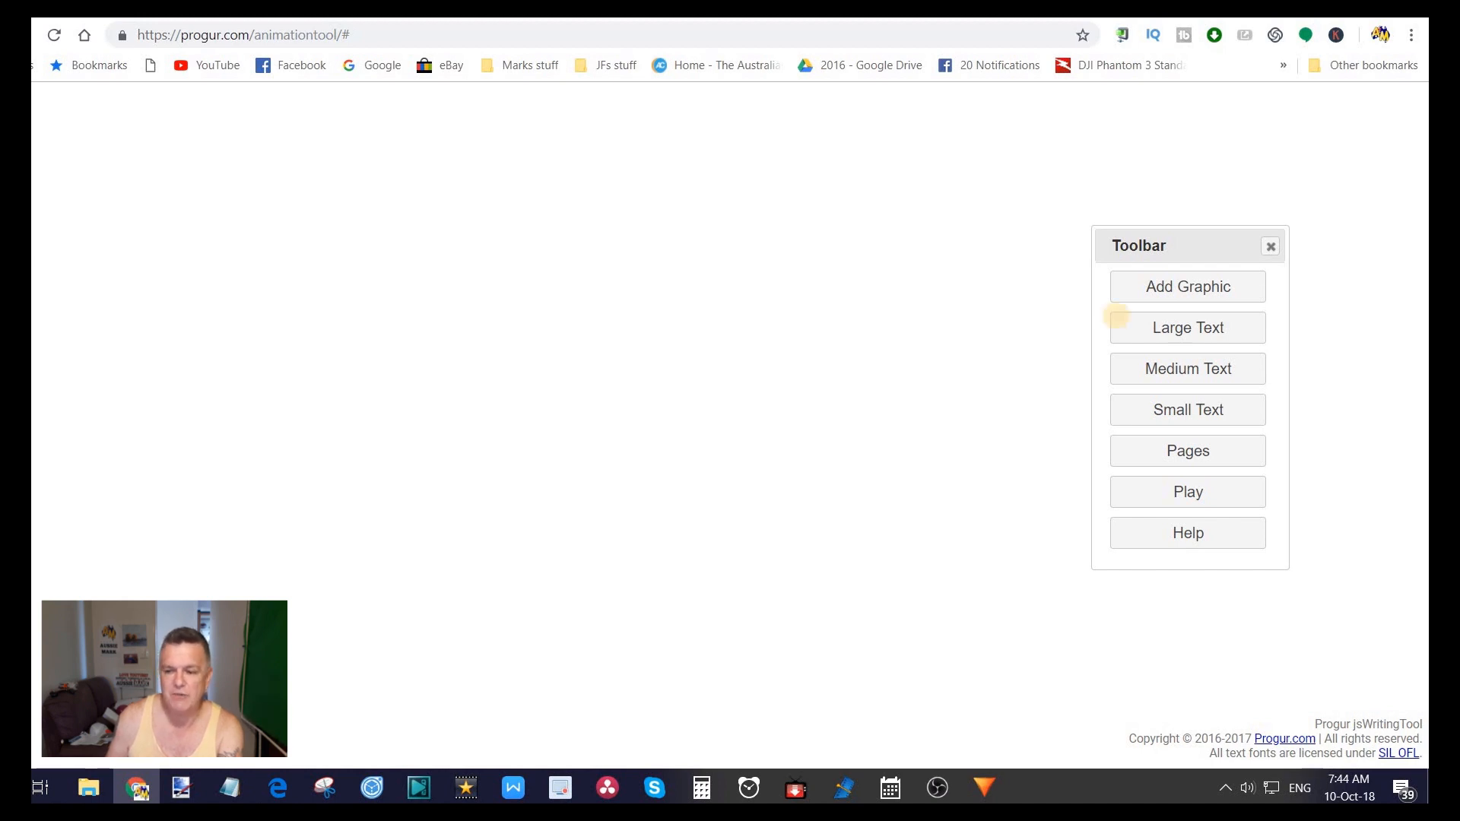
mouse_move(1187, 427)
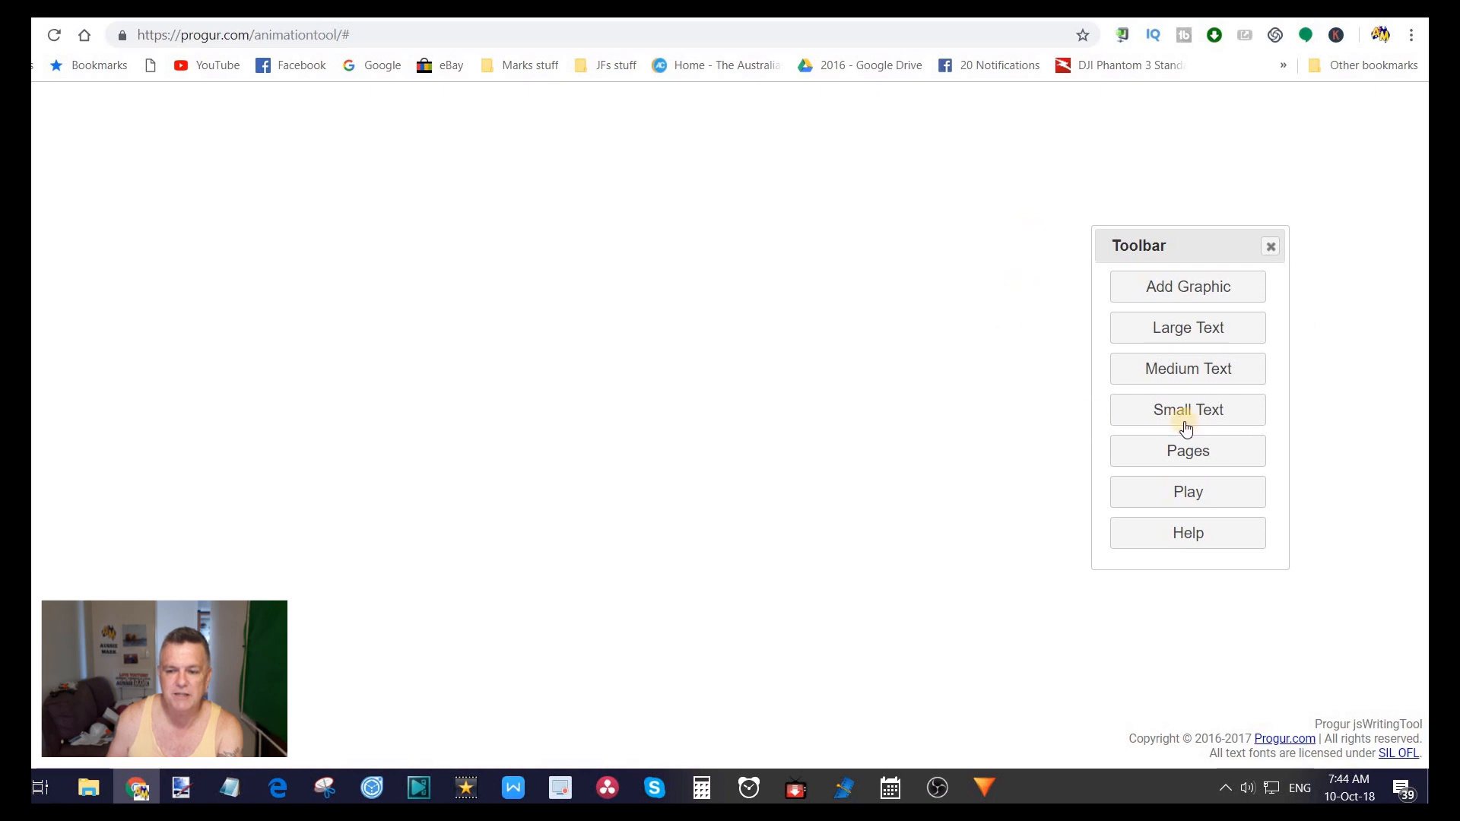
Step: Add a small text element, move it to the upper-left page area, and open its properties
click(1187, 410)
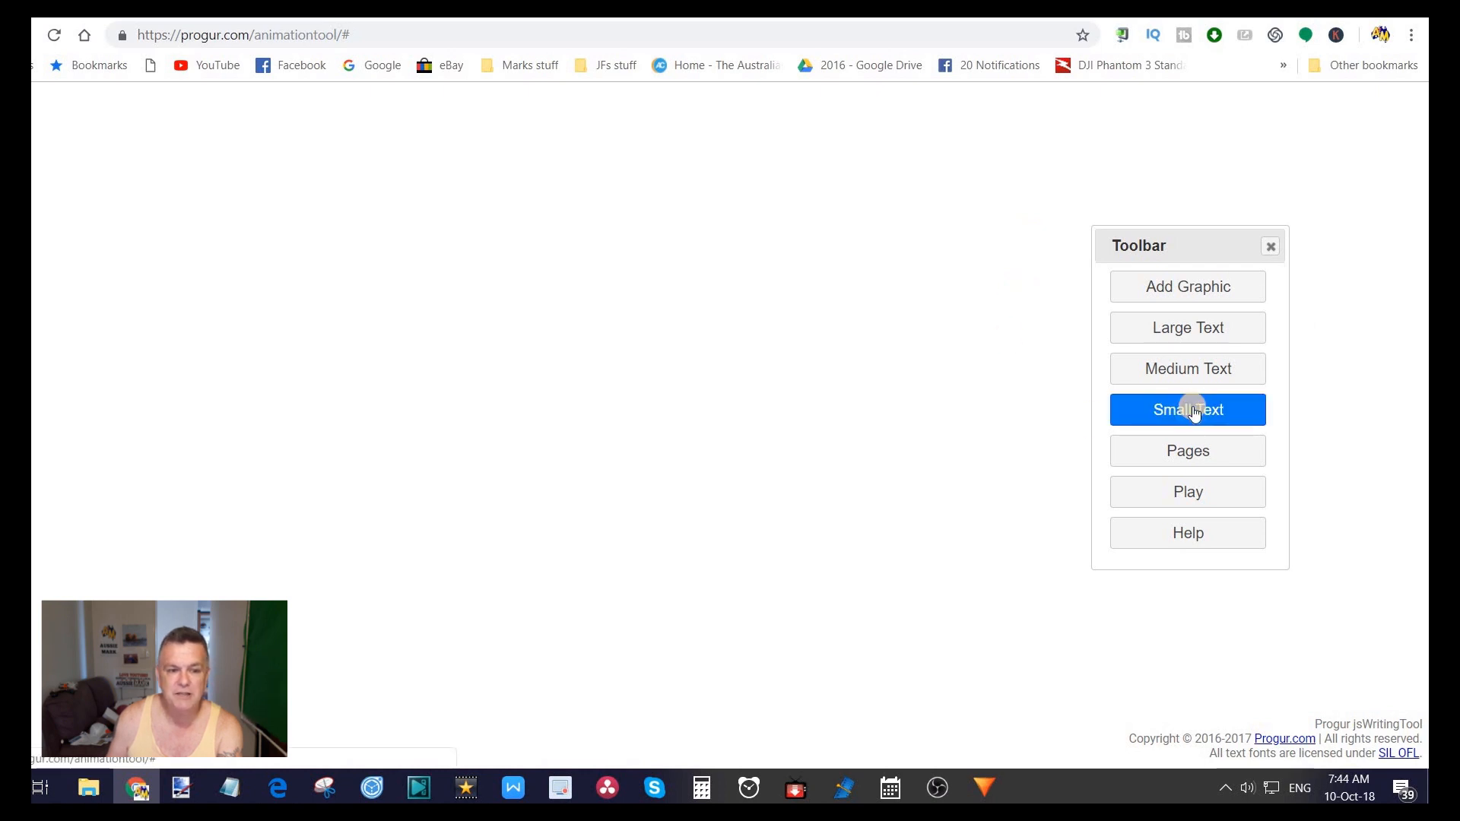
click(1188, 410)
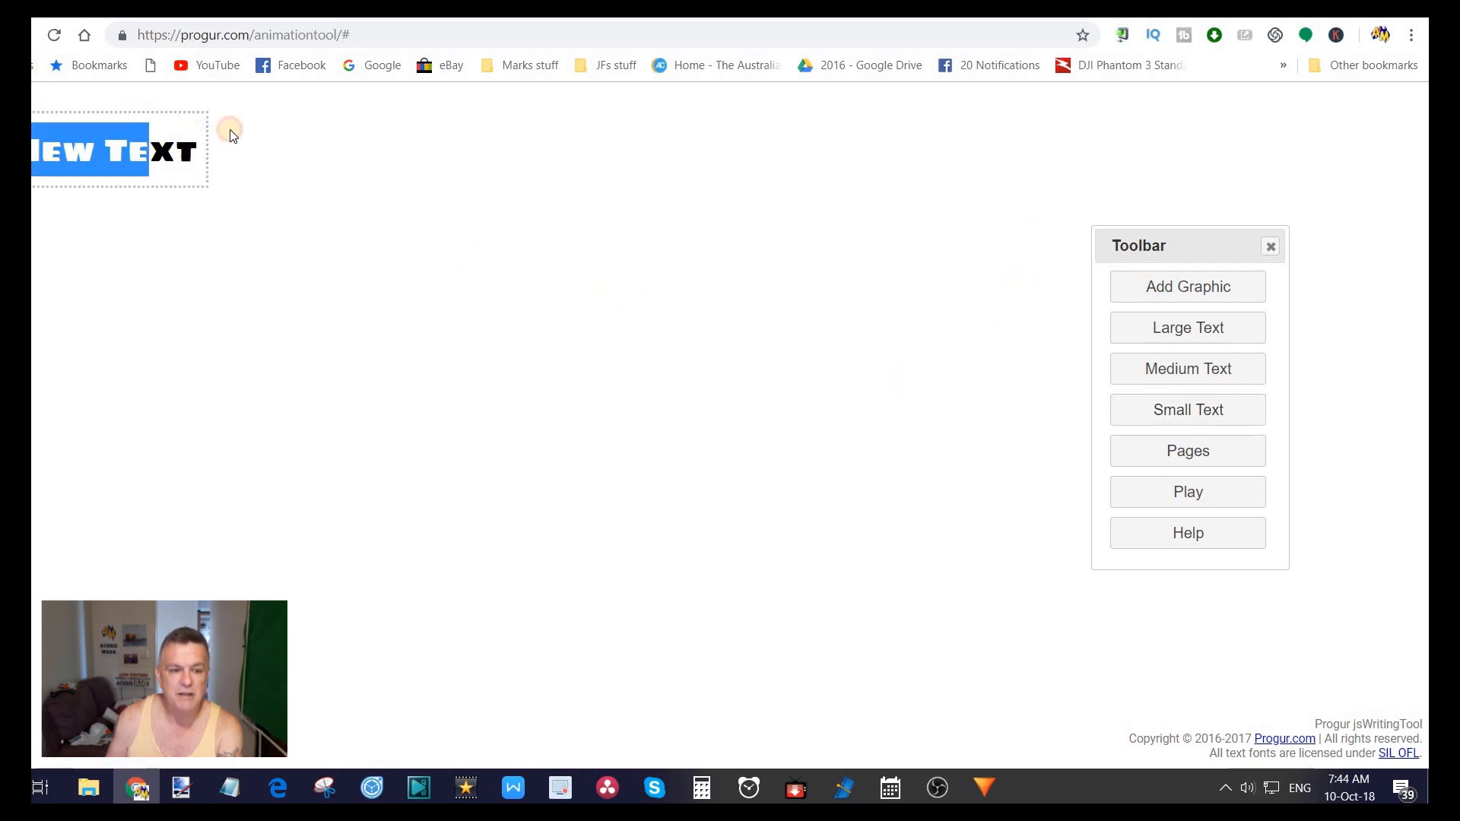
drag(117, 149, 312, 160)
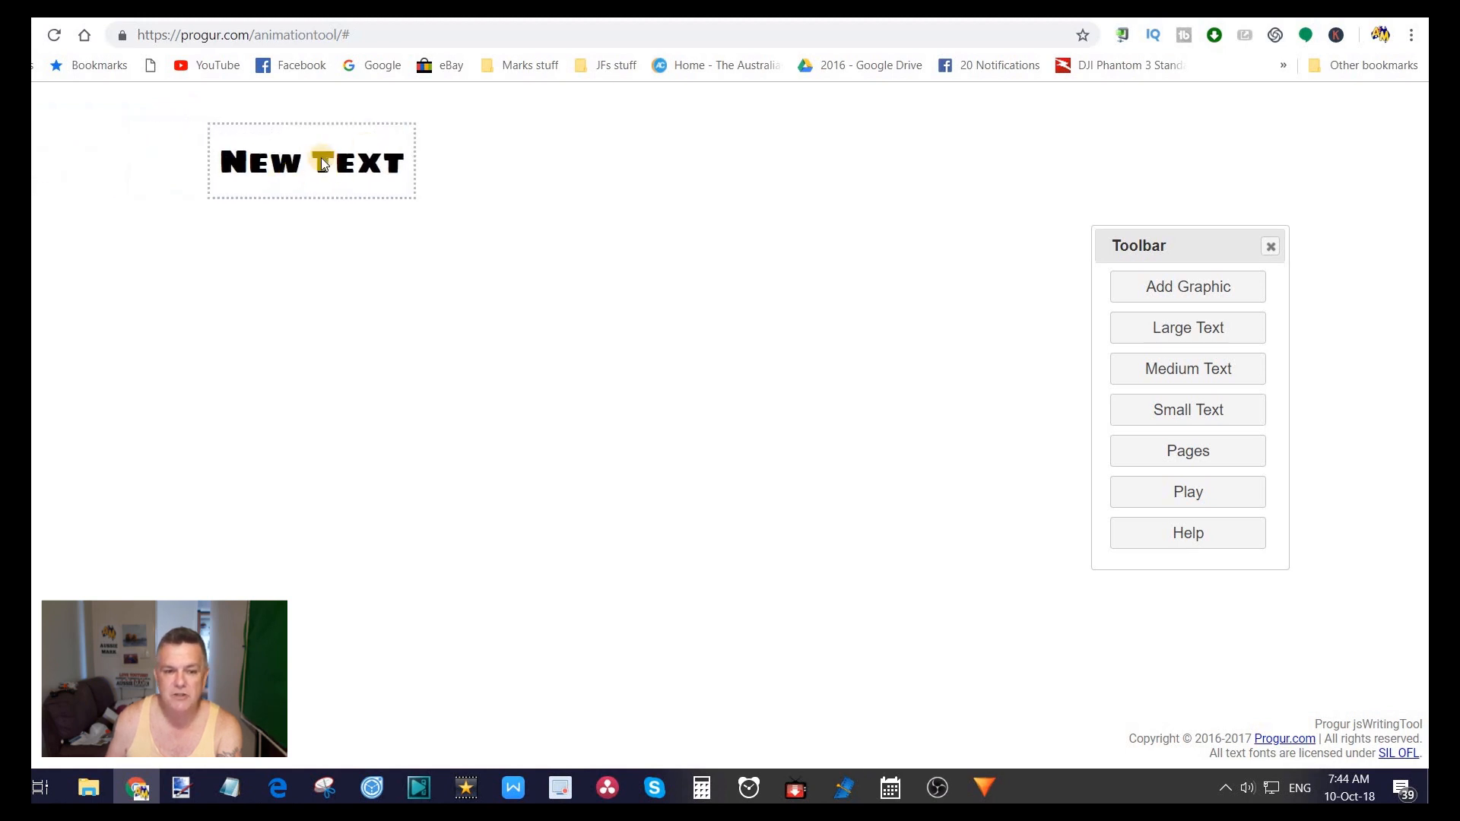
click(324, 162)
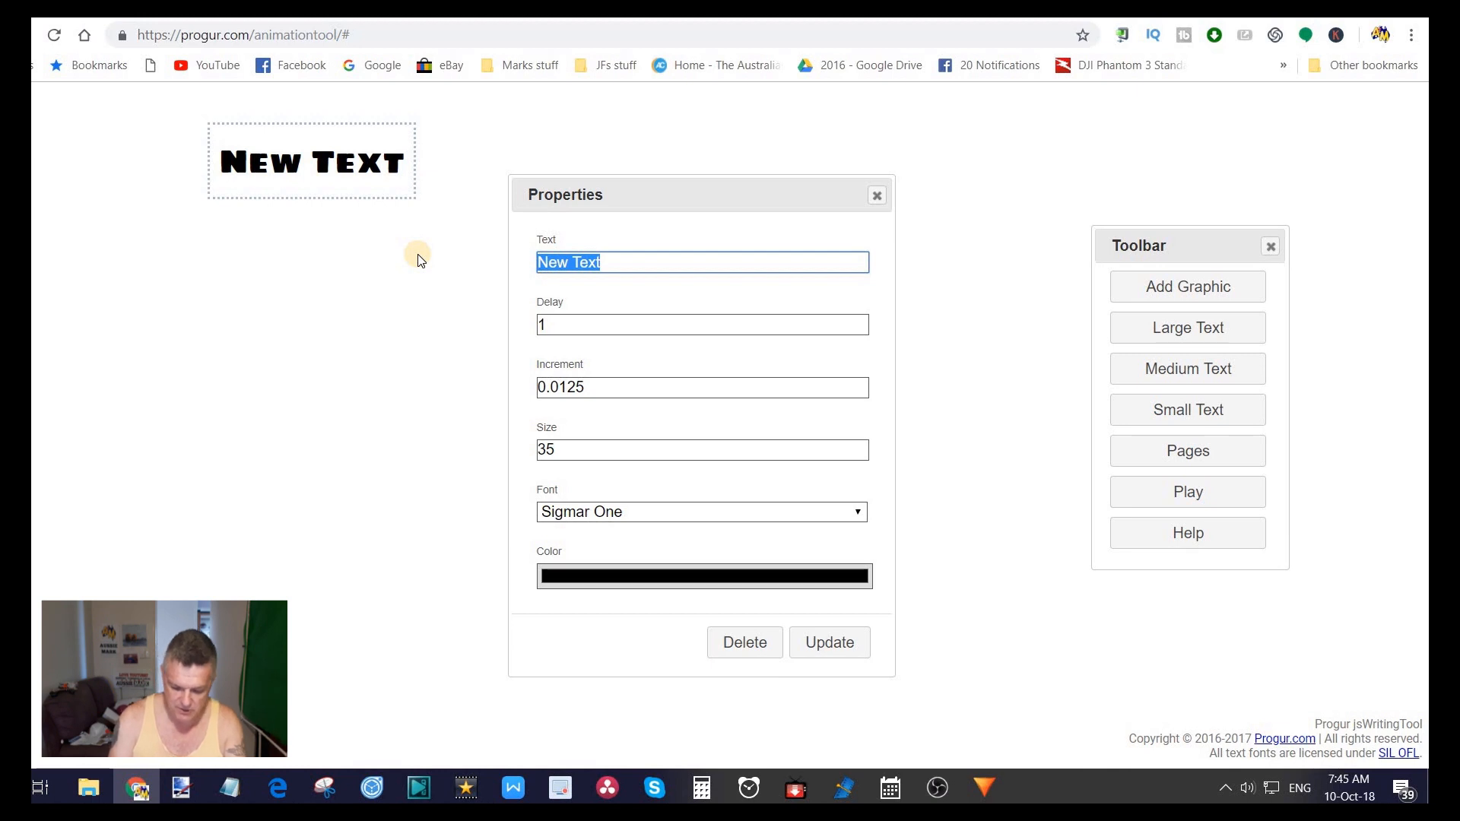
Step: Reword the text element to 'Welcome to my Channel'
text(we)
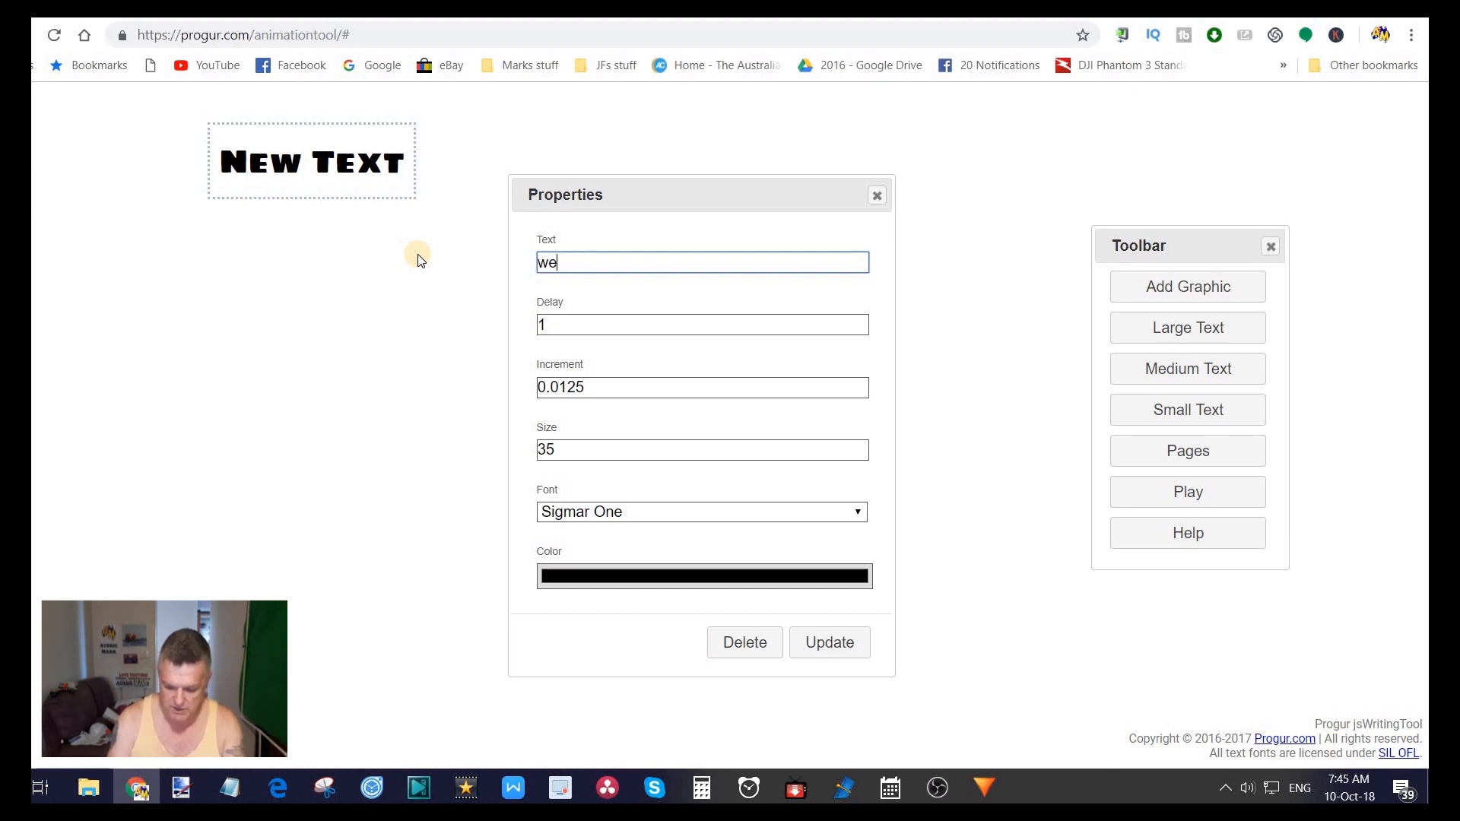
text(lcome to m)
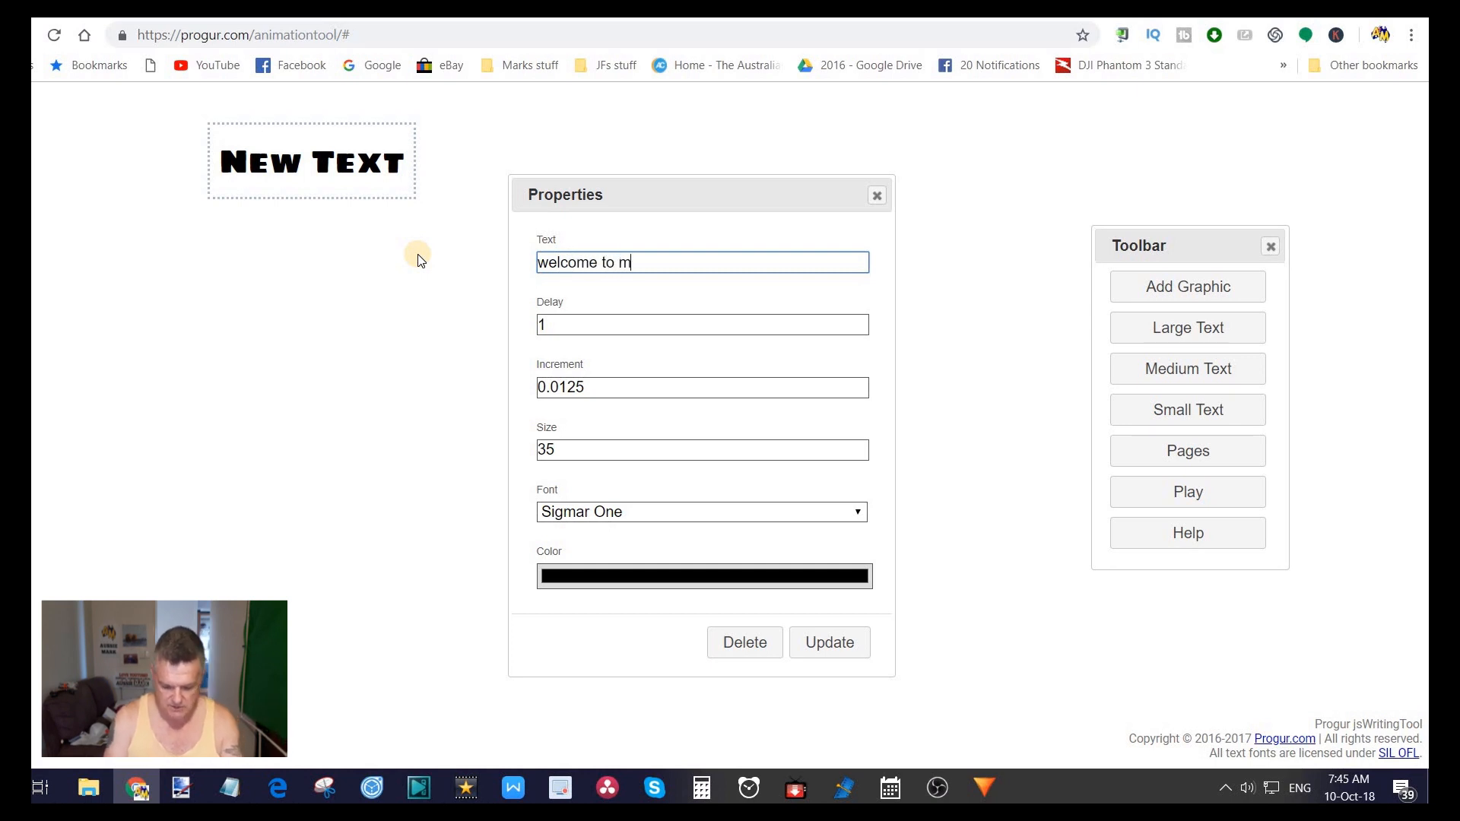
text(y)
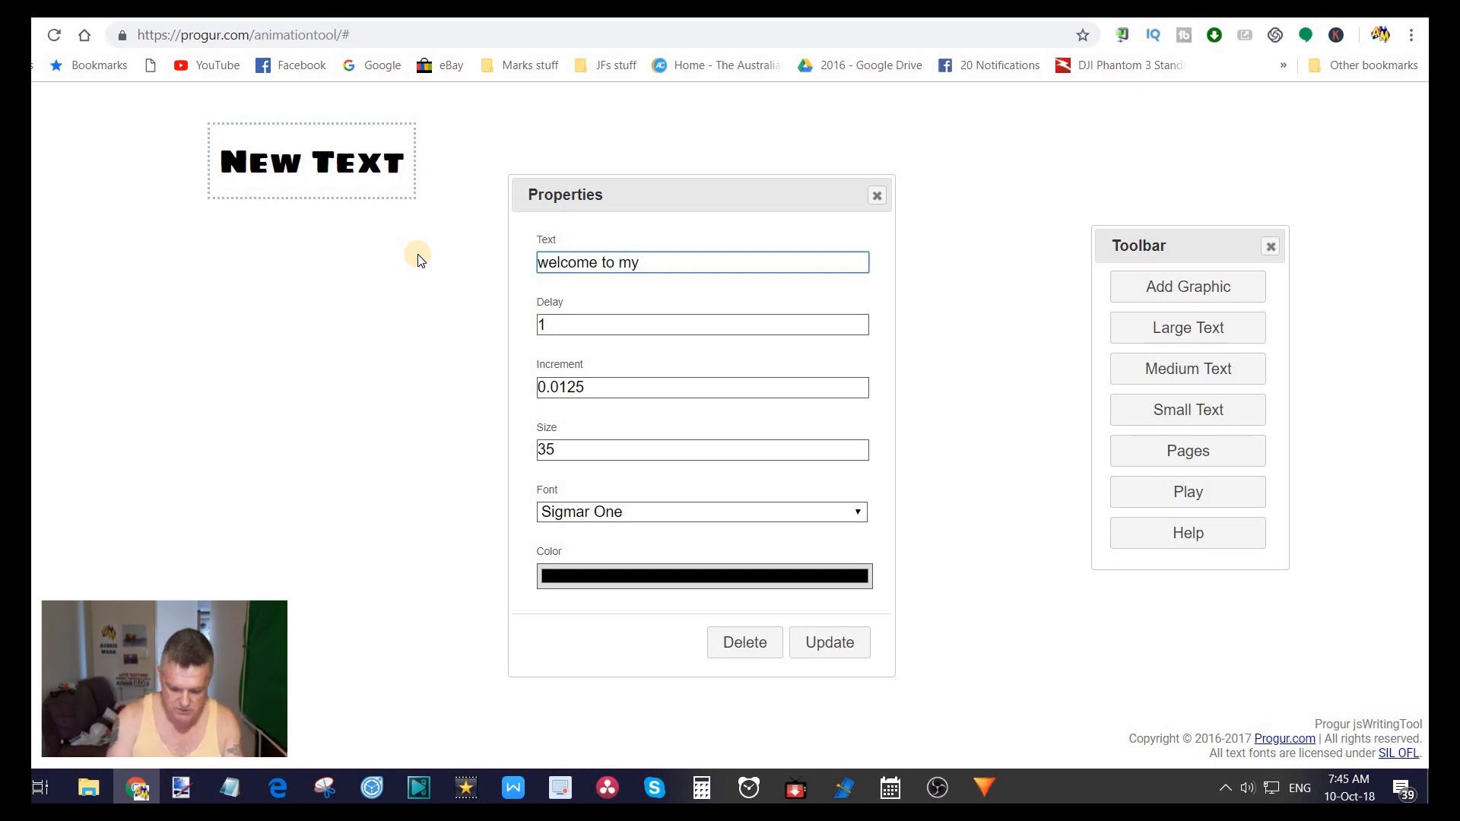
text(Channe)
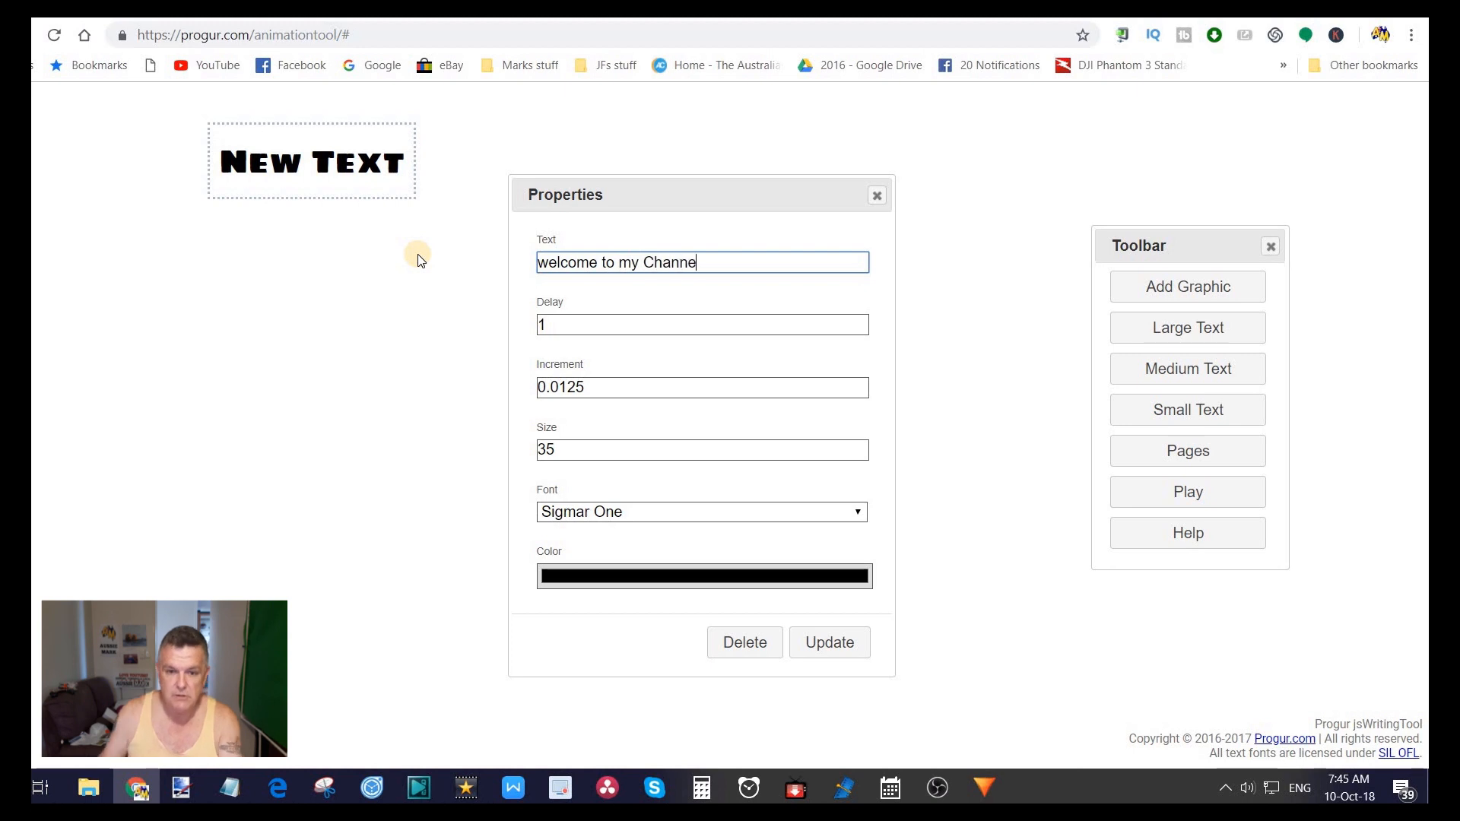
text(l)
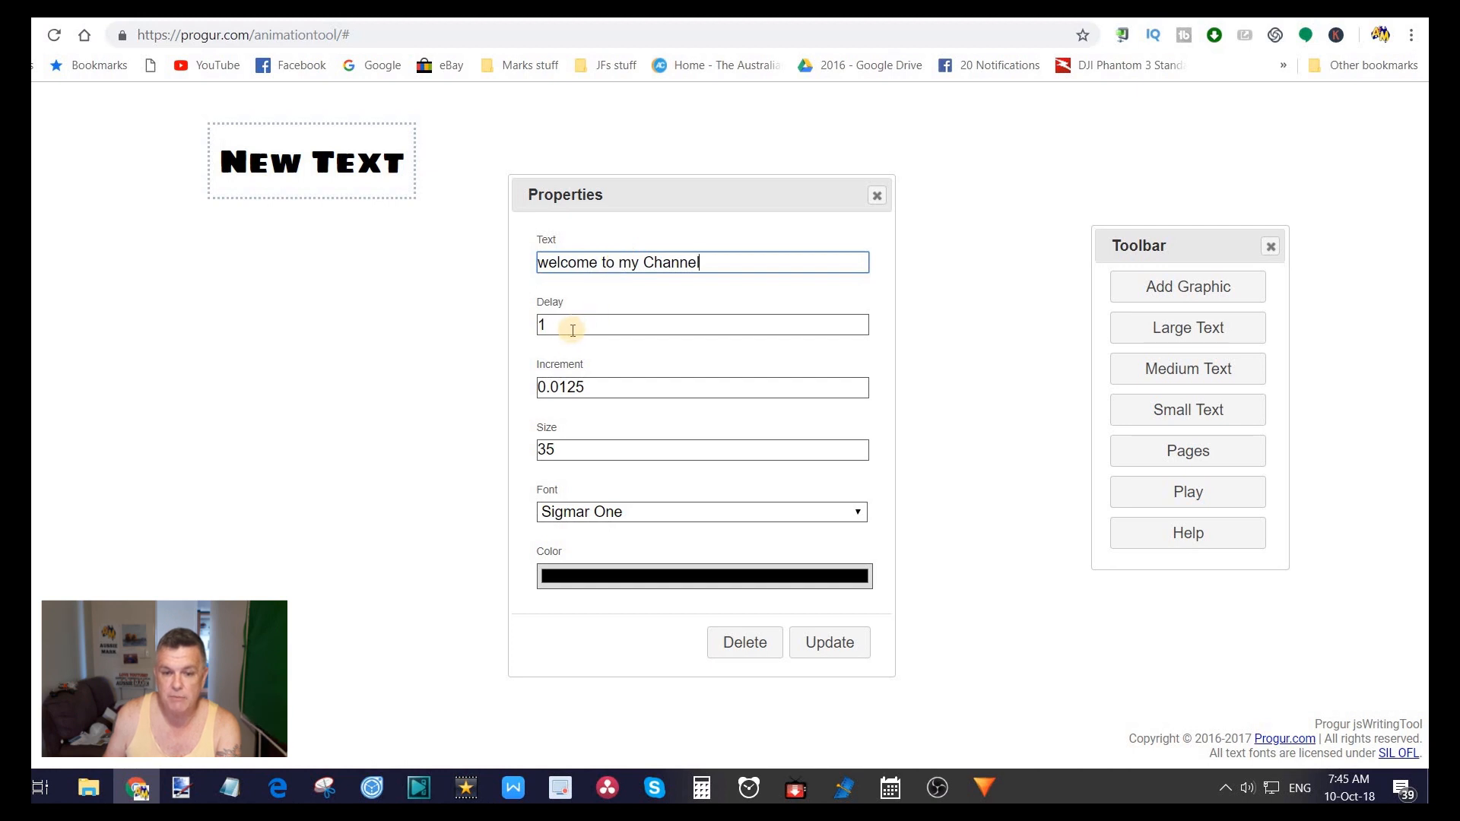
mouse_move(603, 387)
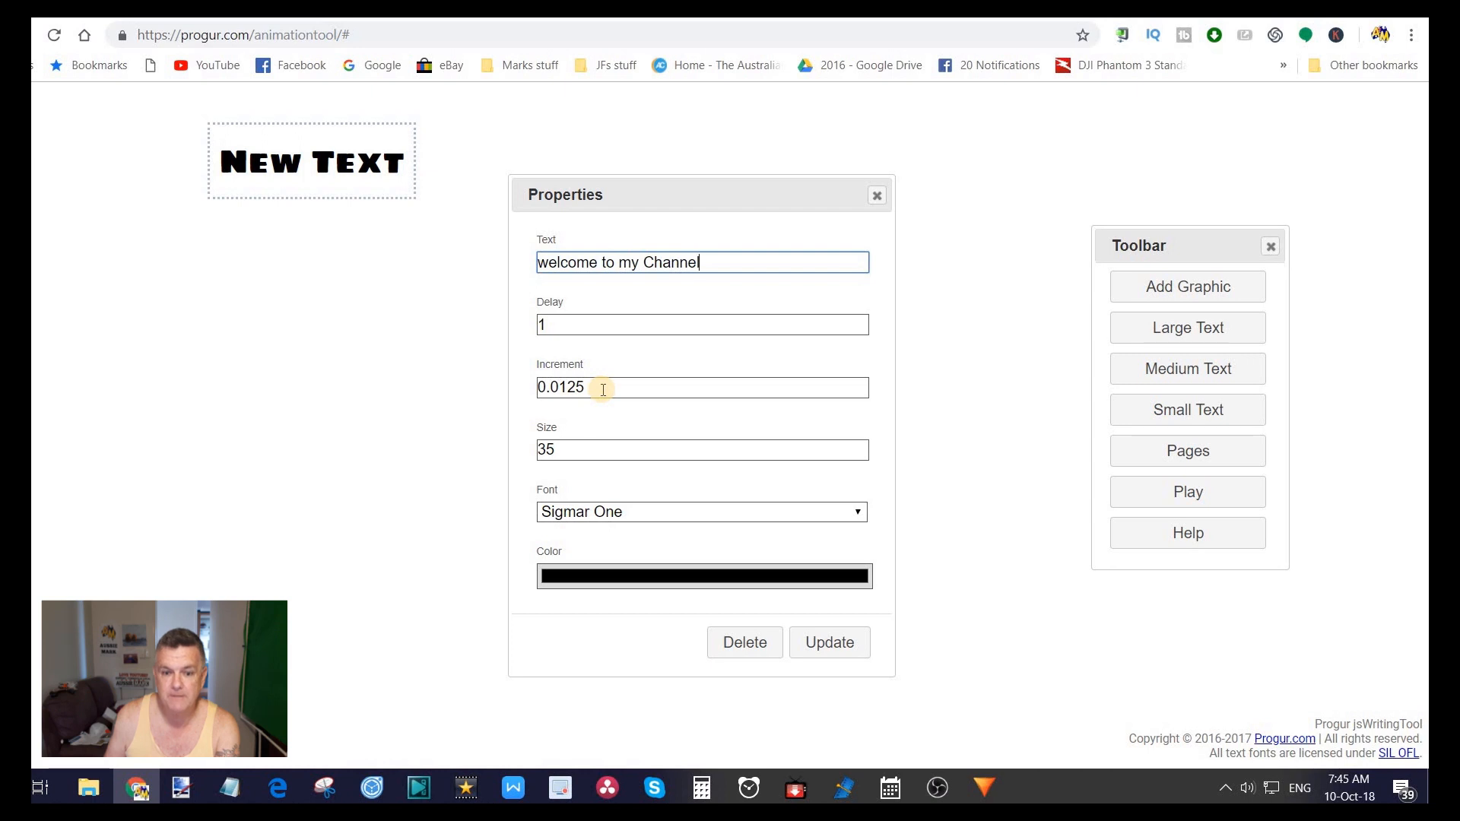
mouse_move(592, 459)
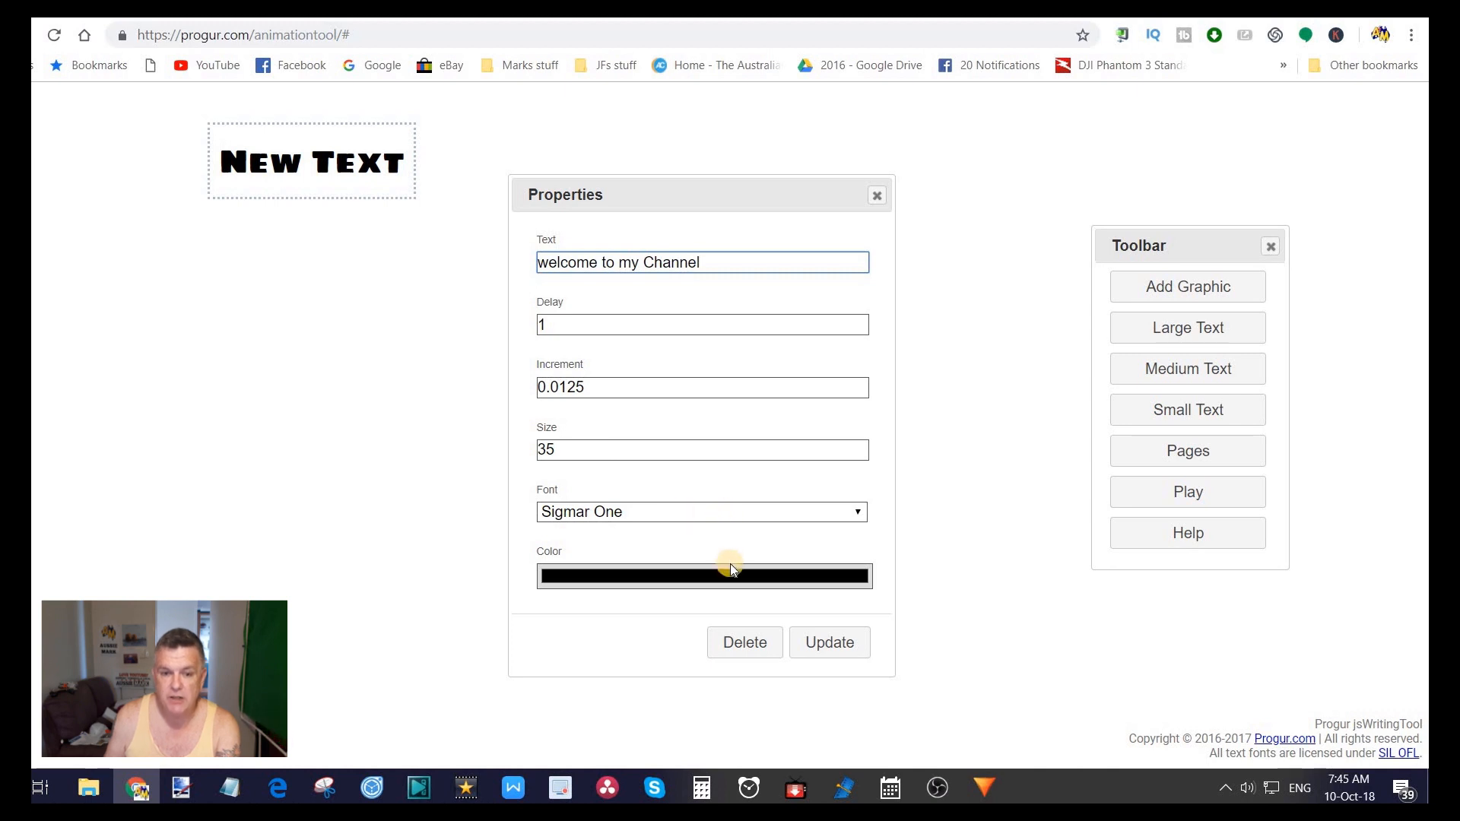
mouse_move(733, 176)
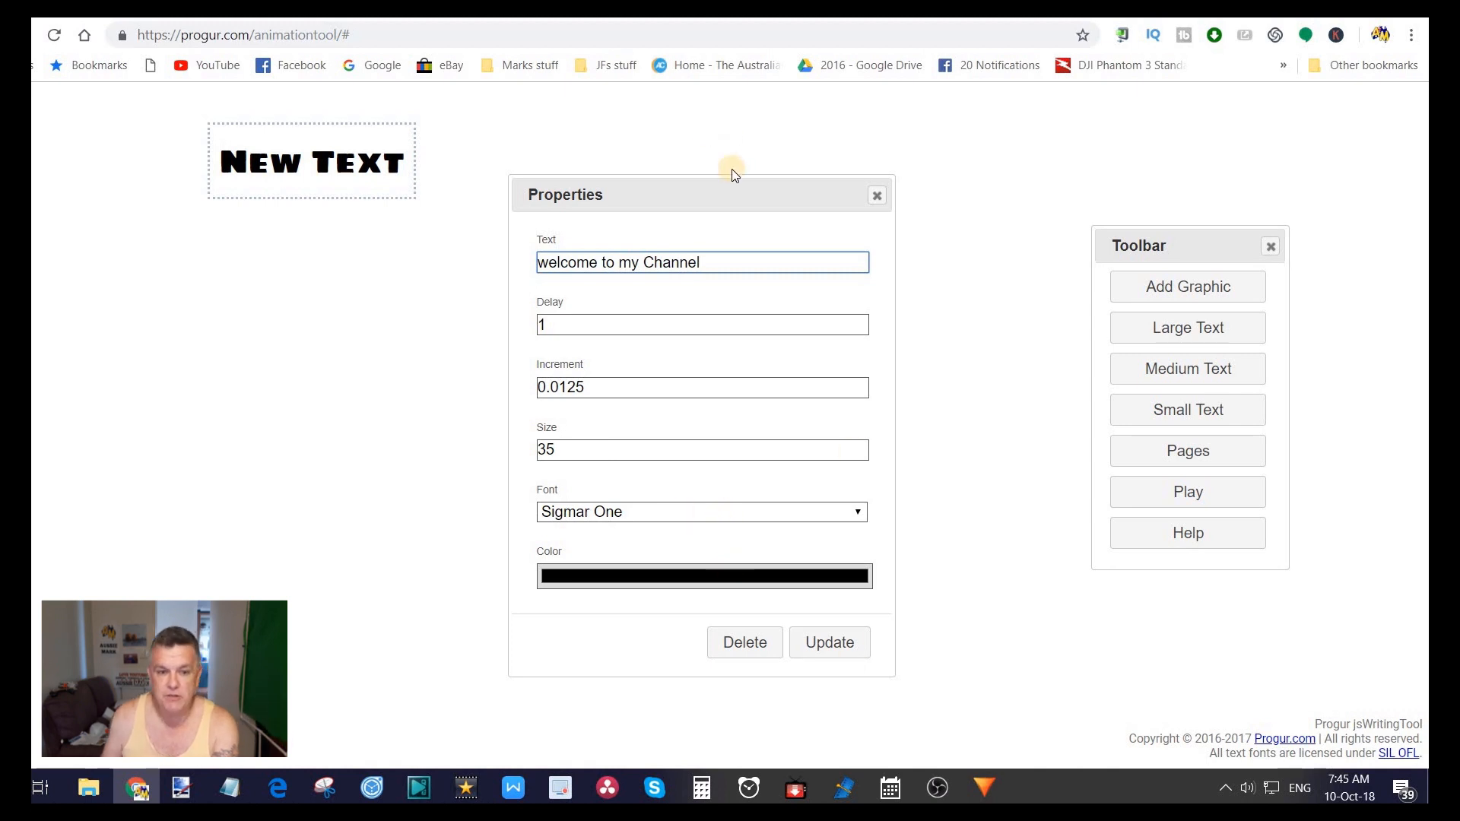
mouse_move(881, 711)
text(W)
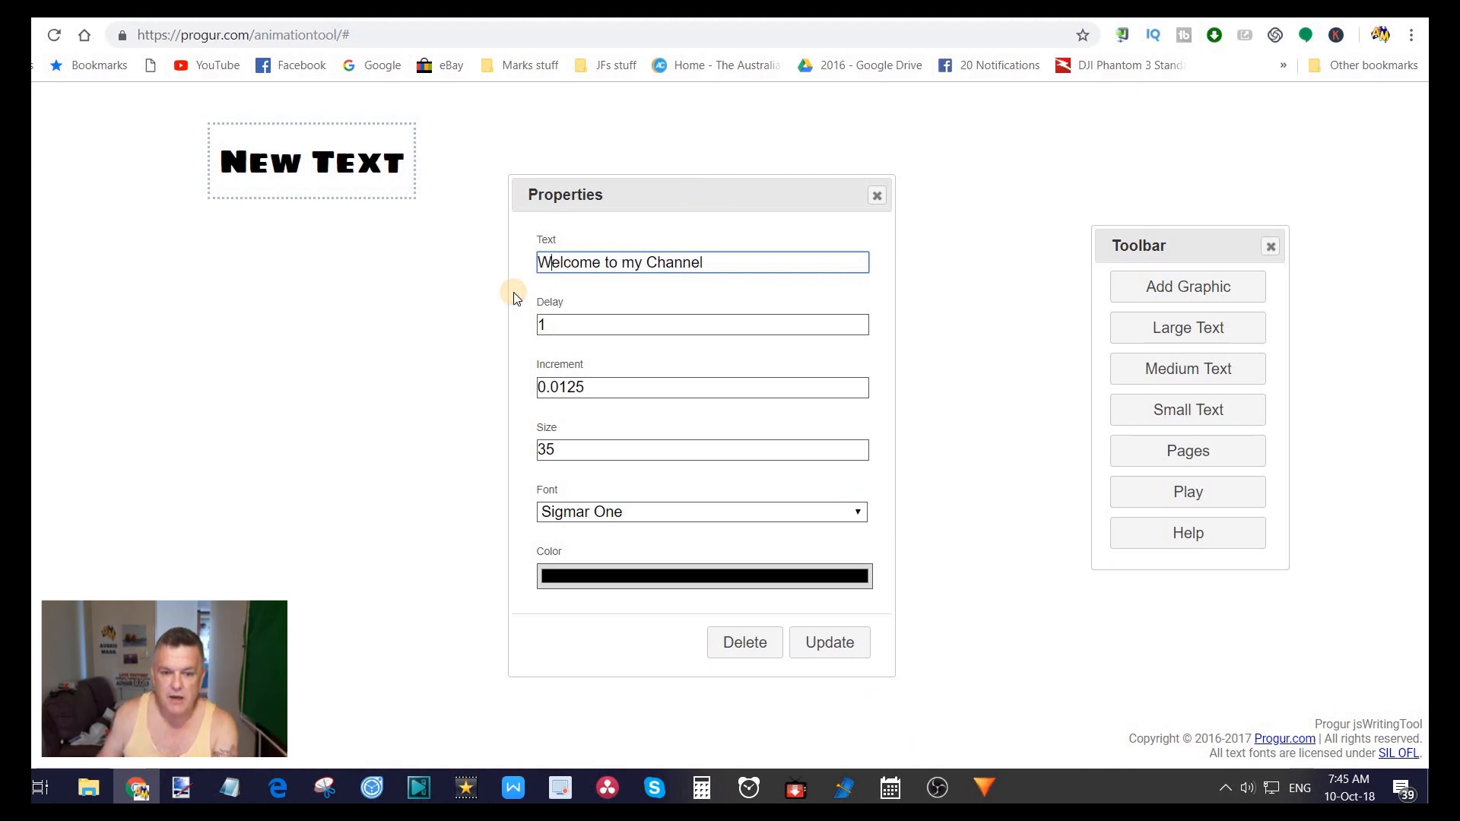
click(830, 643)
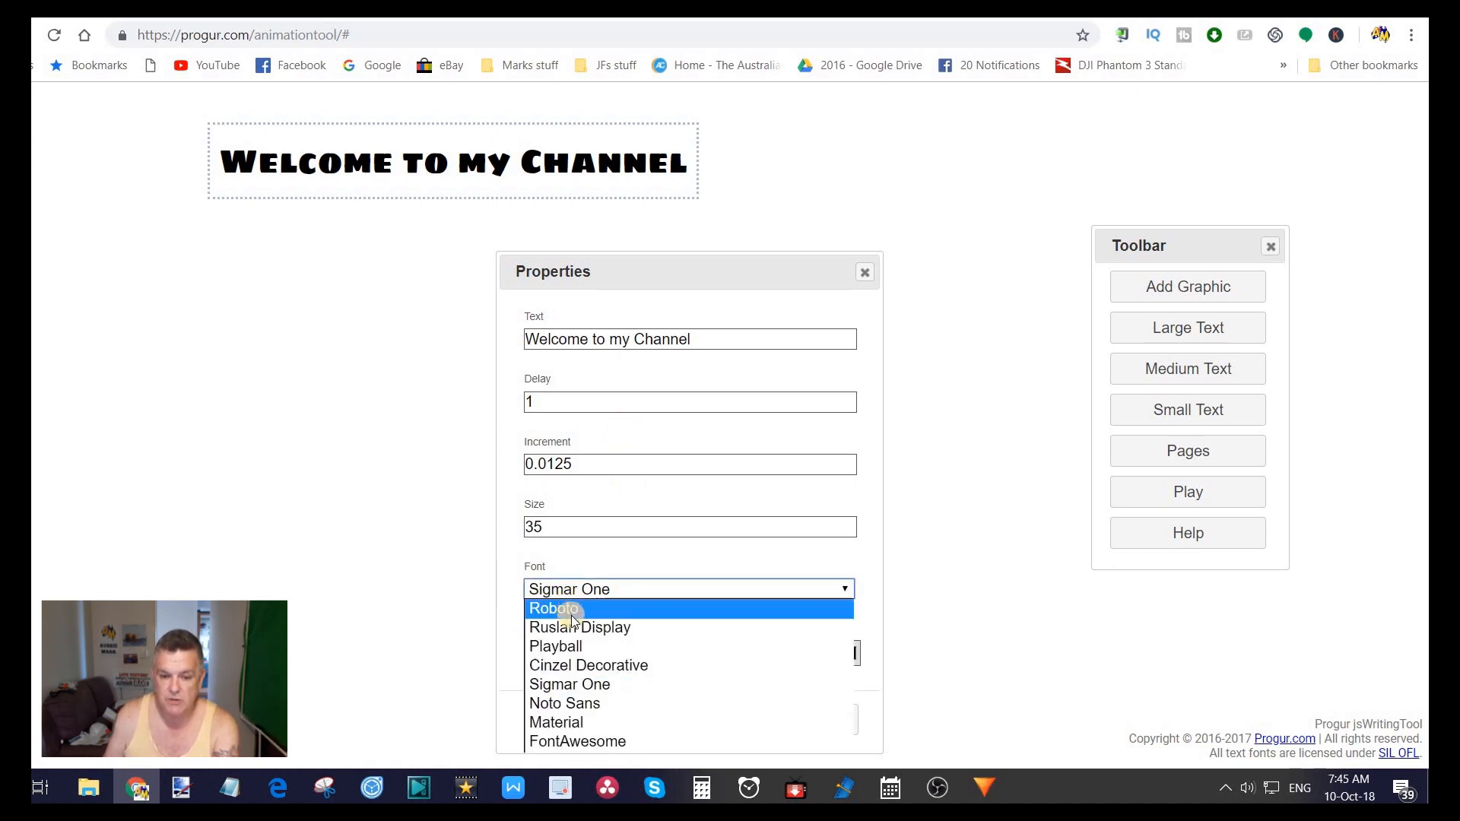
mouse_move(577, 742)
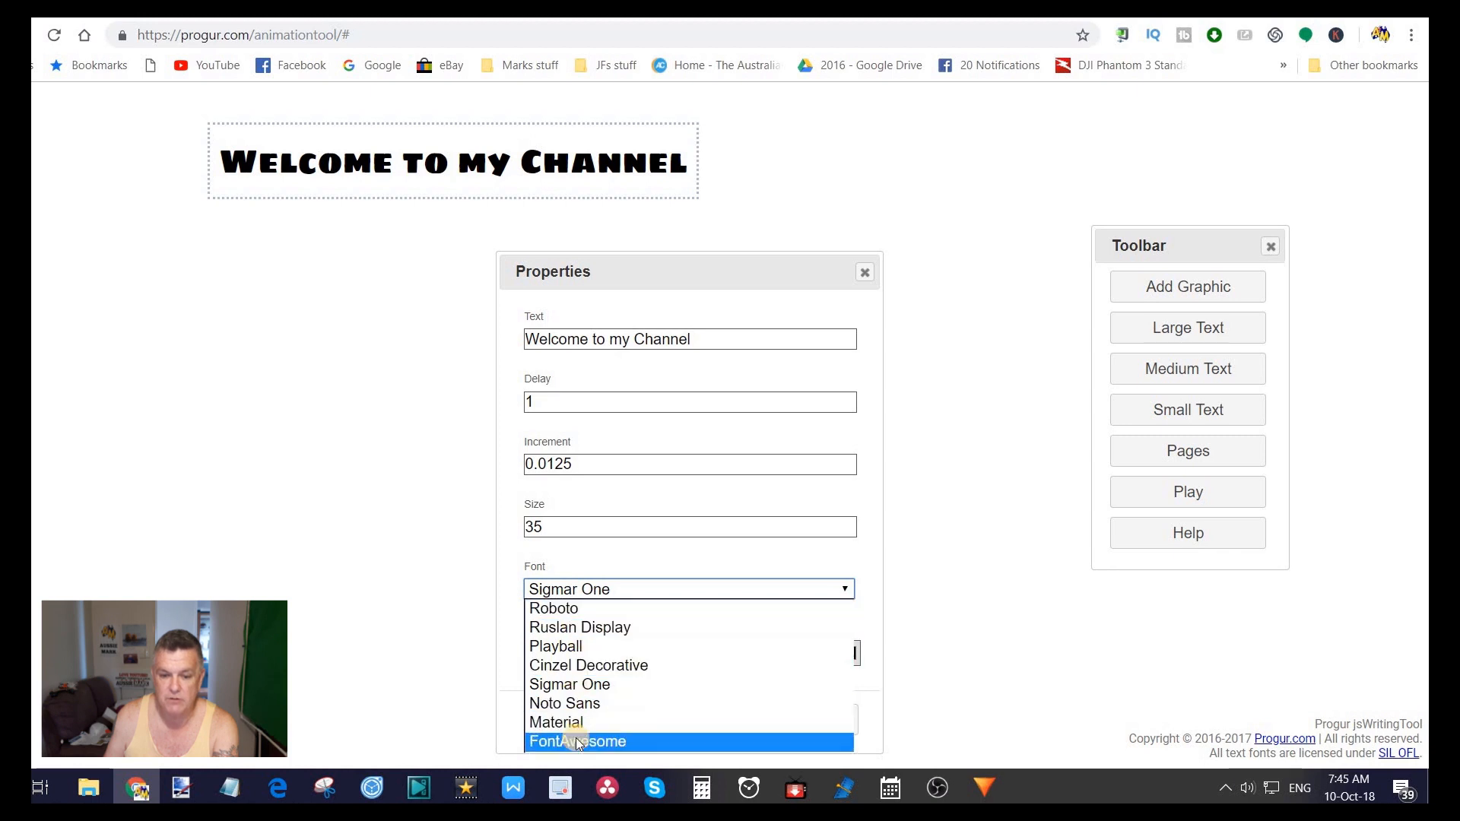
mouse_move(572, 667)
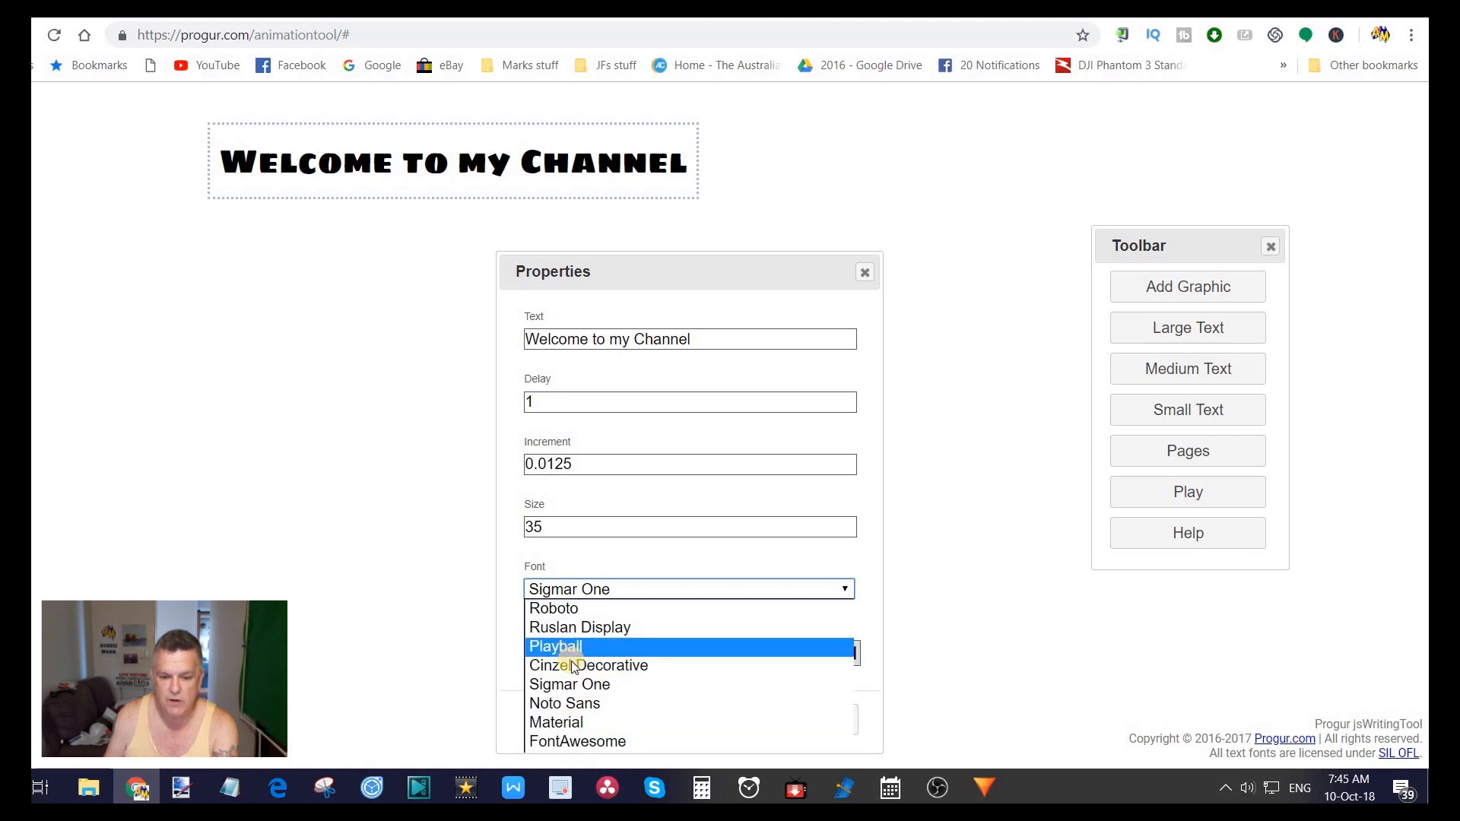
mouse_move(566, 726)
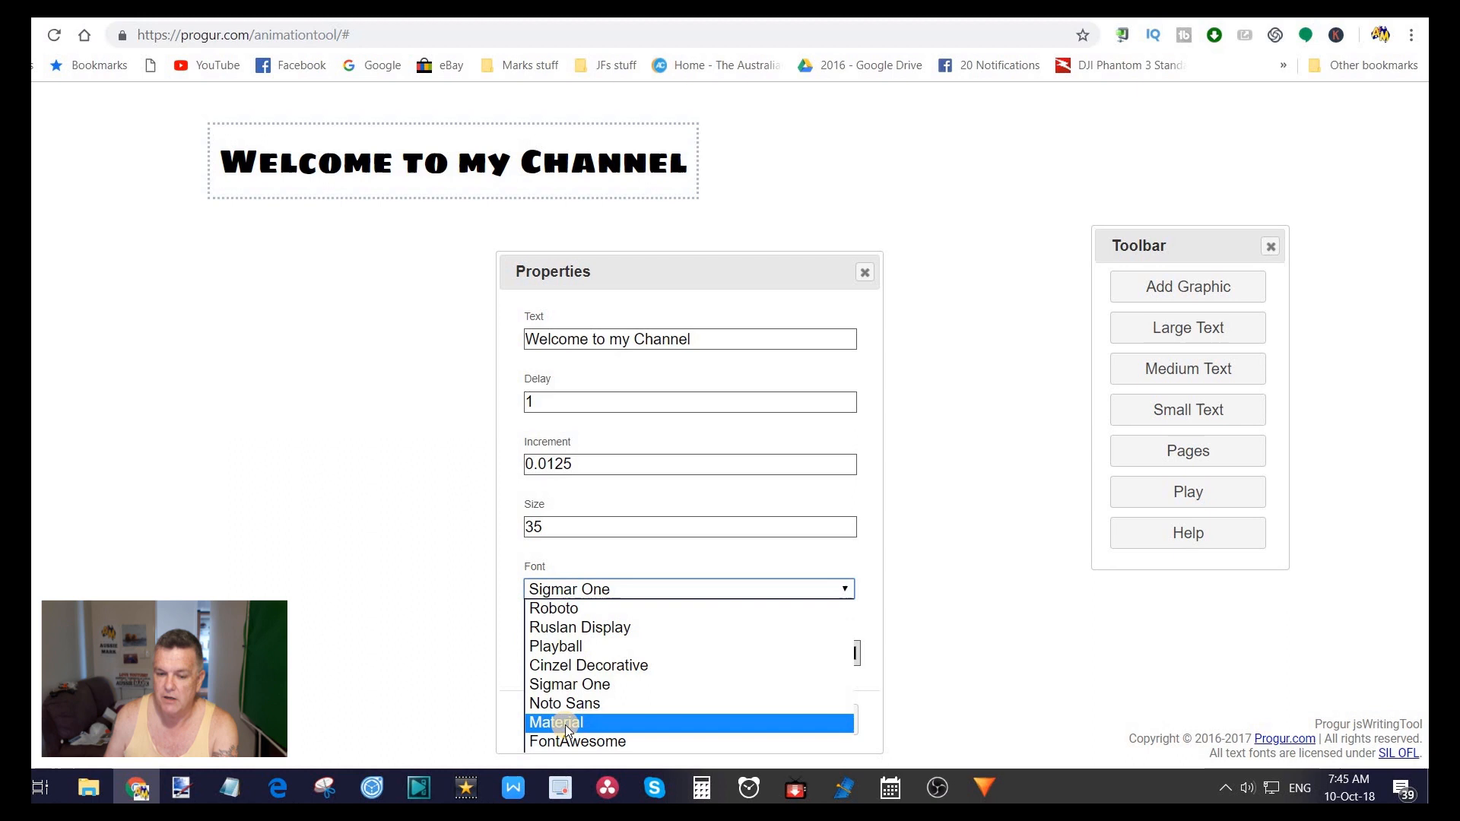
mouse_move(562, 749)
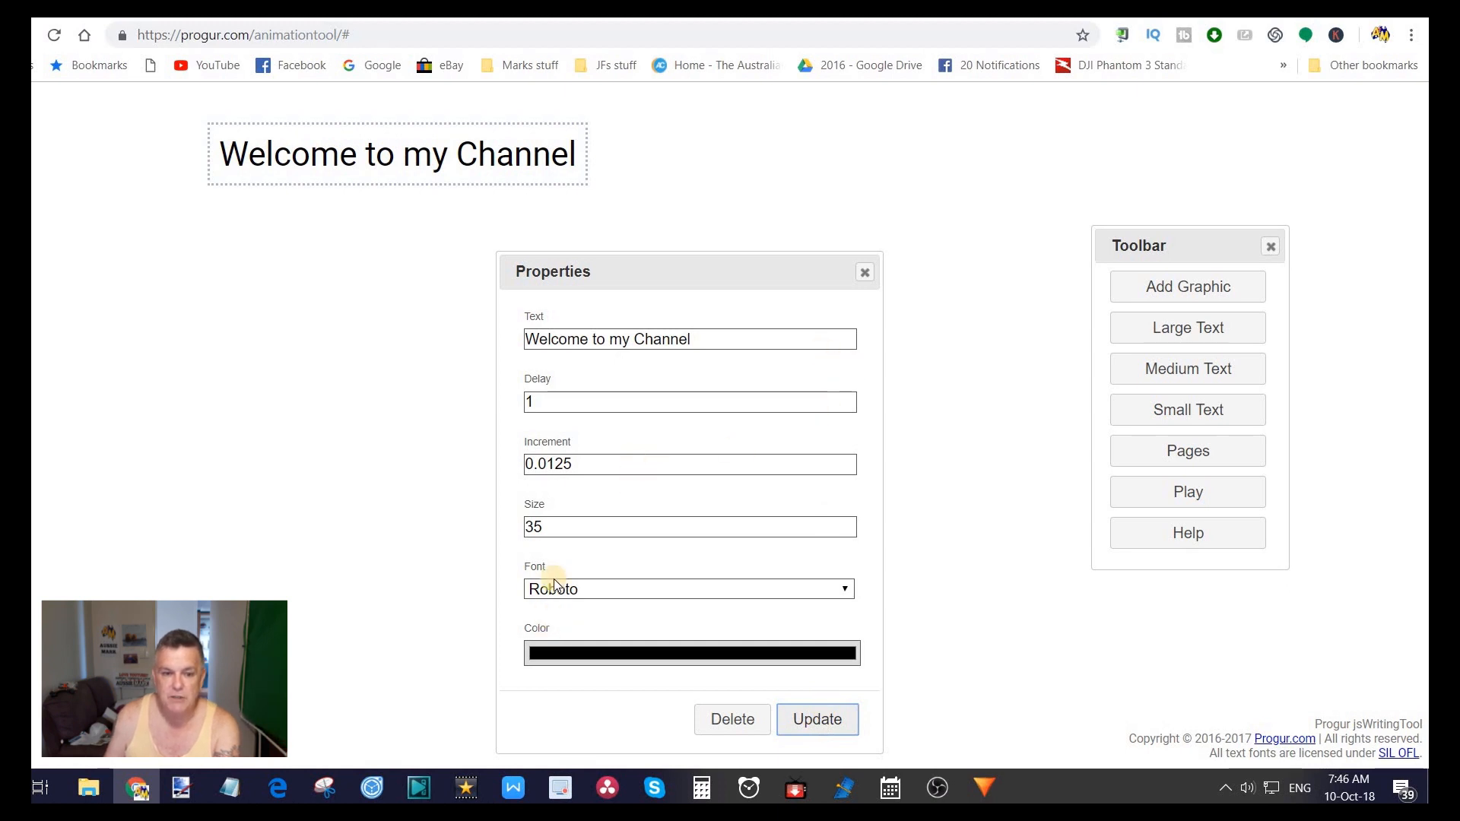
mouse_move(1282, 493)
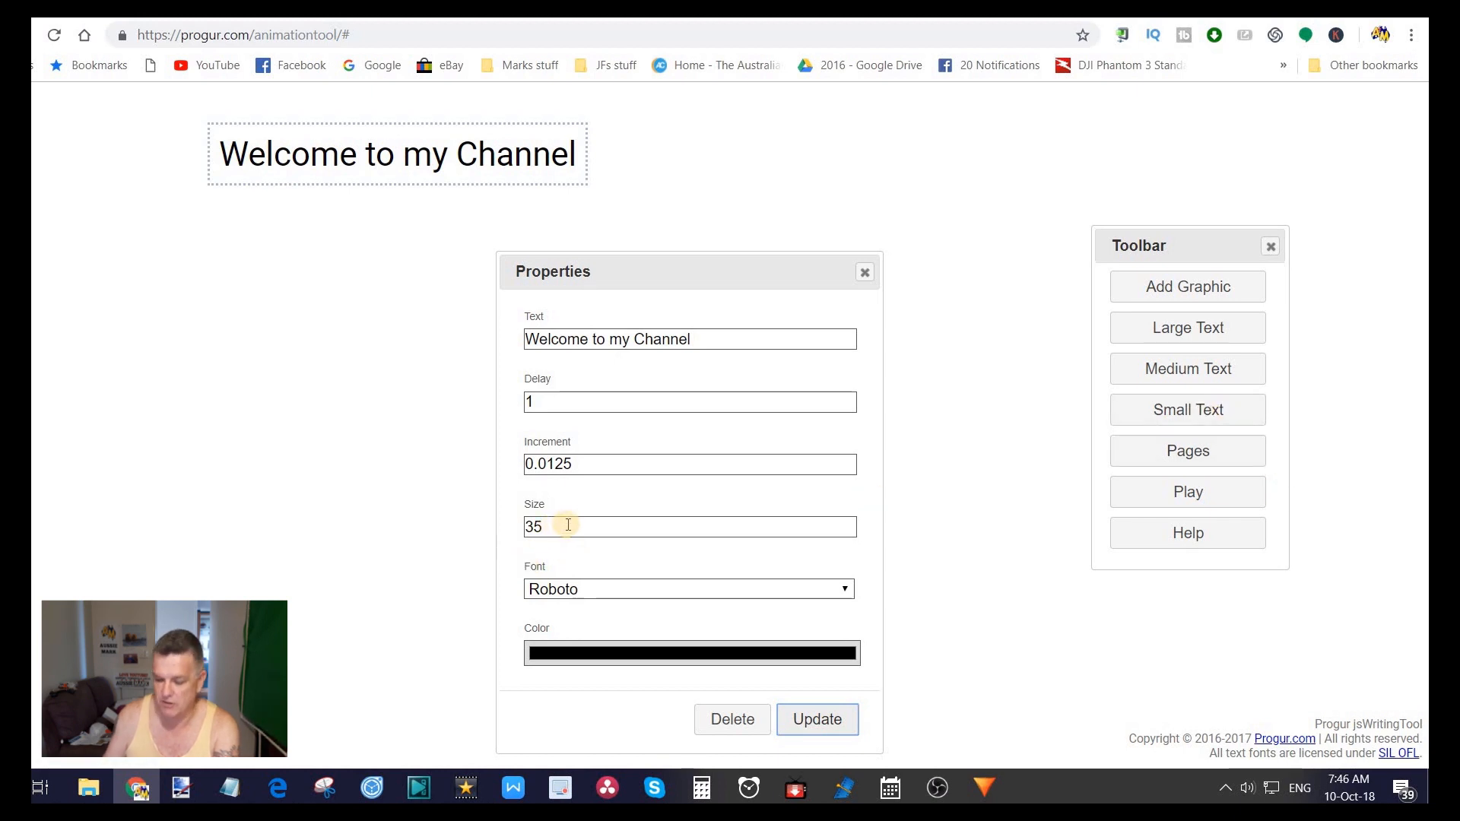
Step: Set the welcome heading's size to 70 and apply the change
text(70)
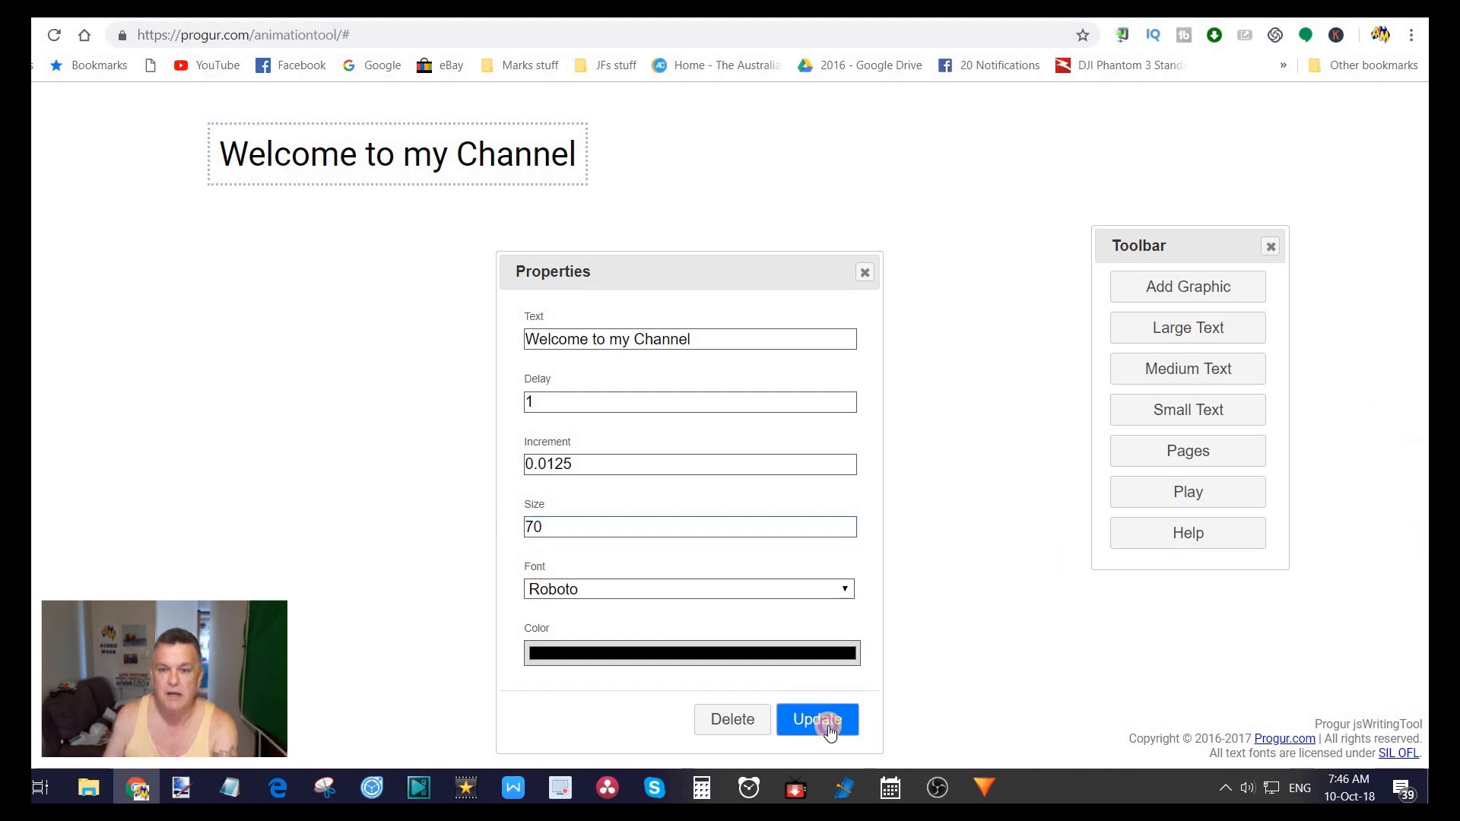
click(828, 728)
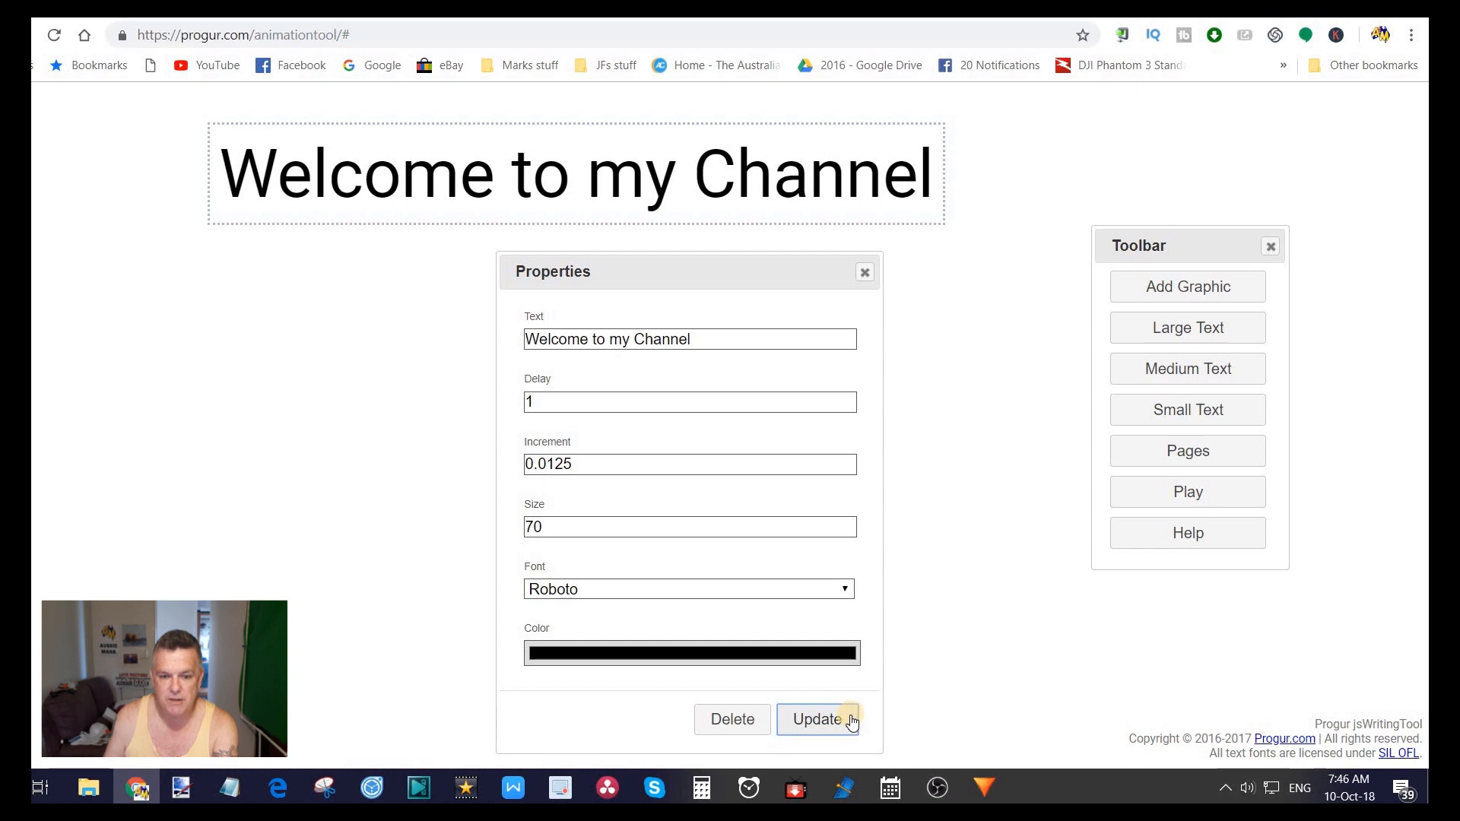
mouse_move(524, 648)
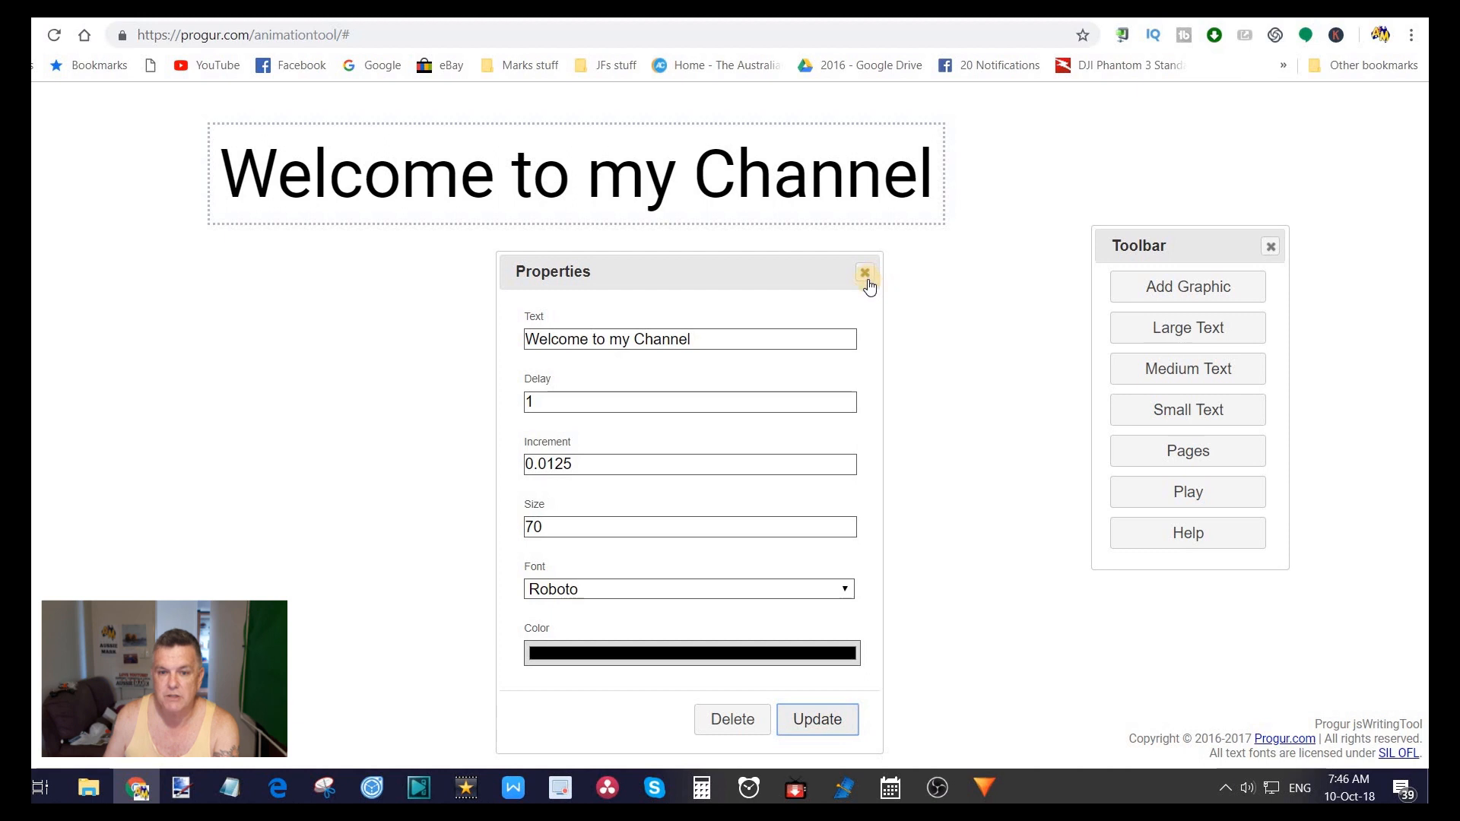
Step: Close the welcome heading's Properties panel and play the animation
click(864, 273)
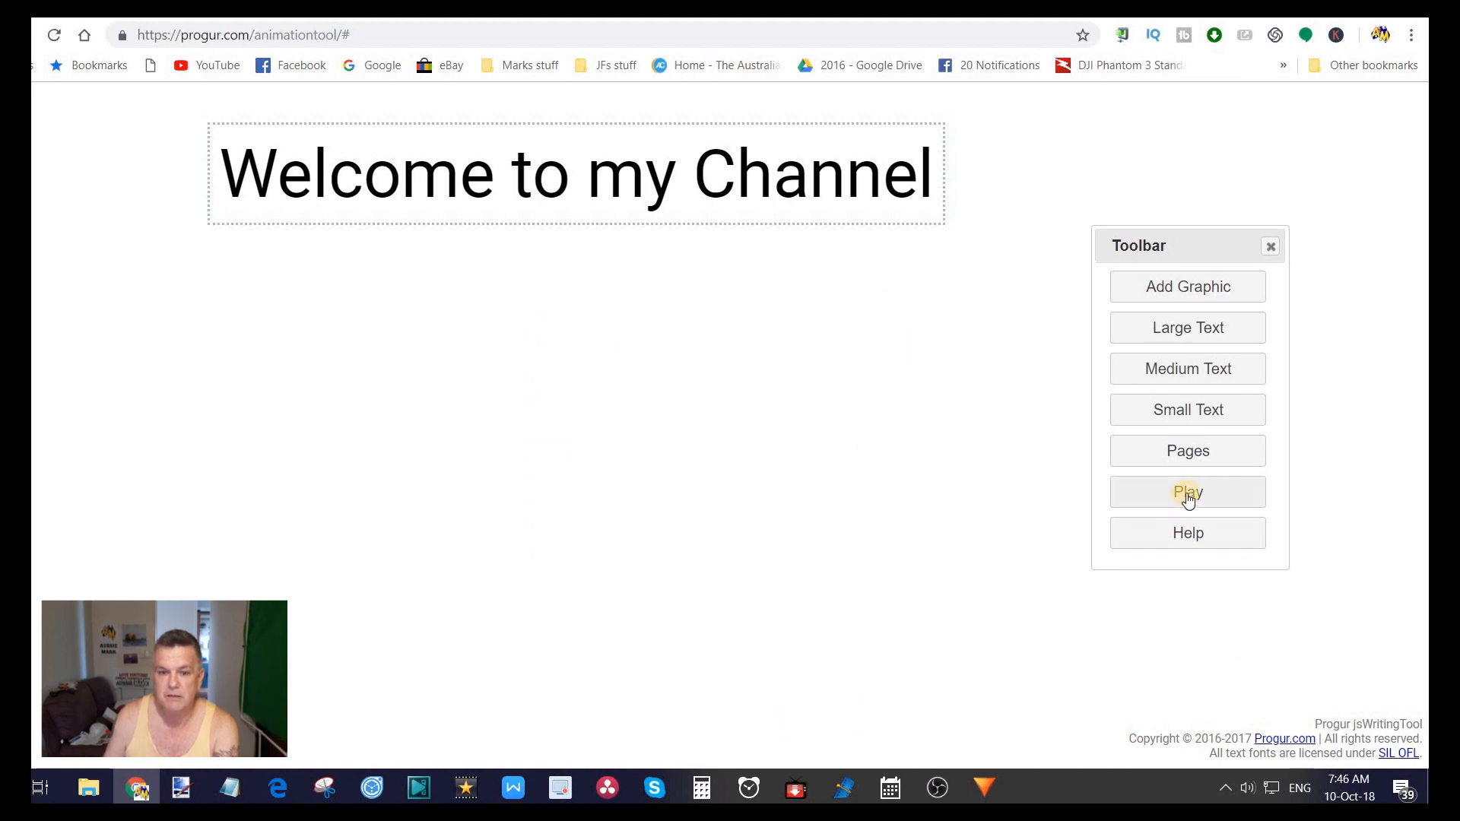
click(1188, 492)
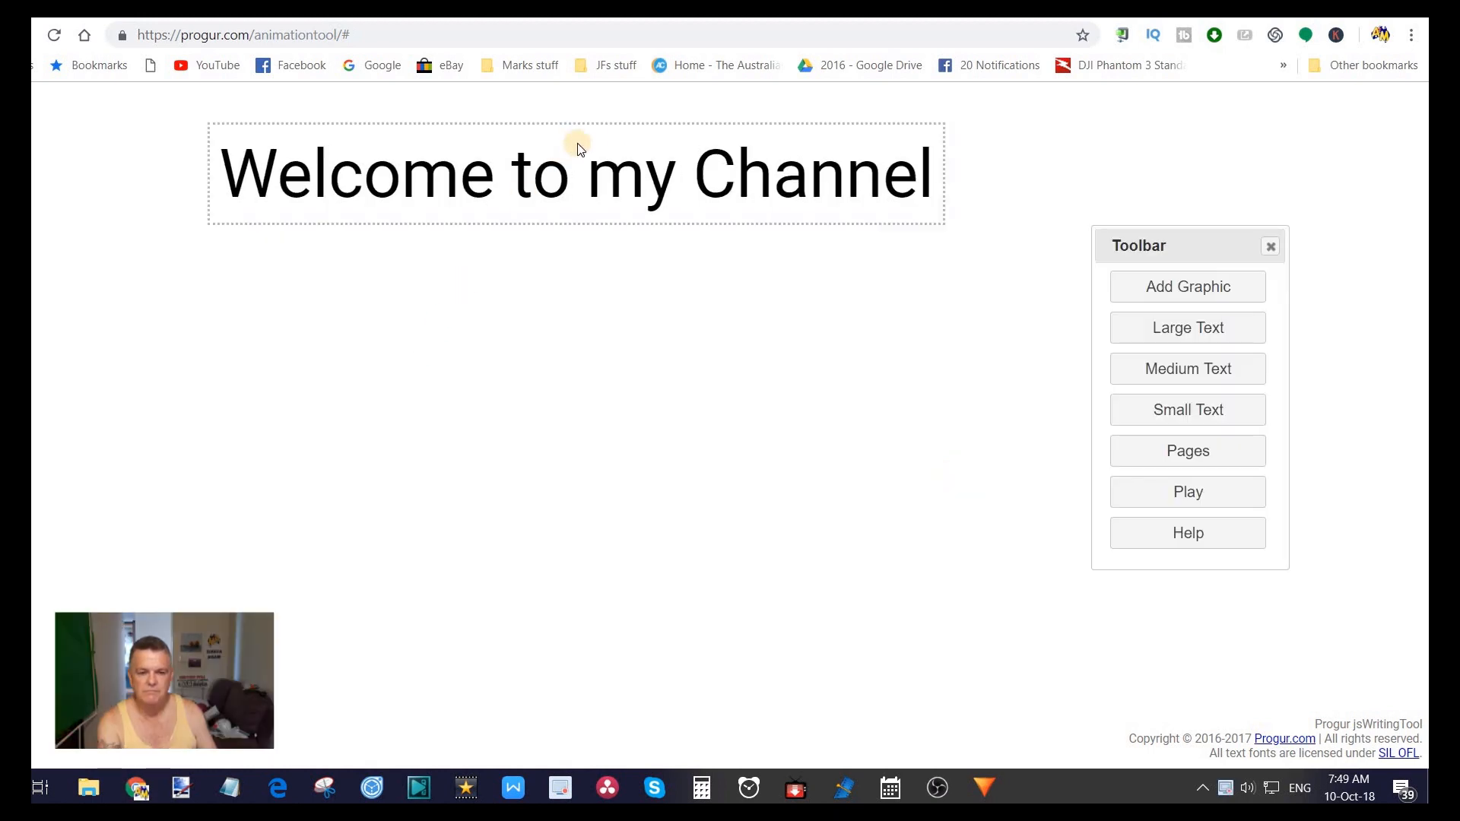
mouse_move(628, 180)
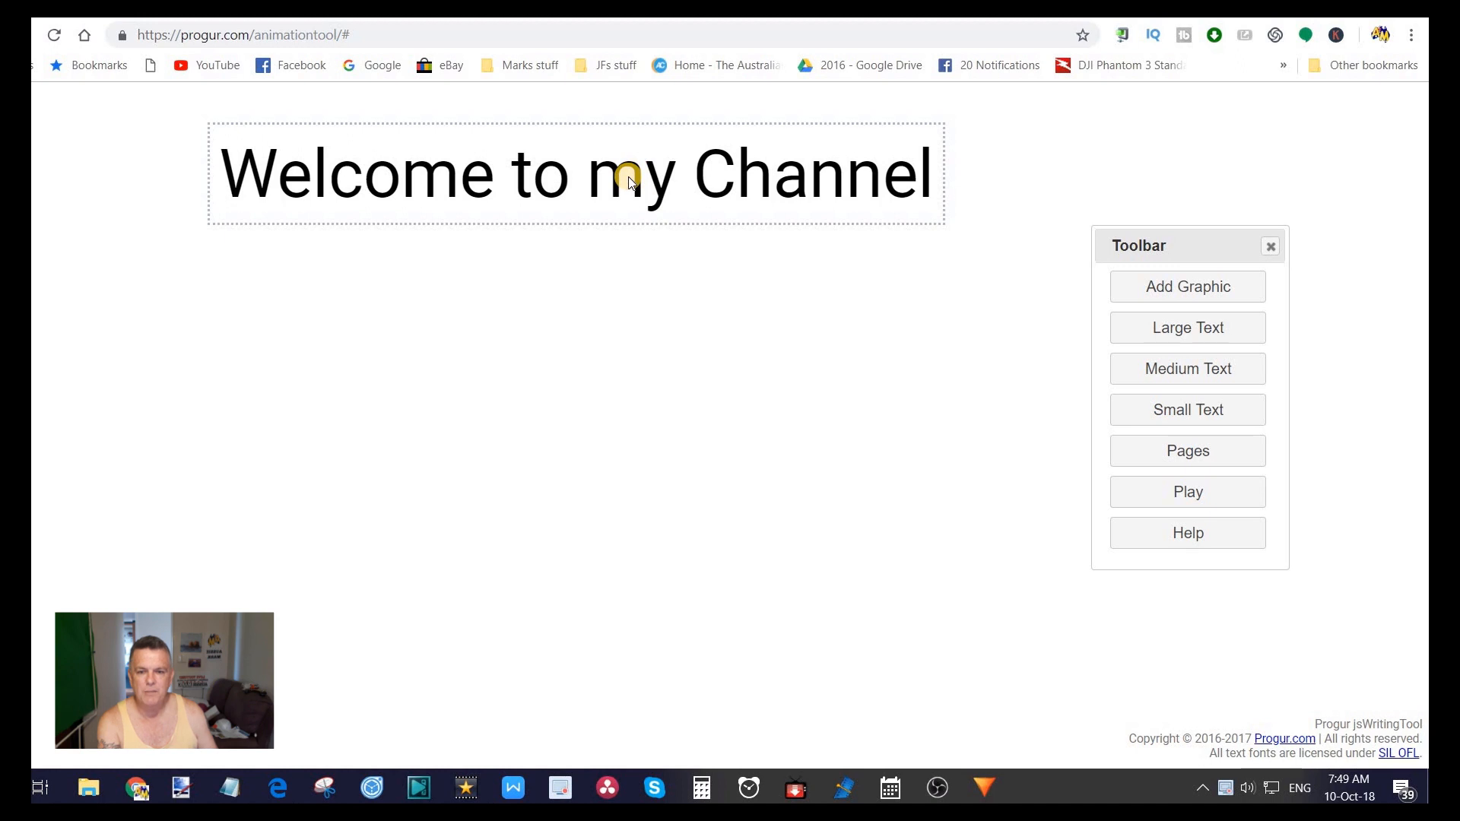
Step: Give the welcome heading a delay of 50 and update it
click(628, 180)
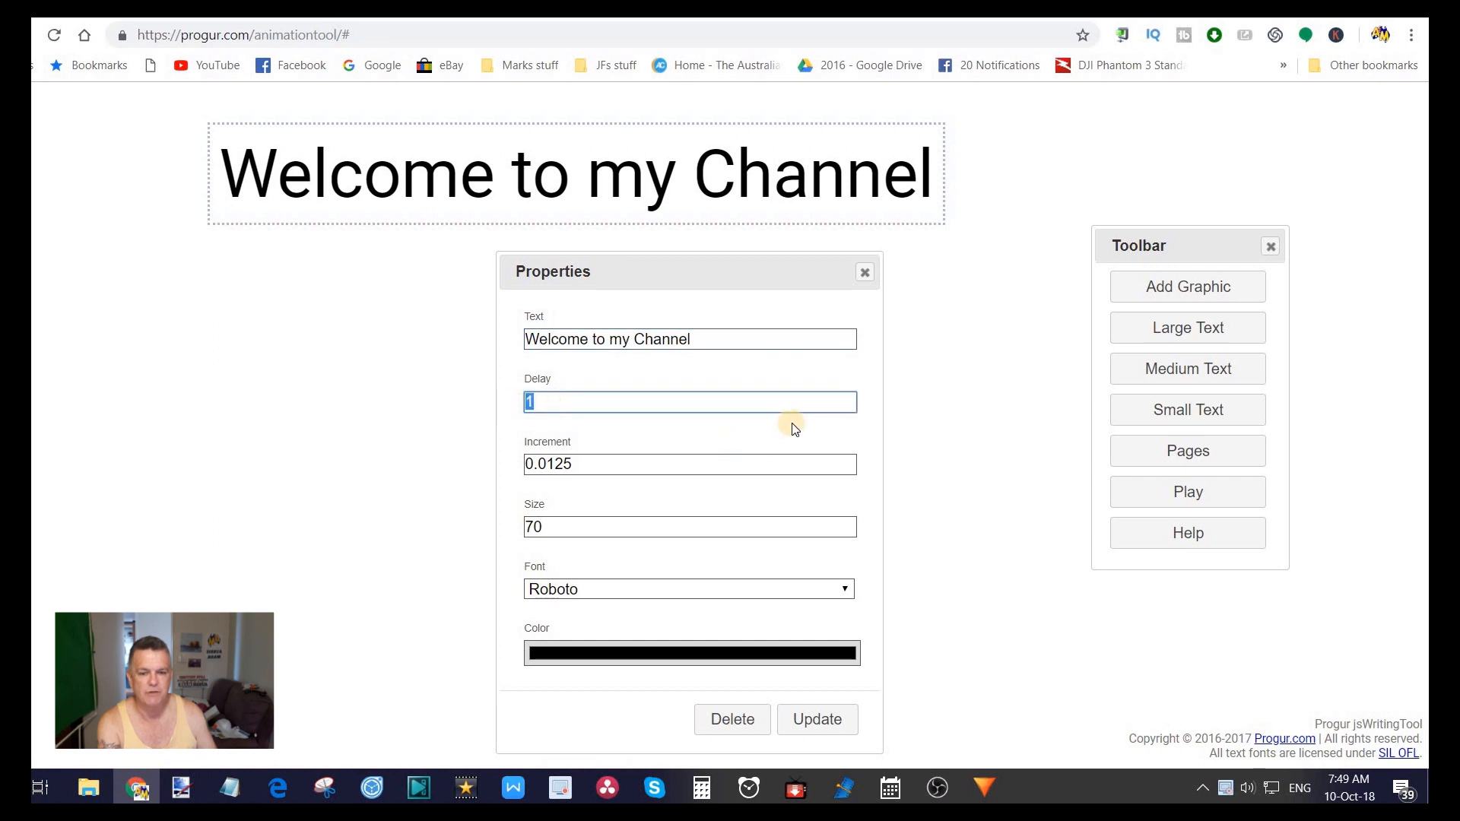
mouse_move(814, 421)
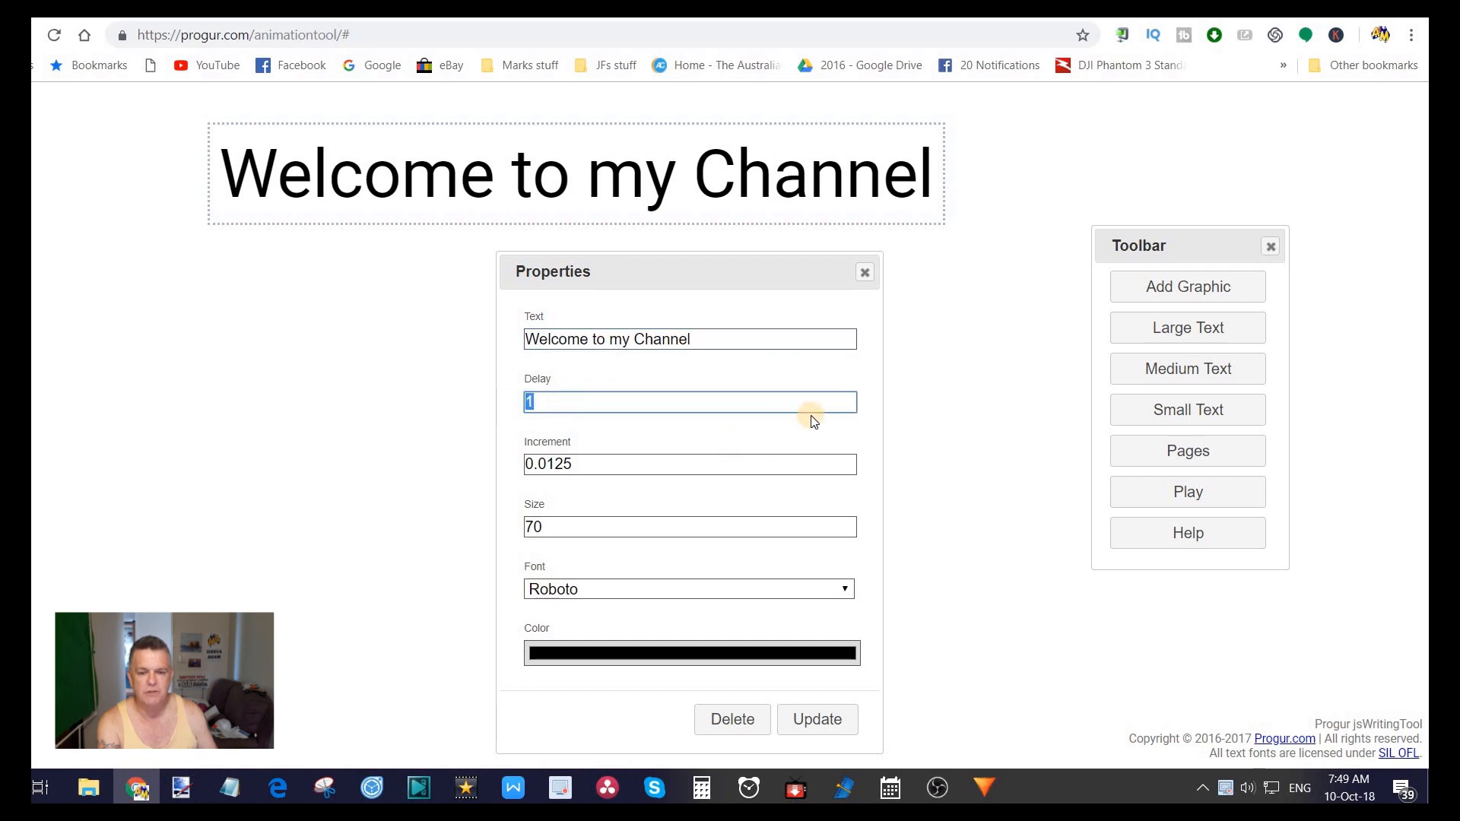
text(5)
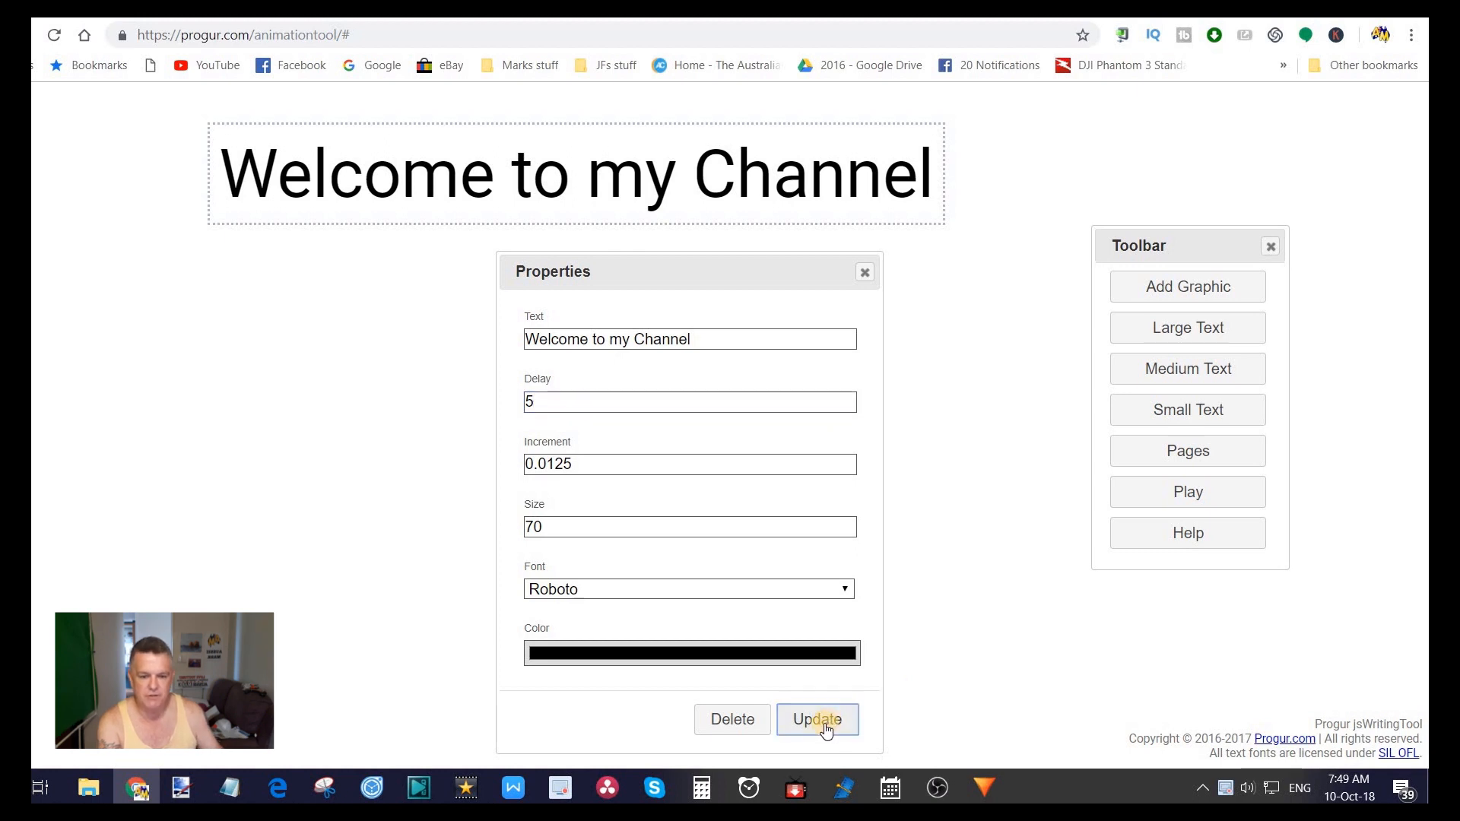
click(817, 720)
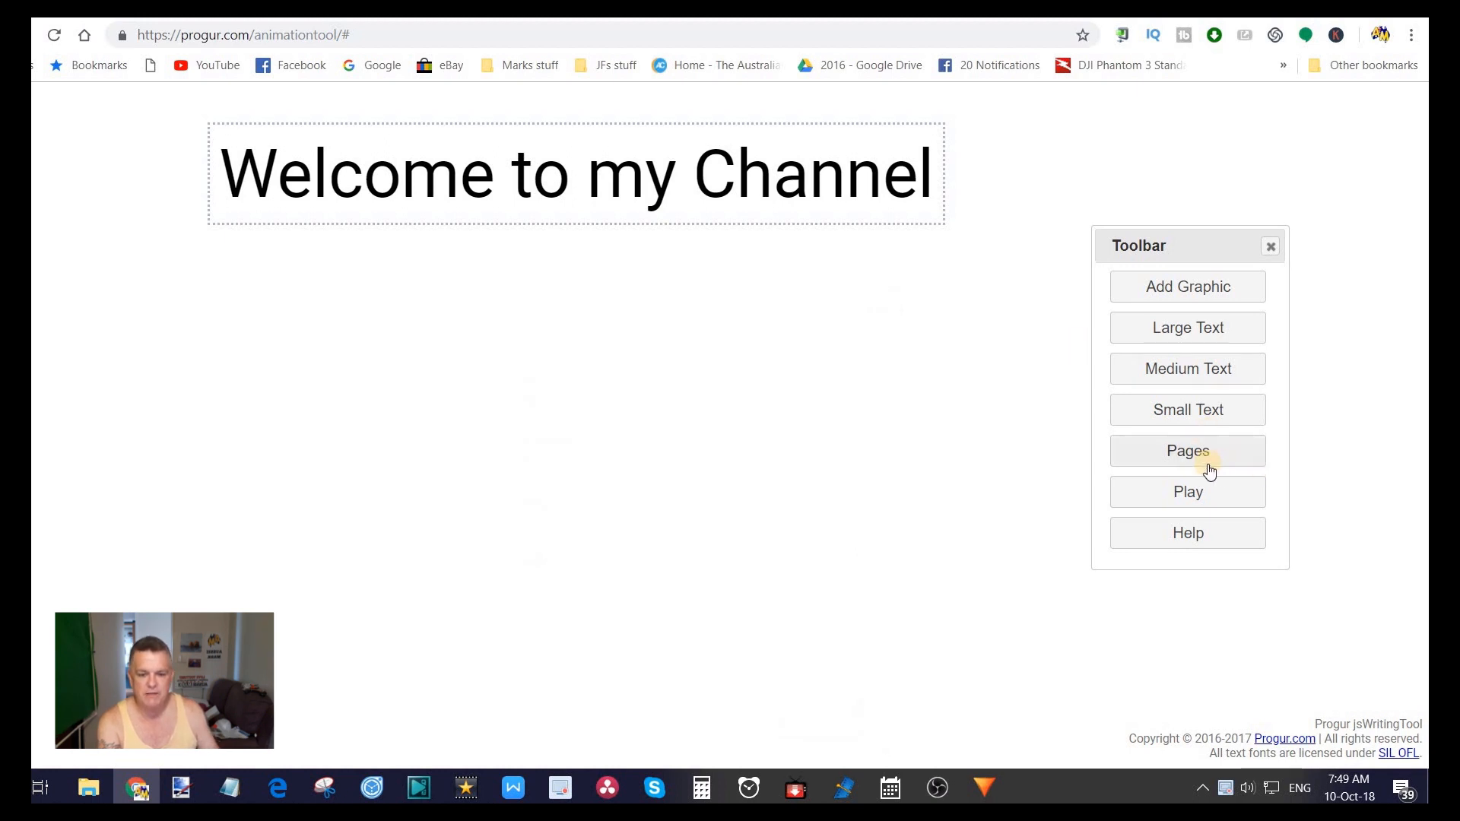
click(1188, 451)
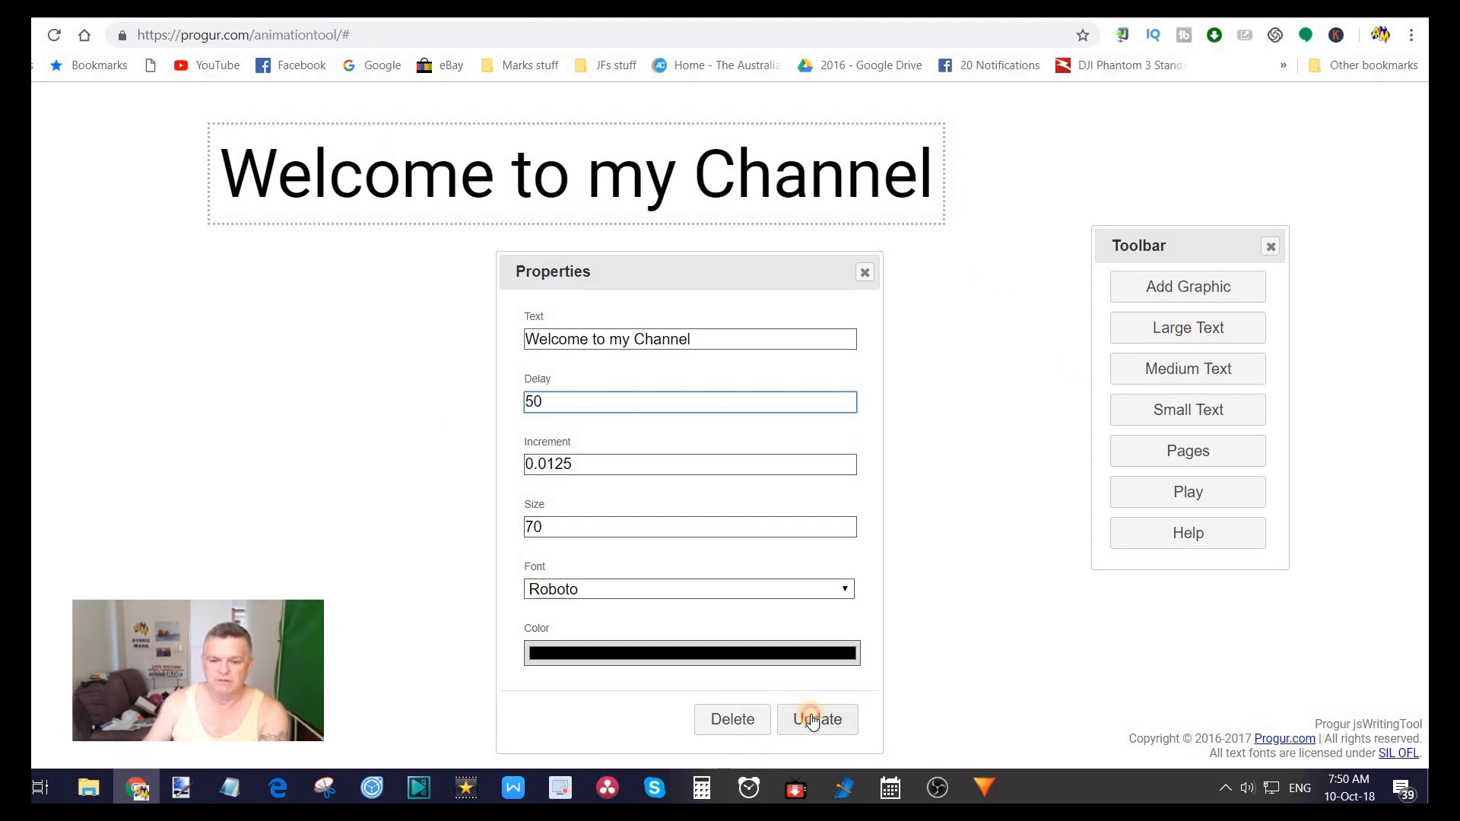
mouse_move(875, 386)
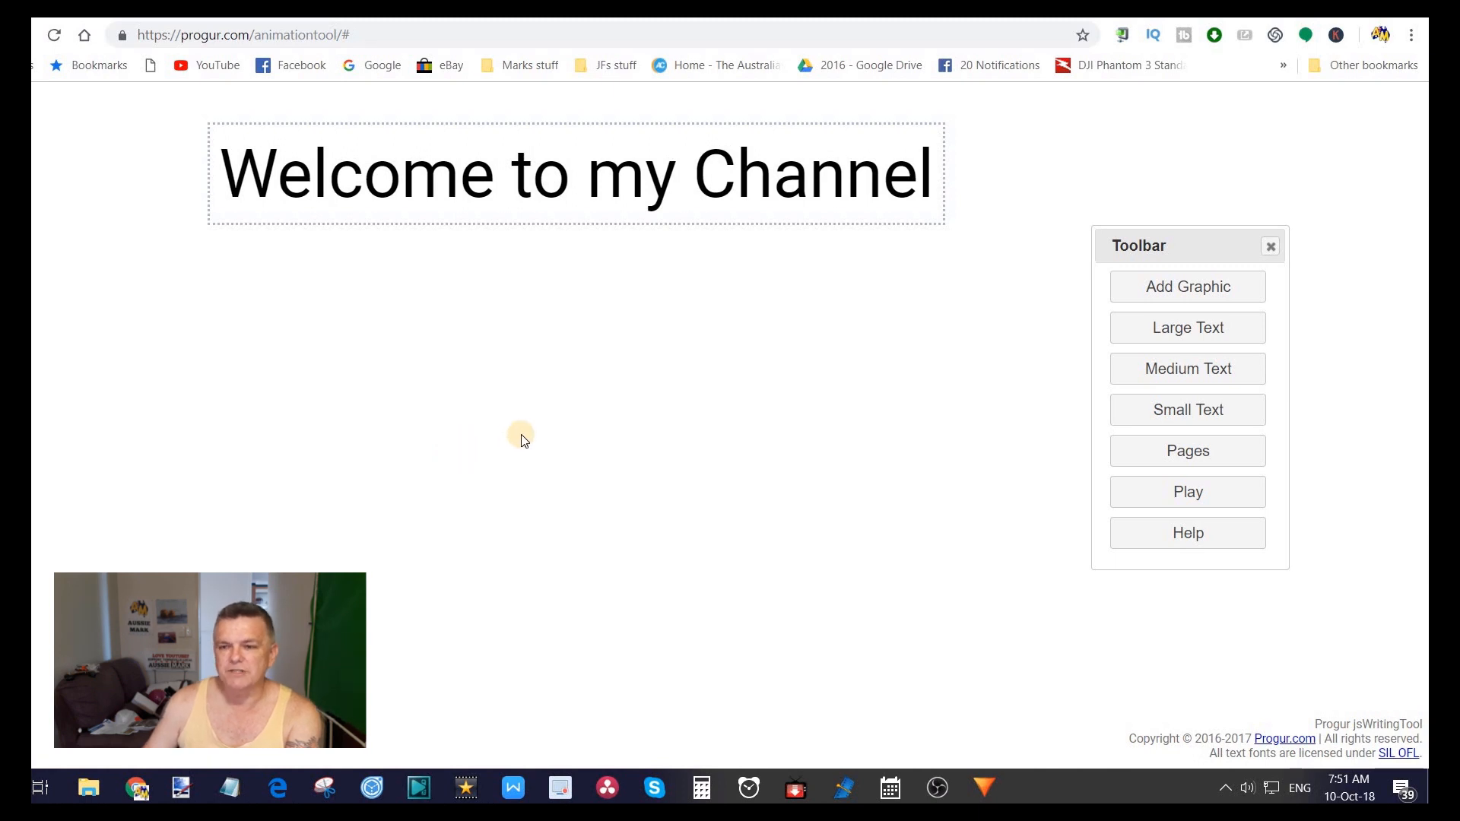
mouse_move(506, 441)
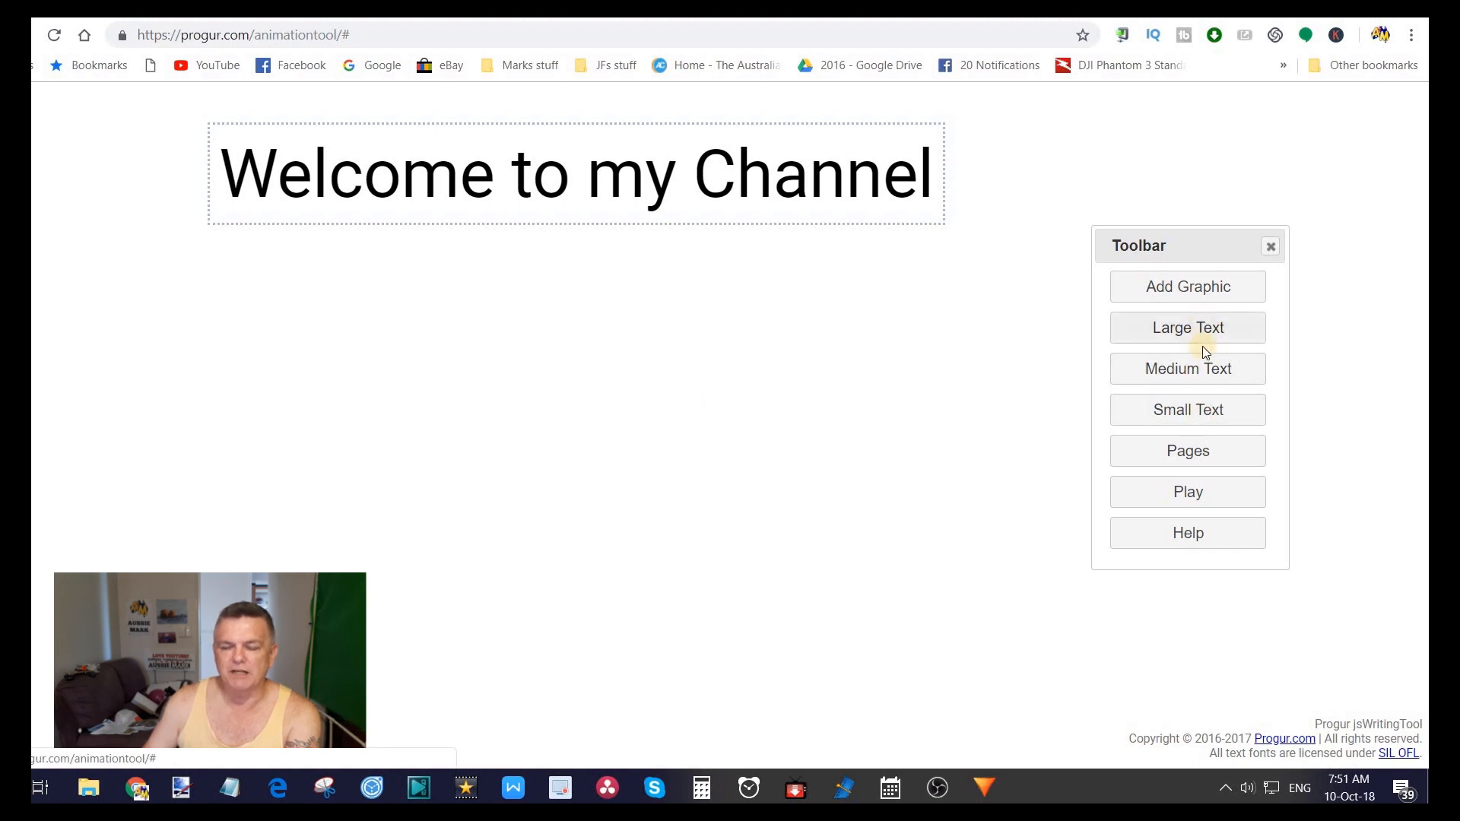
mouse_move(1205, 382)
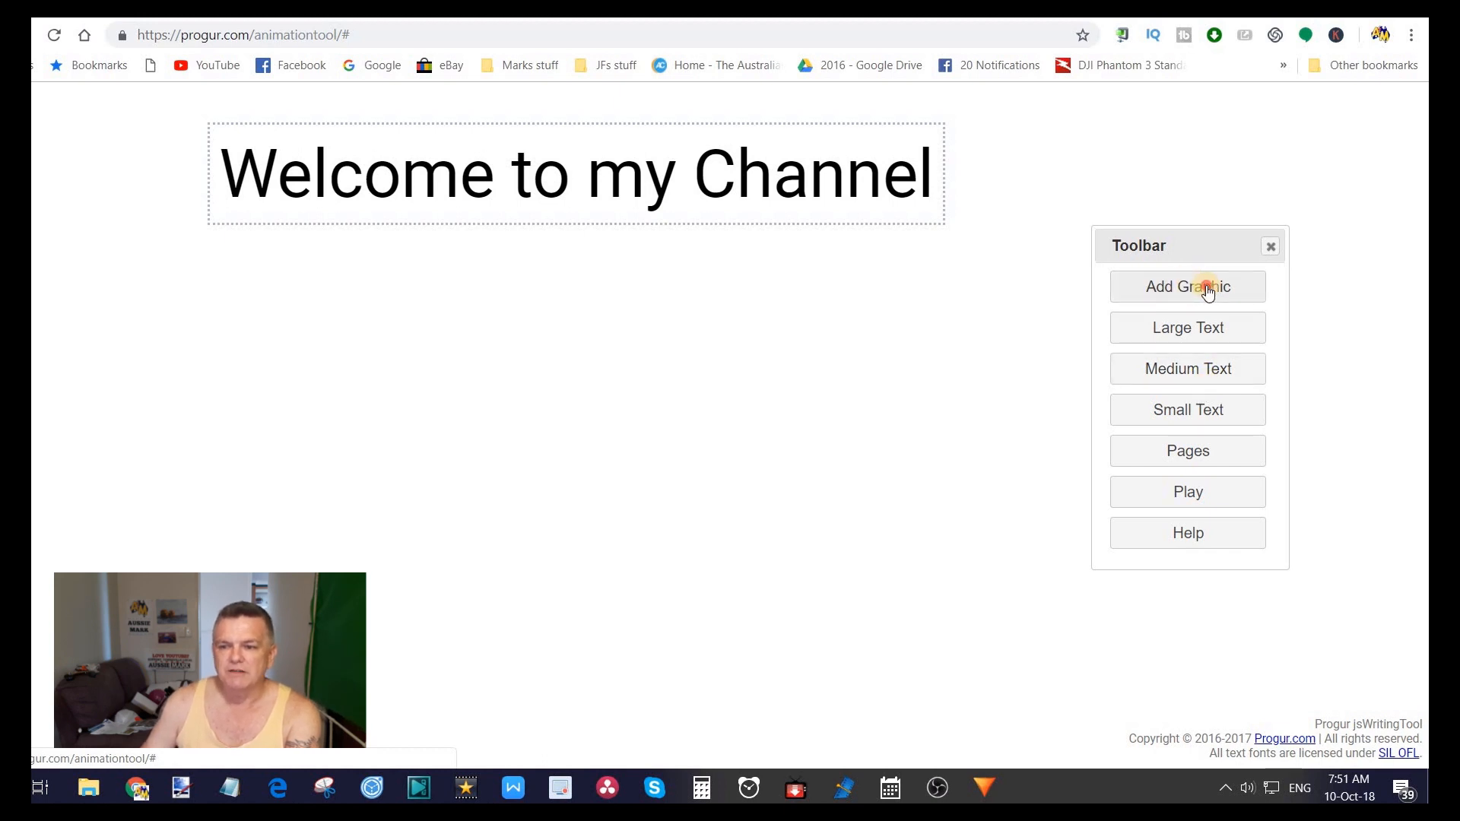
Step: Open the graphic picker to add an icon
click(1204, 286)
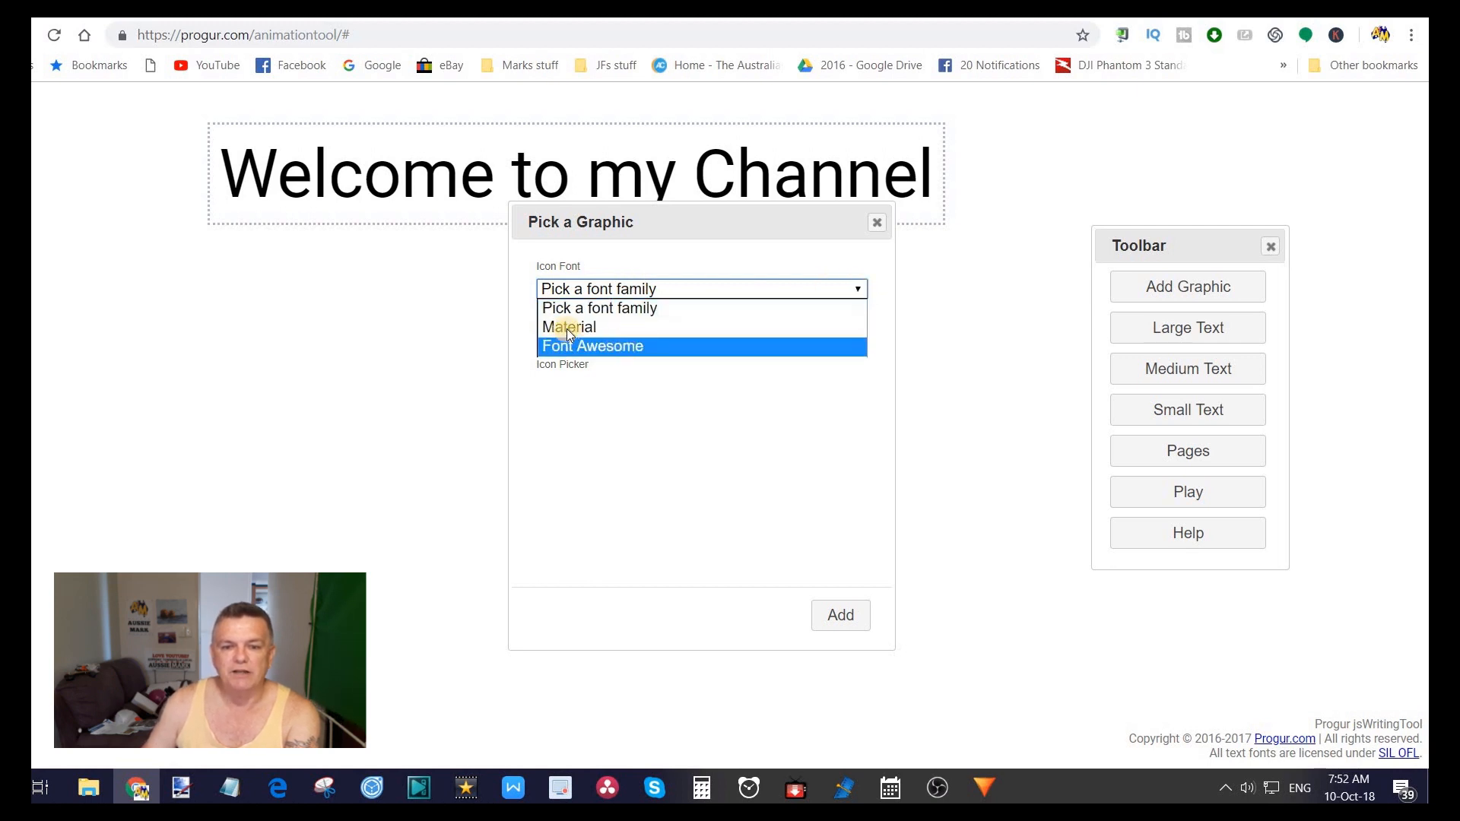
mouse_move(570, 327)
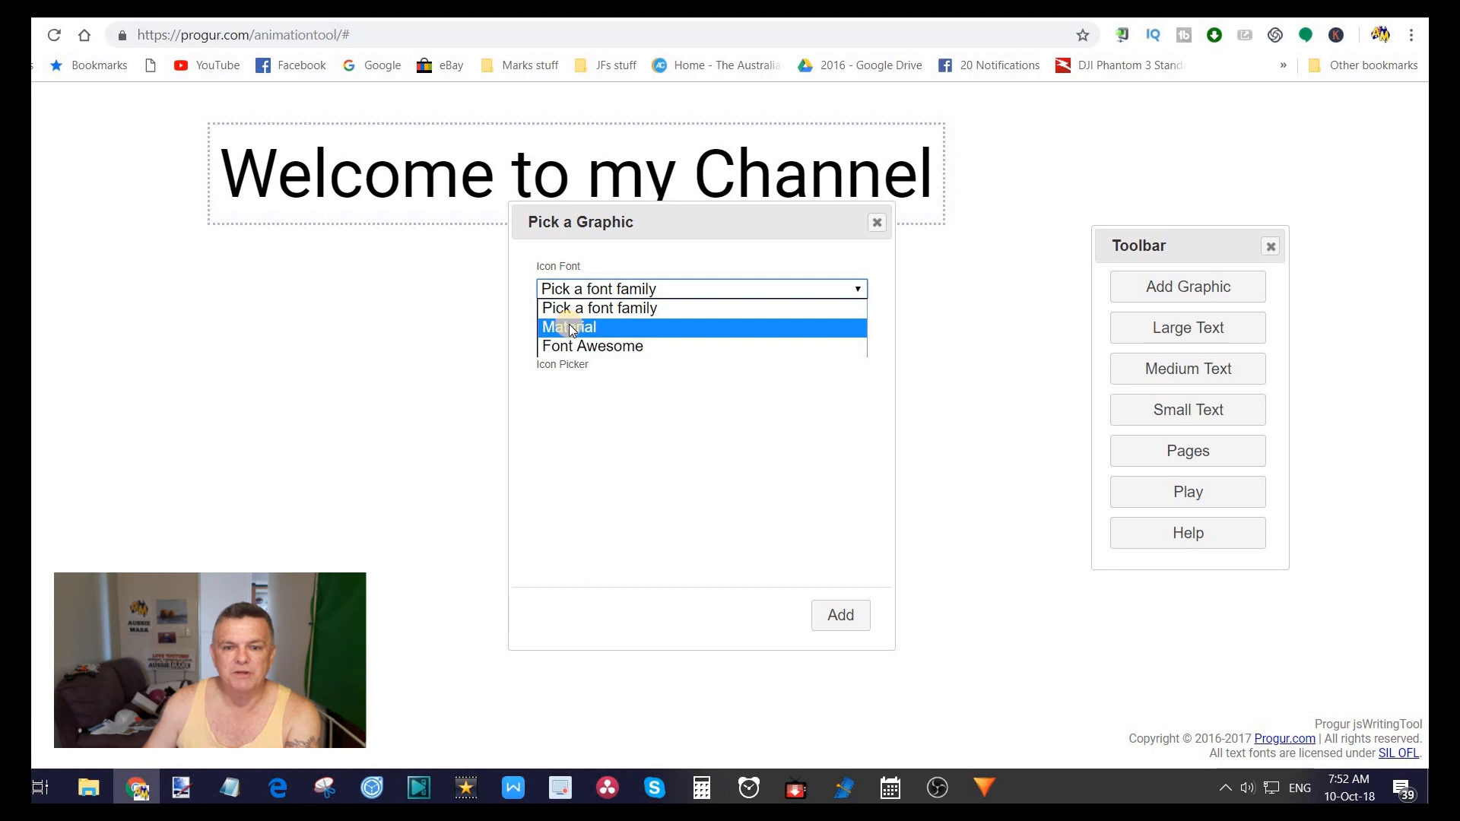
Step: Choose the film-strip icon from the Font Awesome set and add it
click(592, 346)
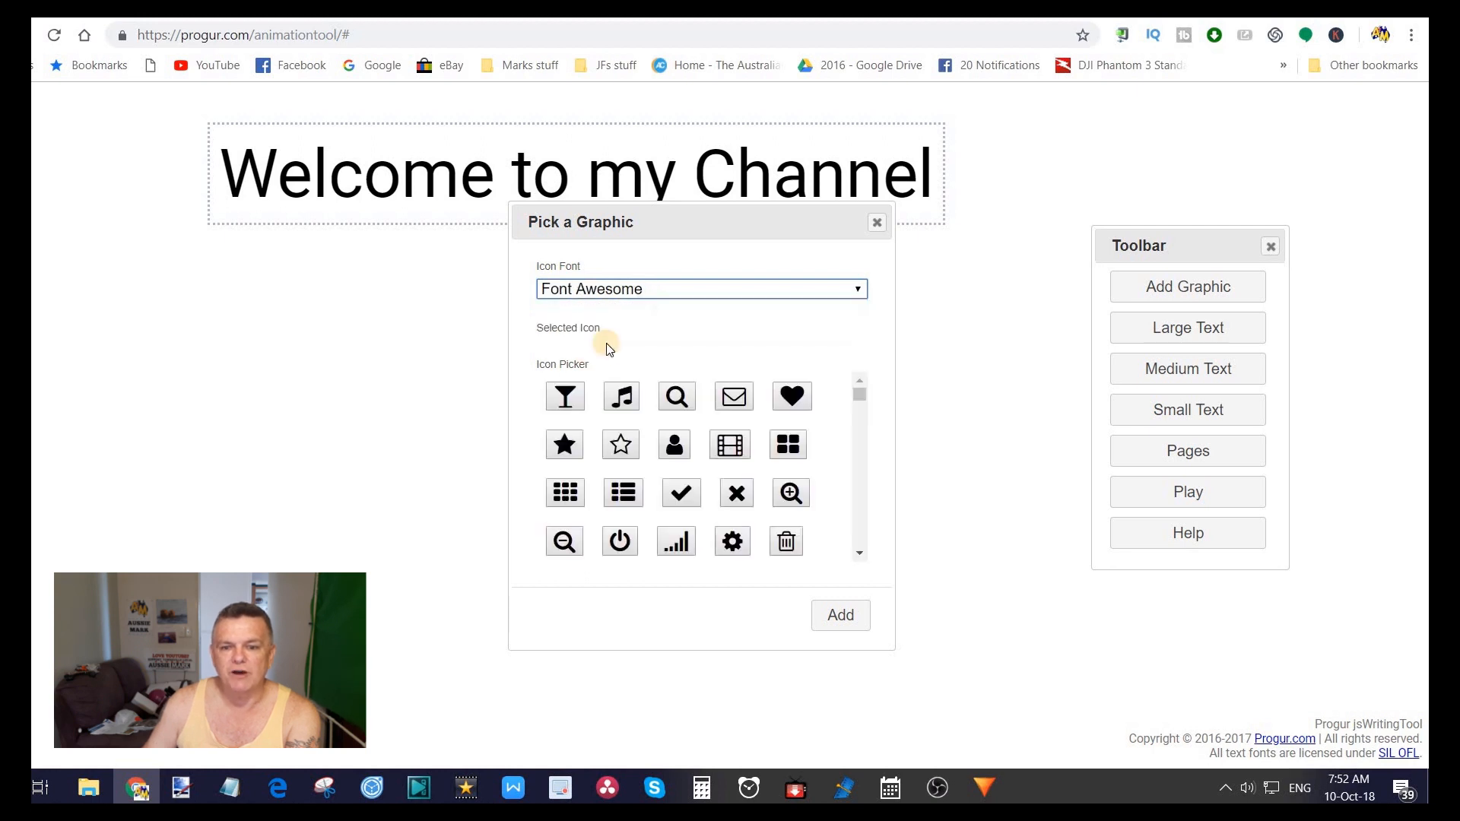
mouse_move(860, 392)
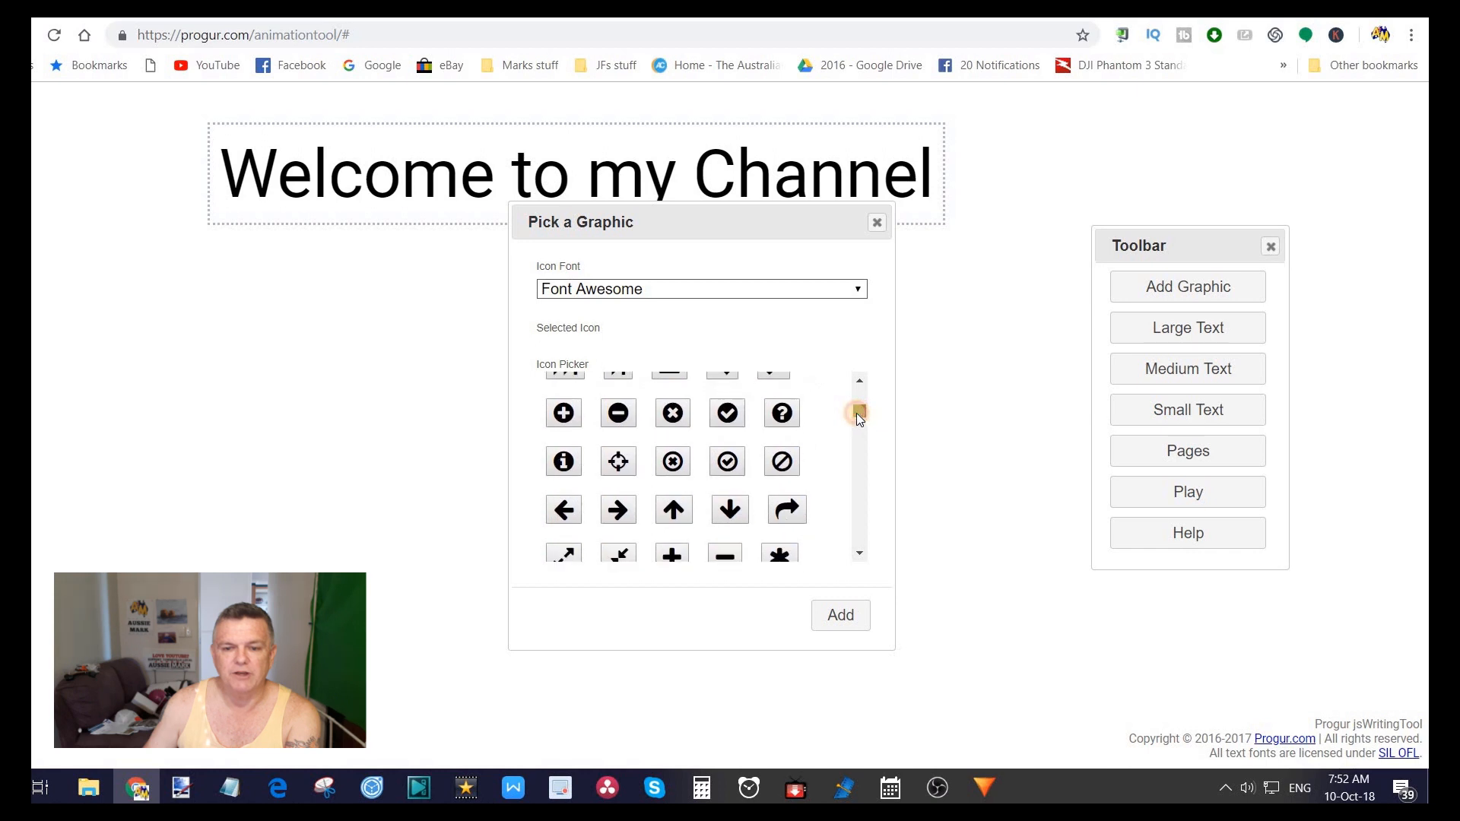
scroll(down, 3)
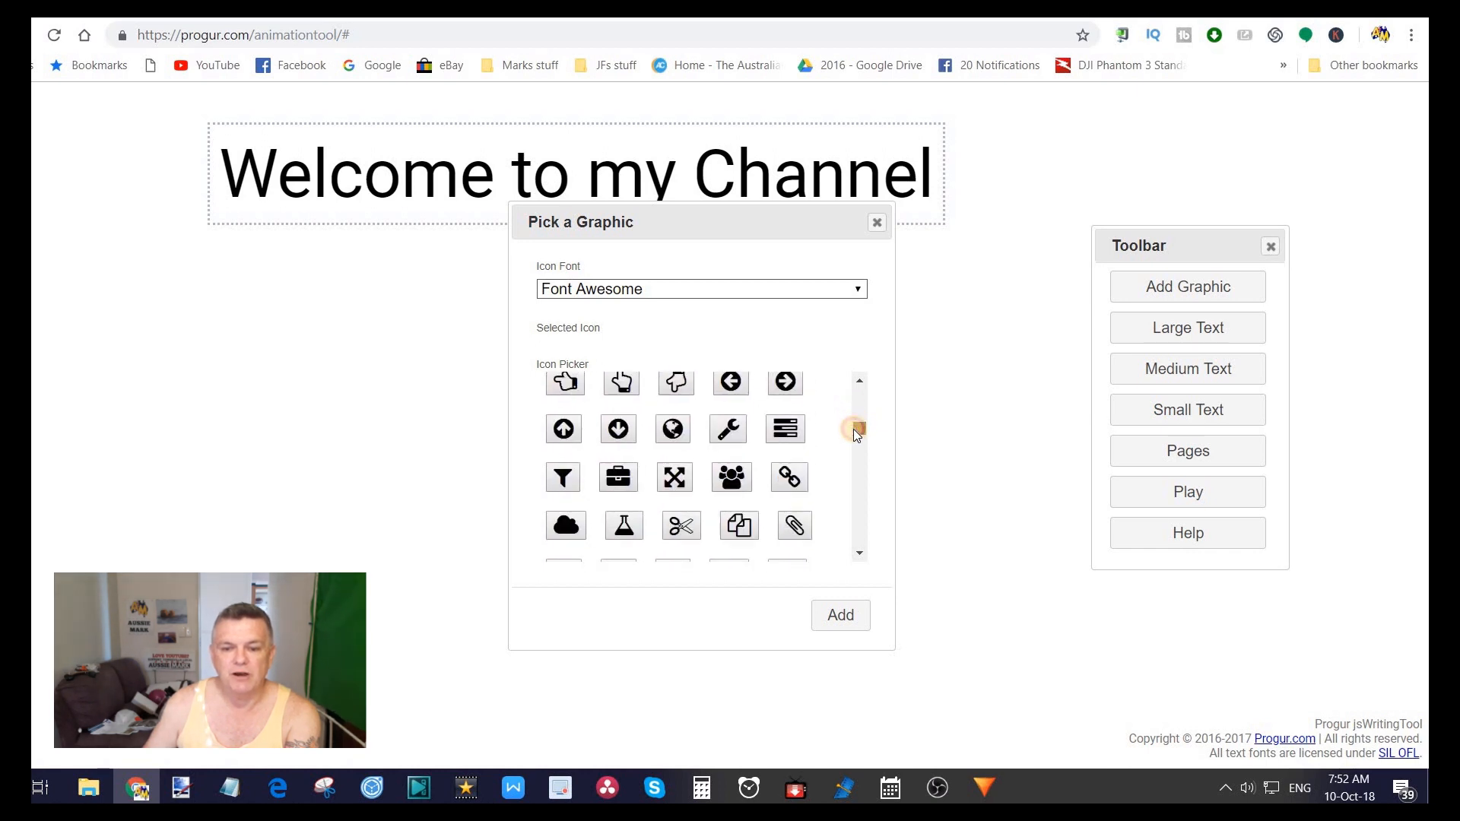
scroll(down, 3)
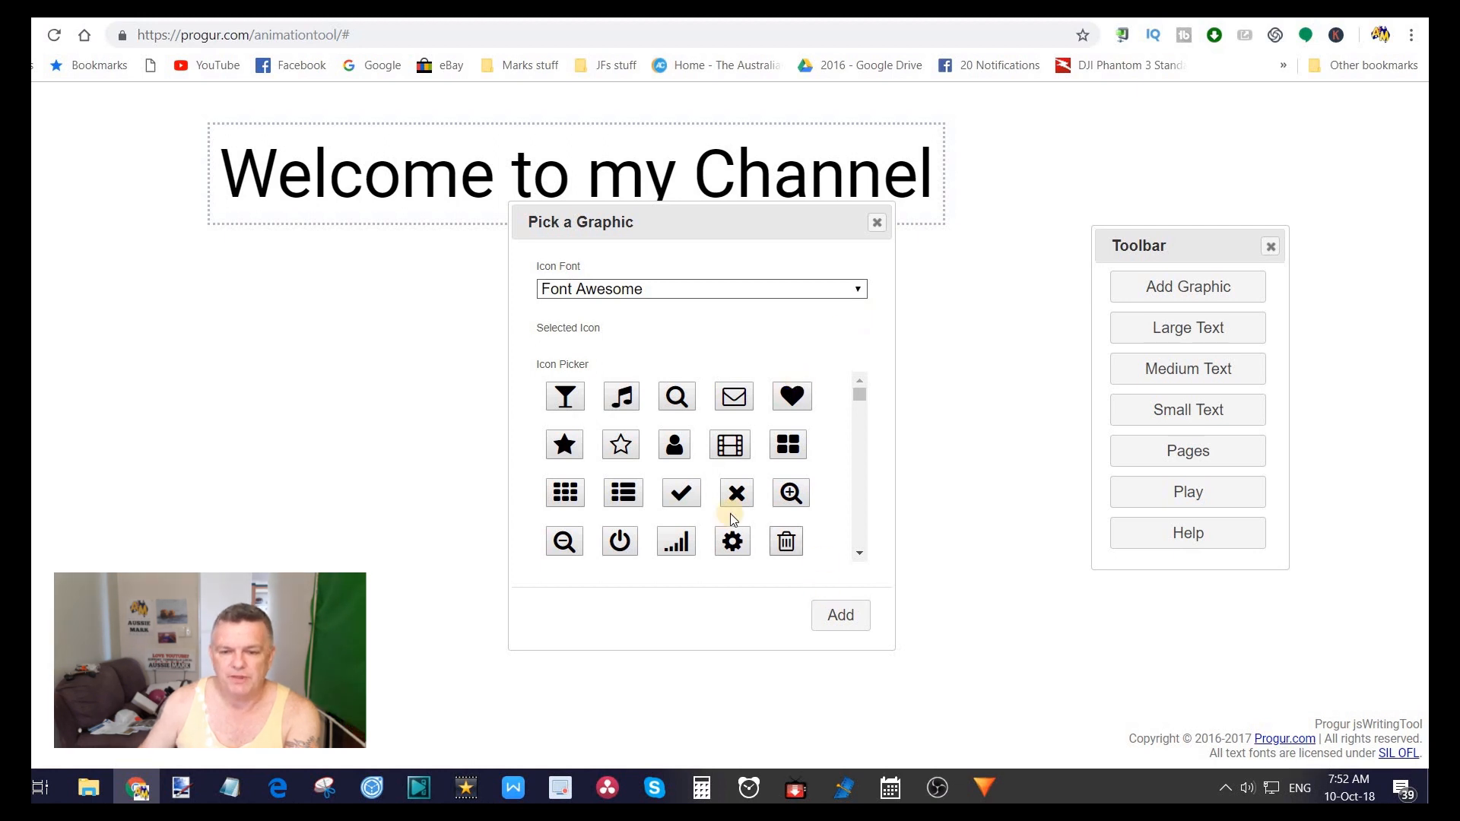
click(730, 445)
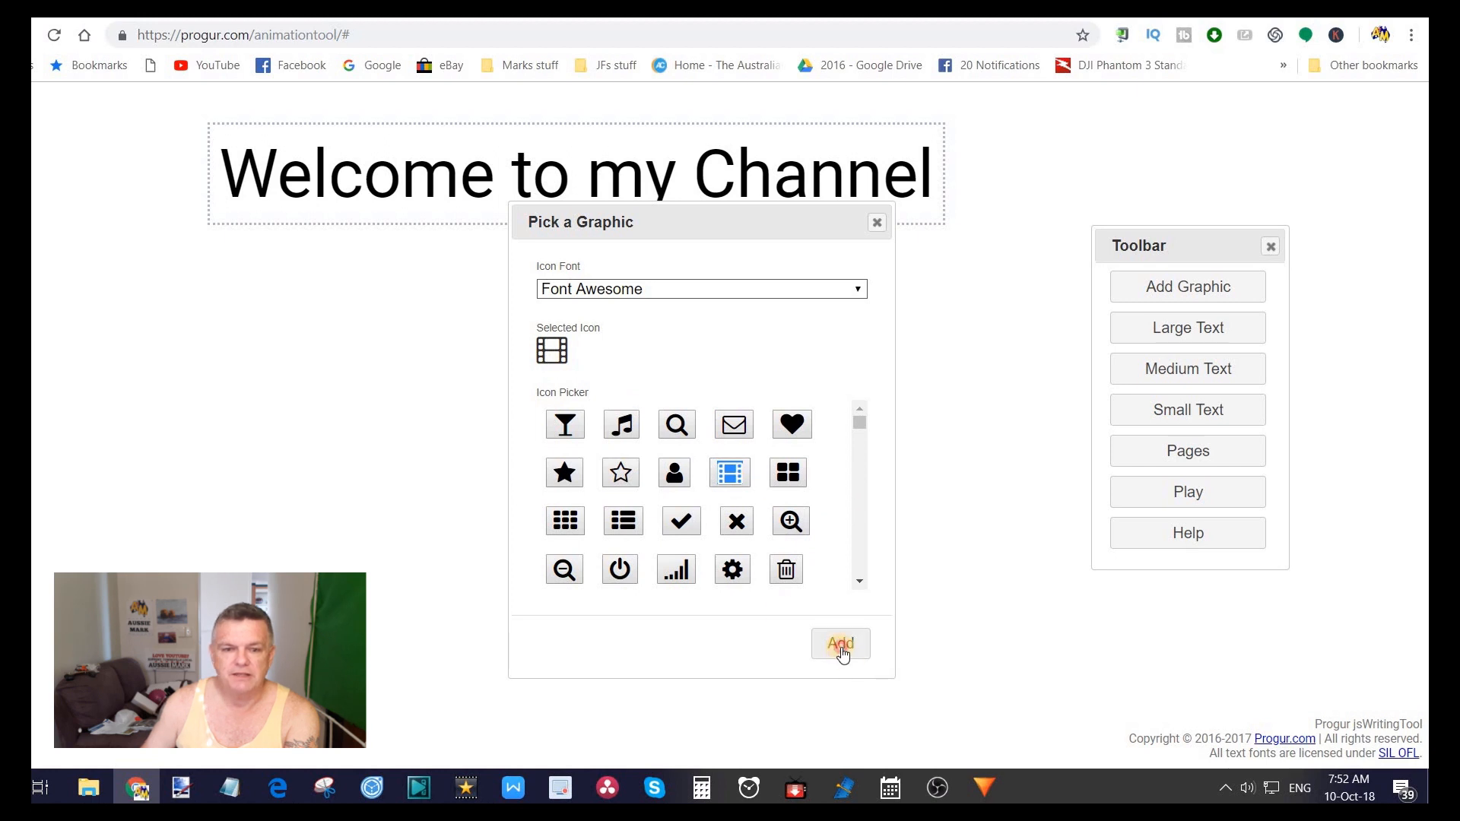
click(841, 643)
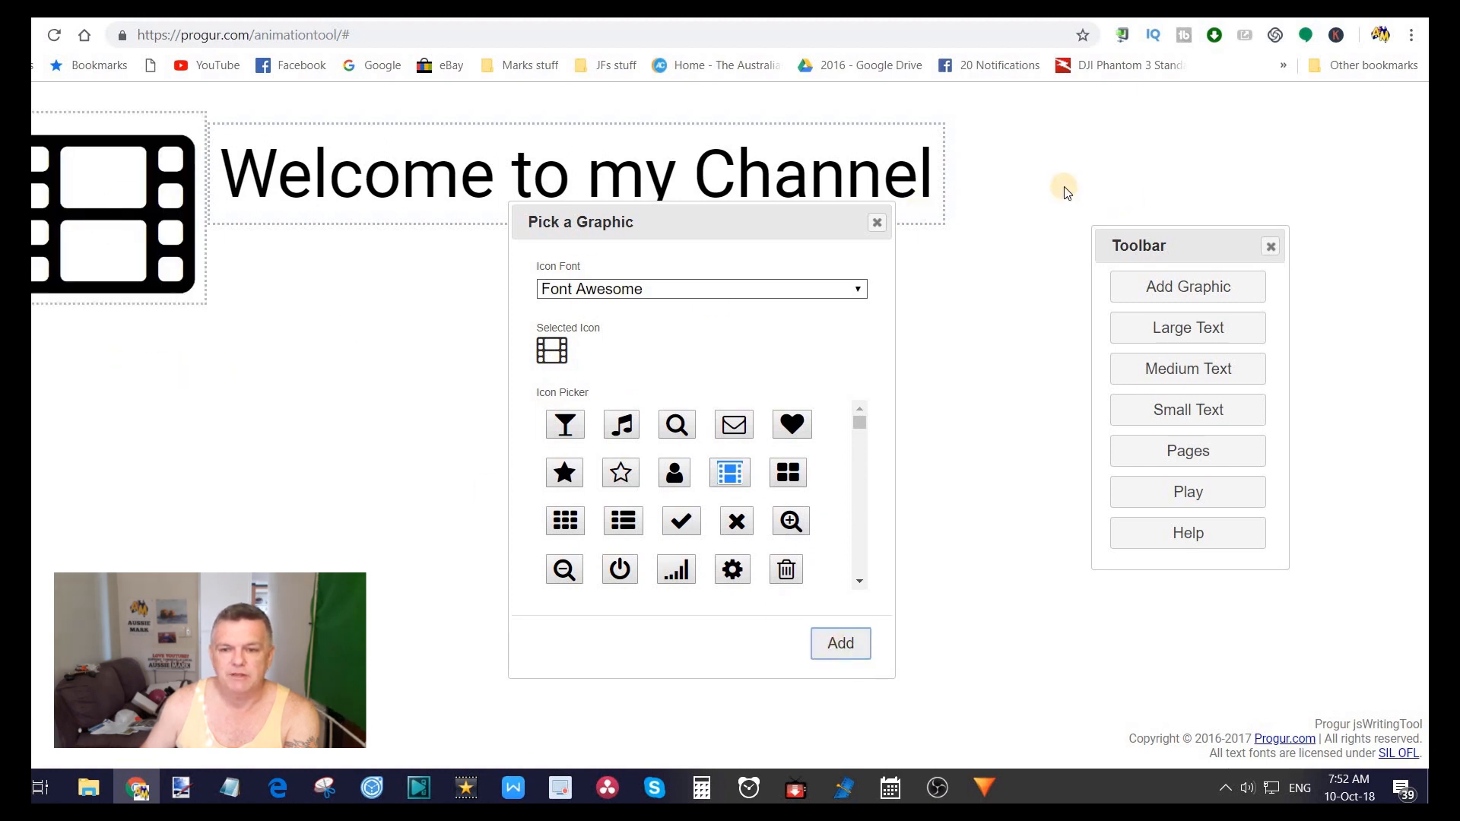
mouse_move(766, 193)
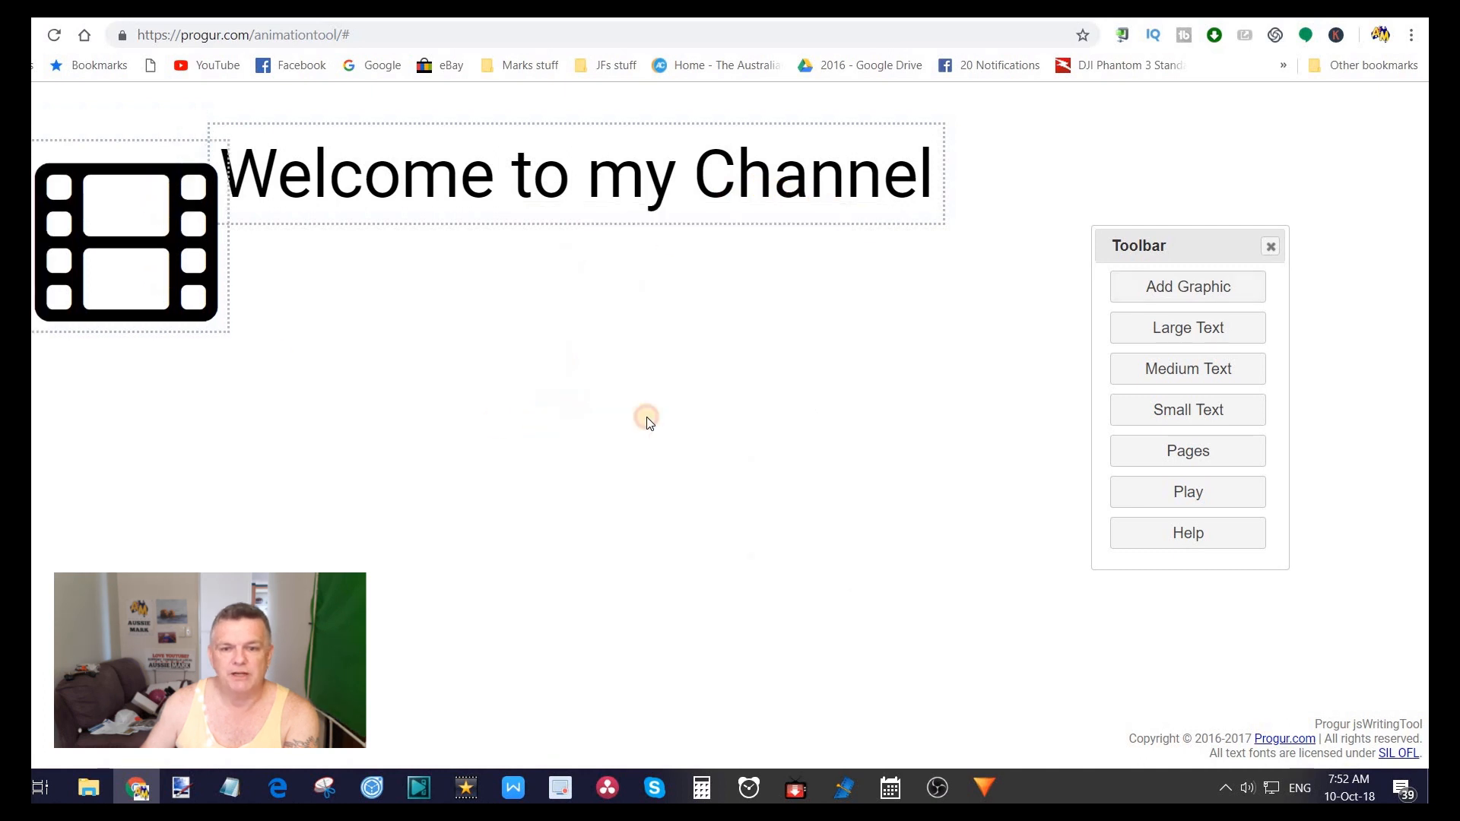
Step: Move the film icon below the heading and shrink it from 180 to 120
drag(128, 240, 548, 333)
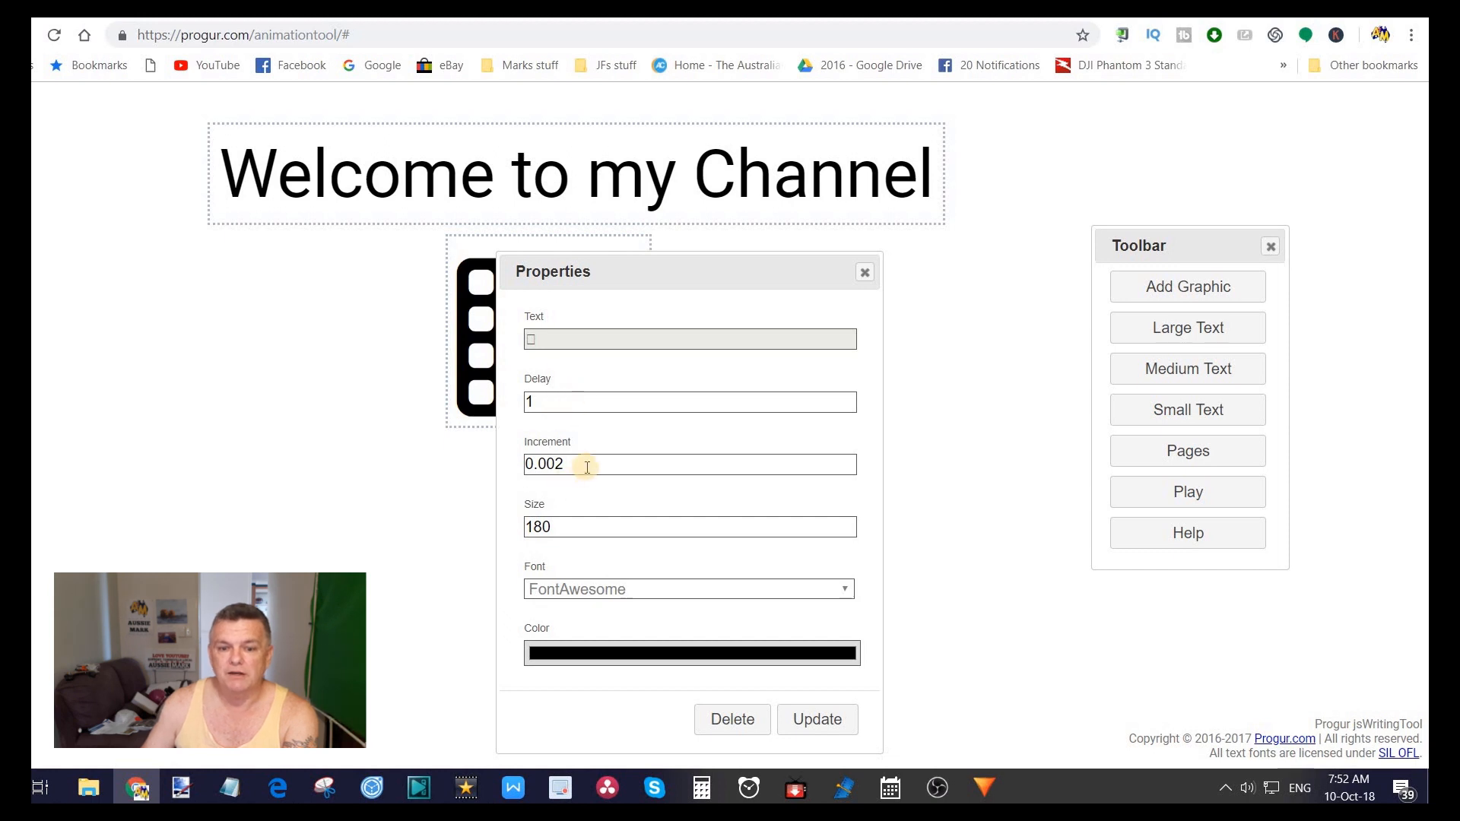
mouse_move(594, 461)
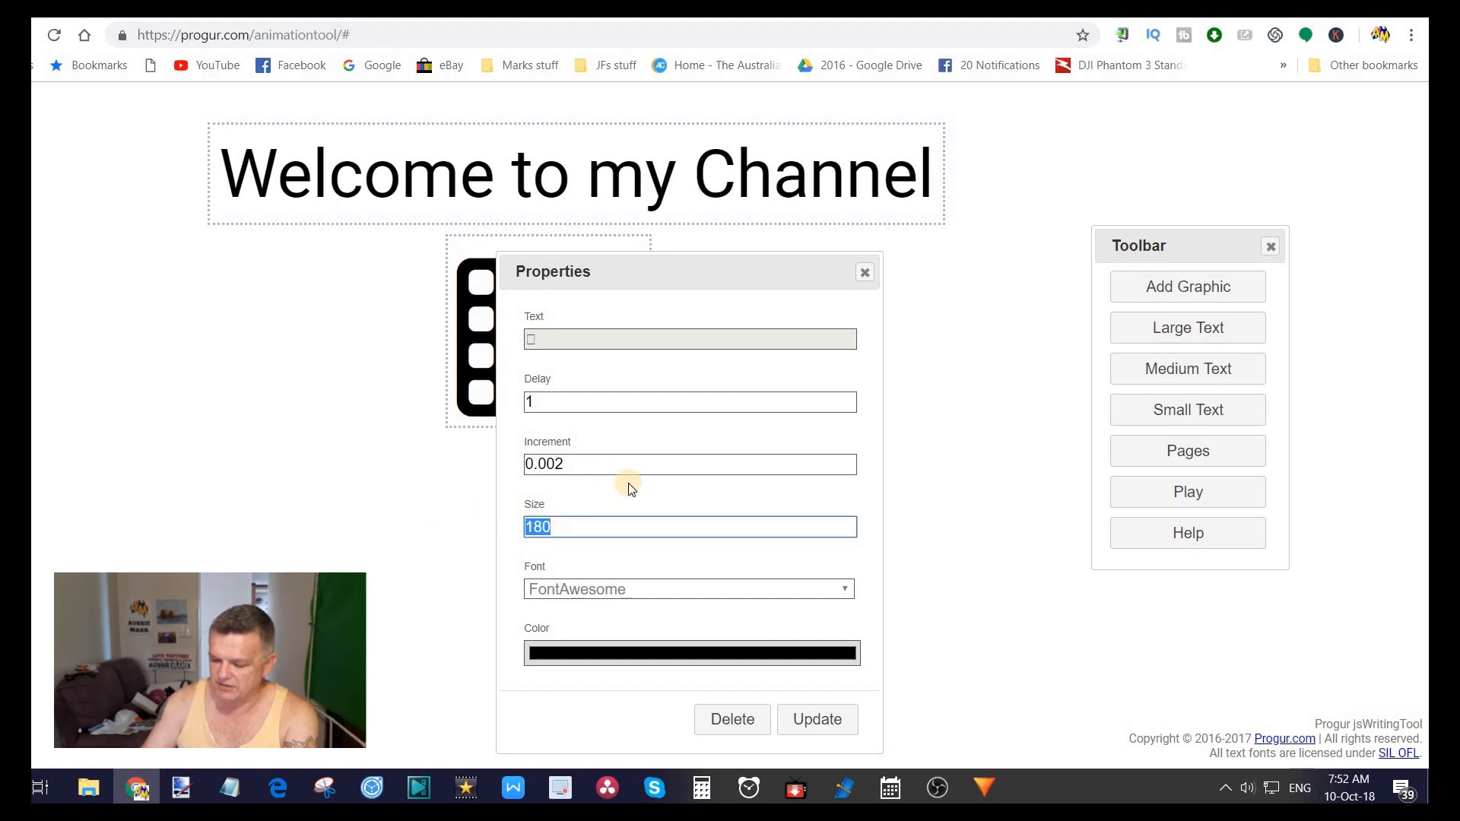
text(120)
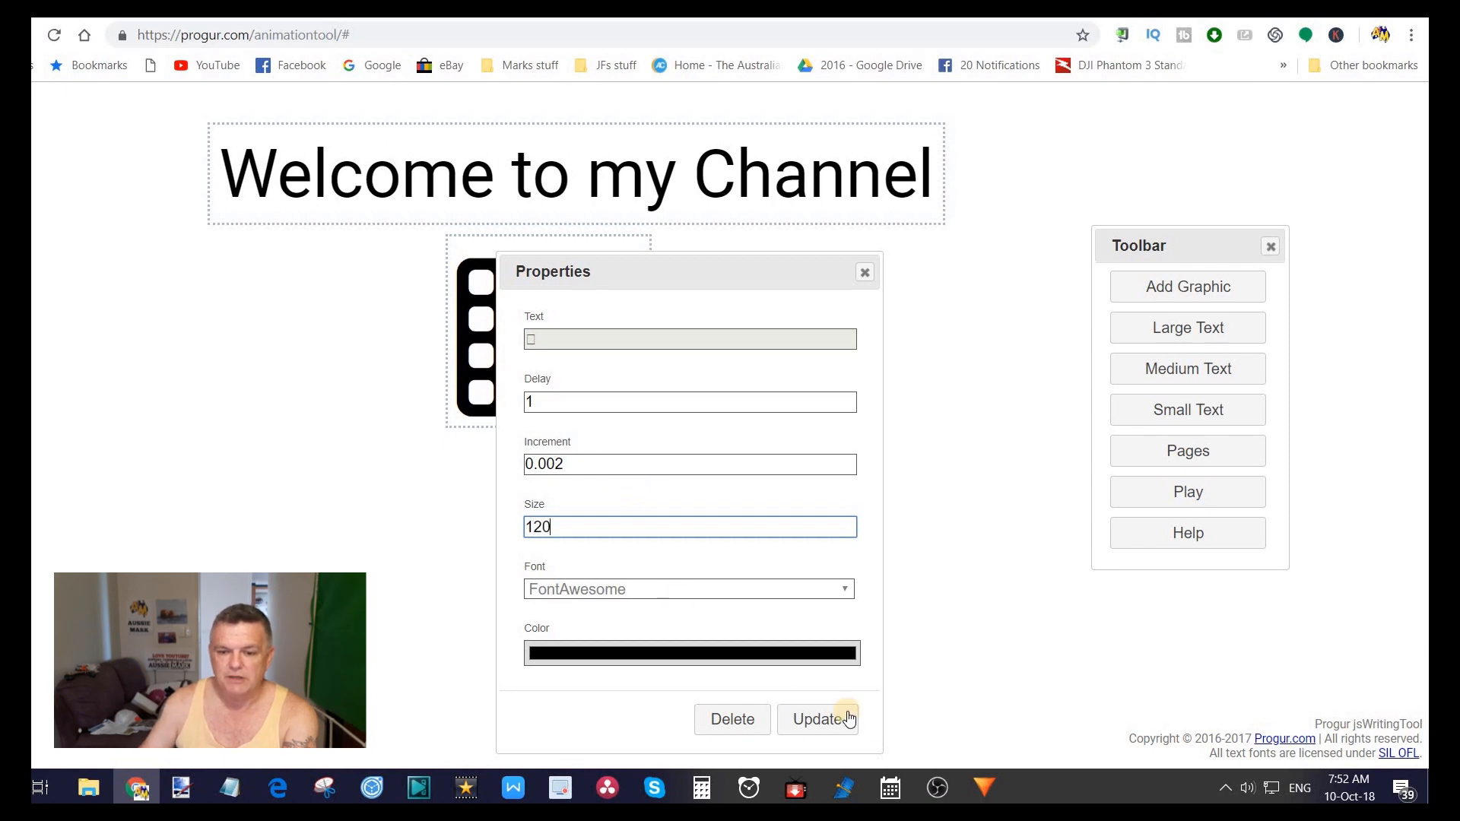
drag(689, 271, 815, 298)
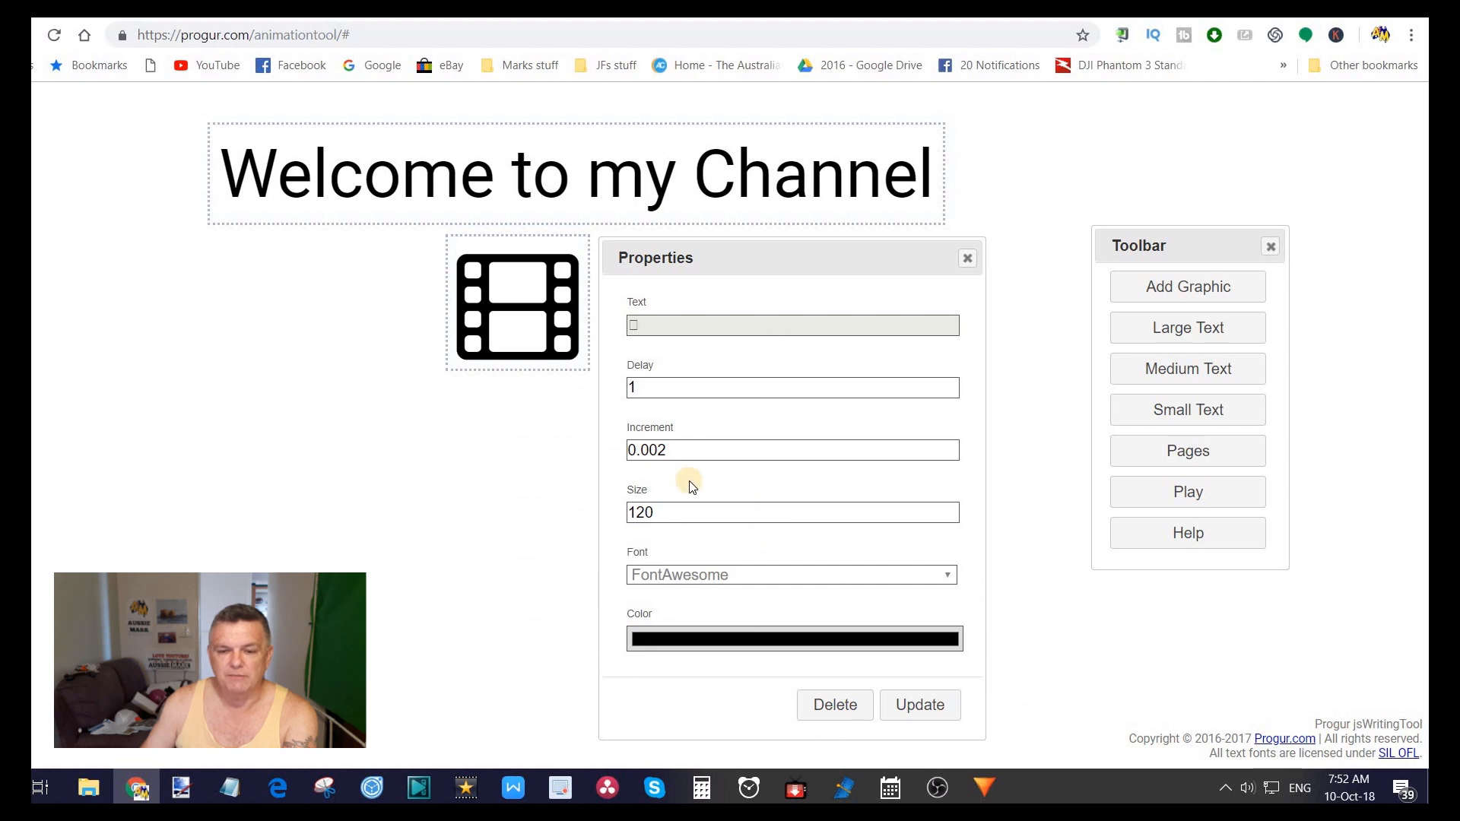
mouse_move(737, 546)
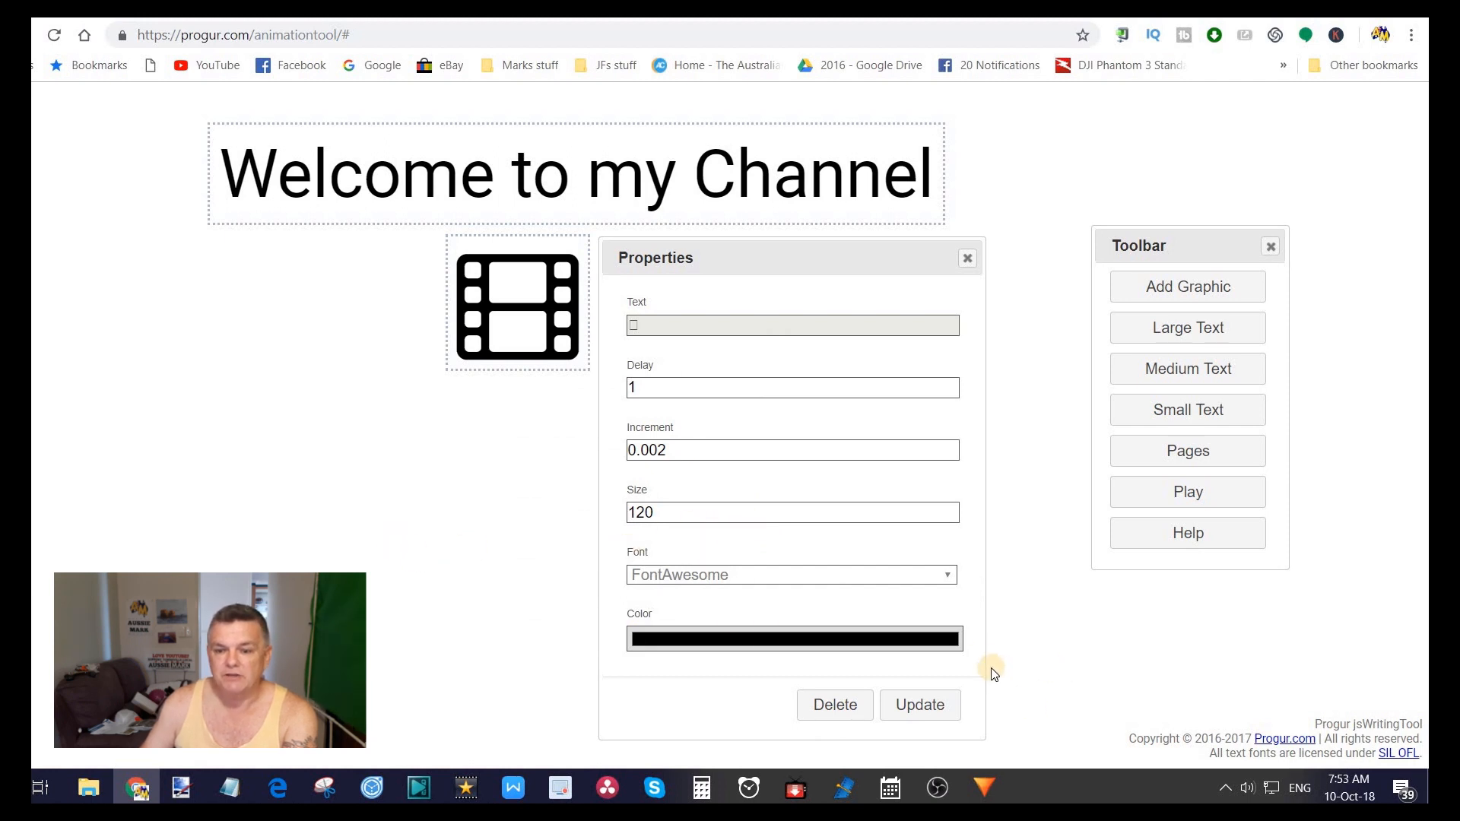
Step: Colour the film icon purple and close its properties
click(793, 639)
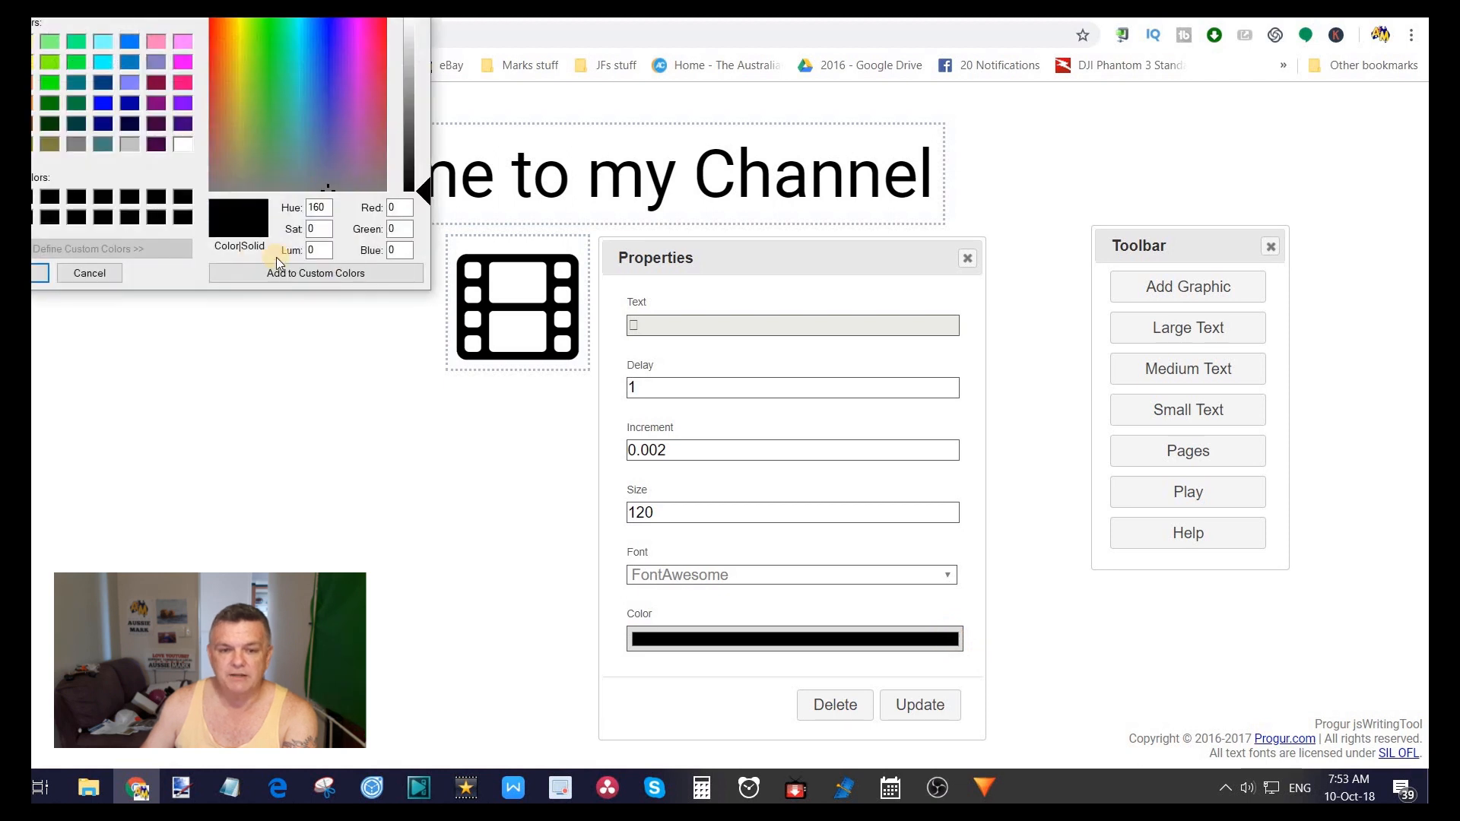
mouse_move(765, 190)
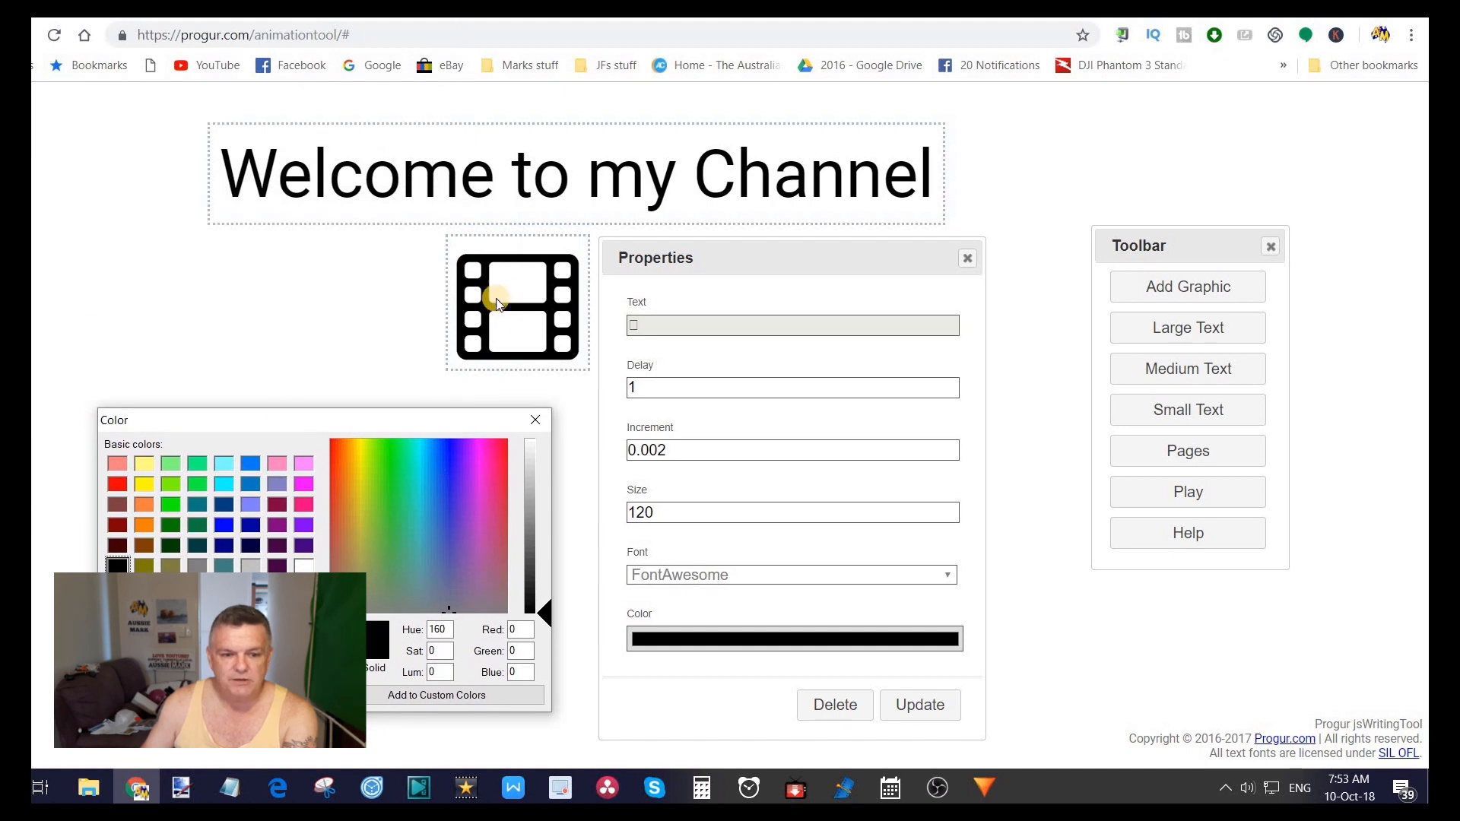
mouse_move(309, 555)
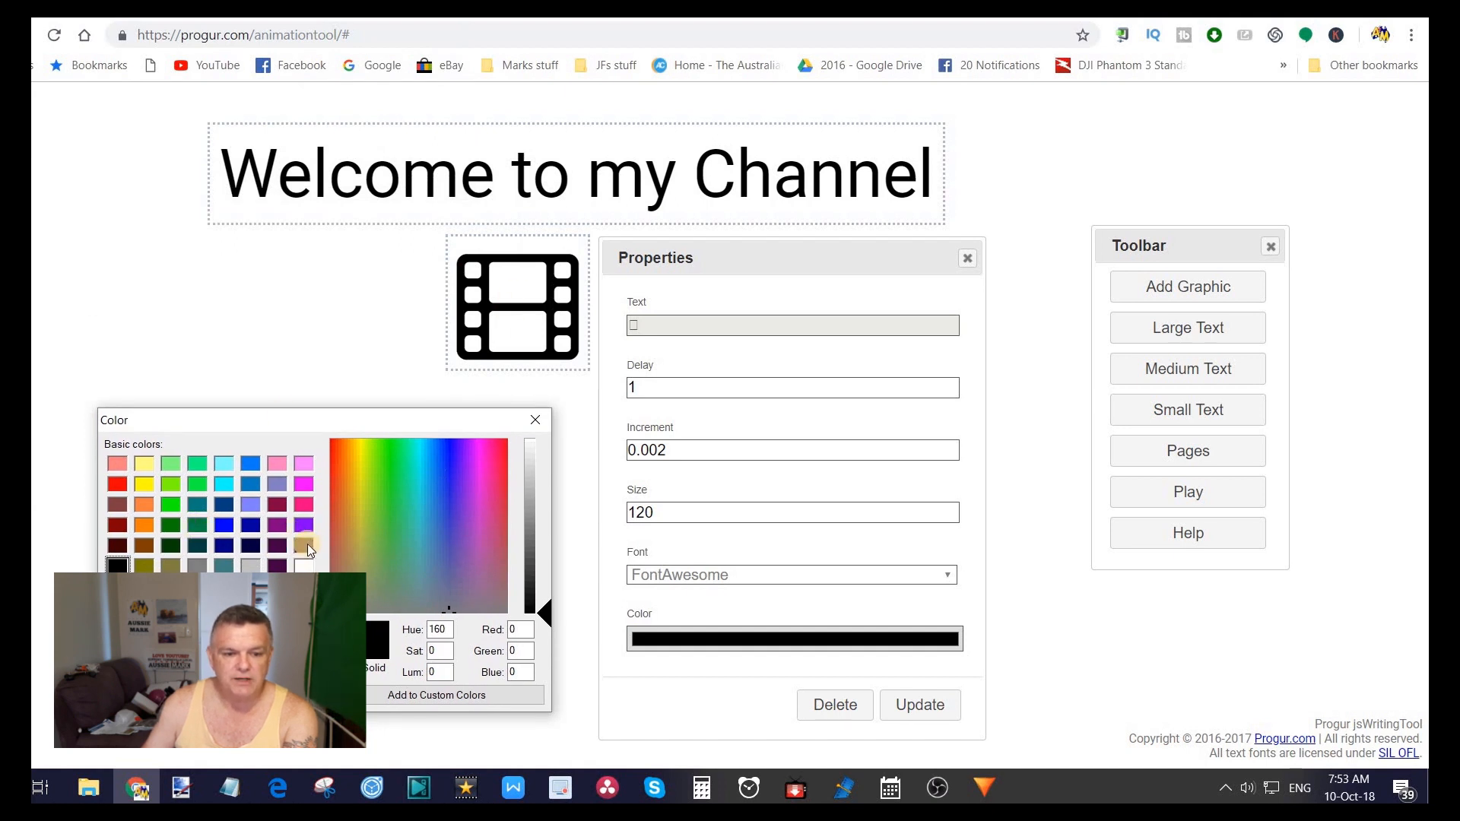
click(303, 526)
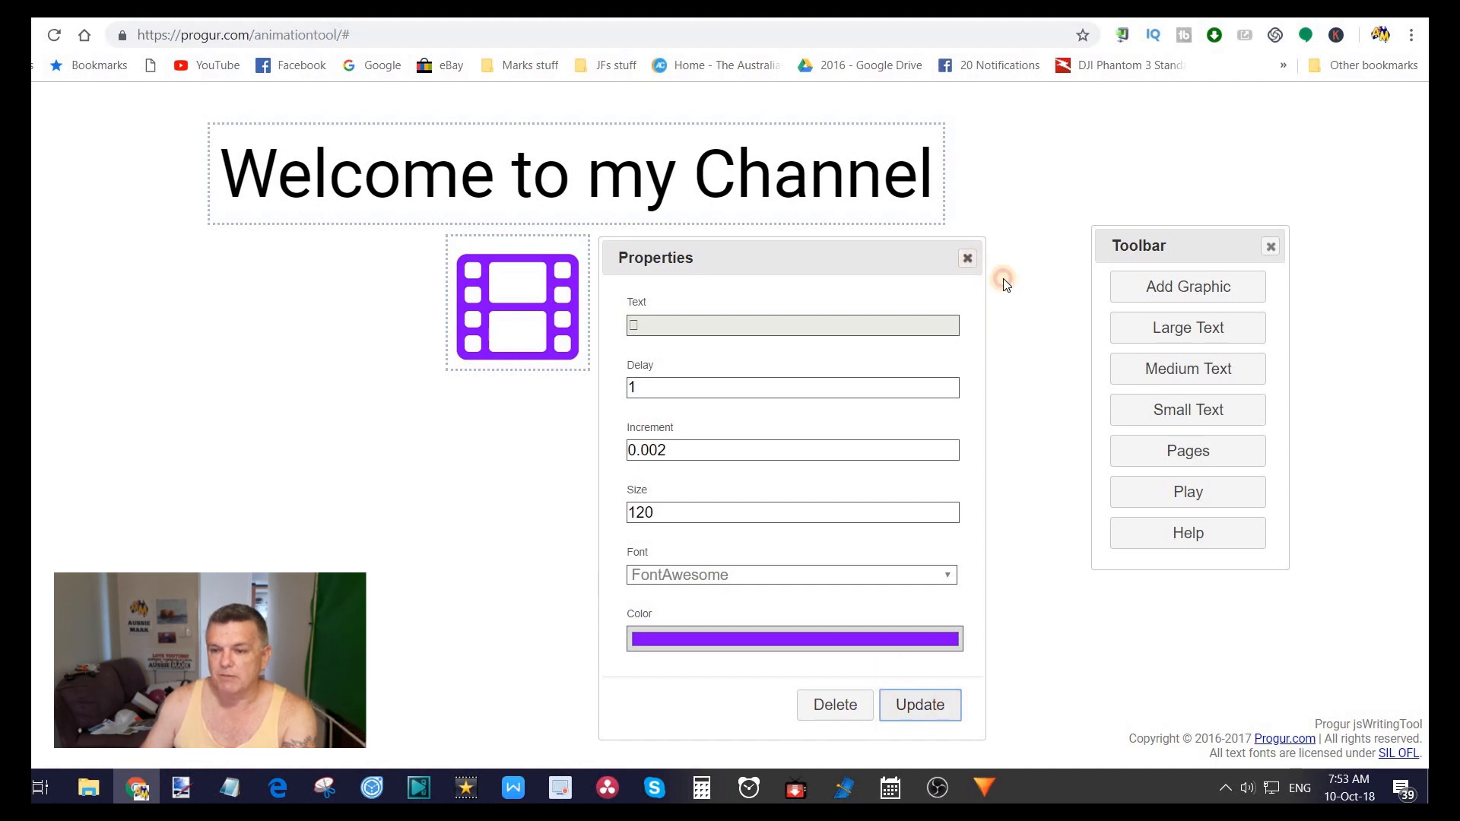
click(967, 258)
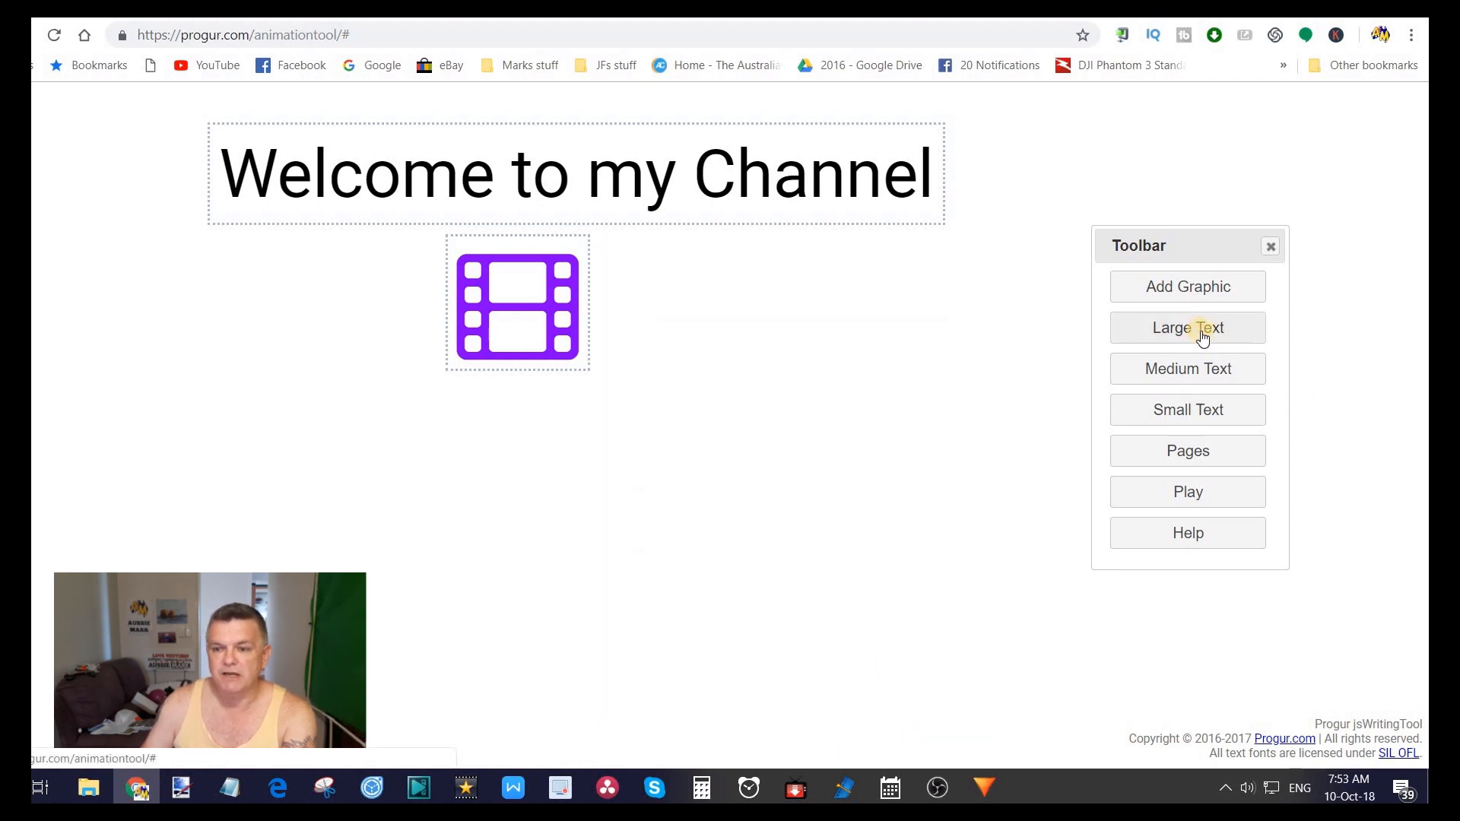
Step: Add a large text below the film icon reading 'thanks for being here'
click(1188, 328)
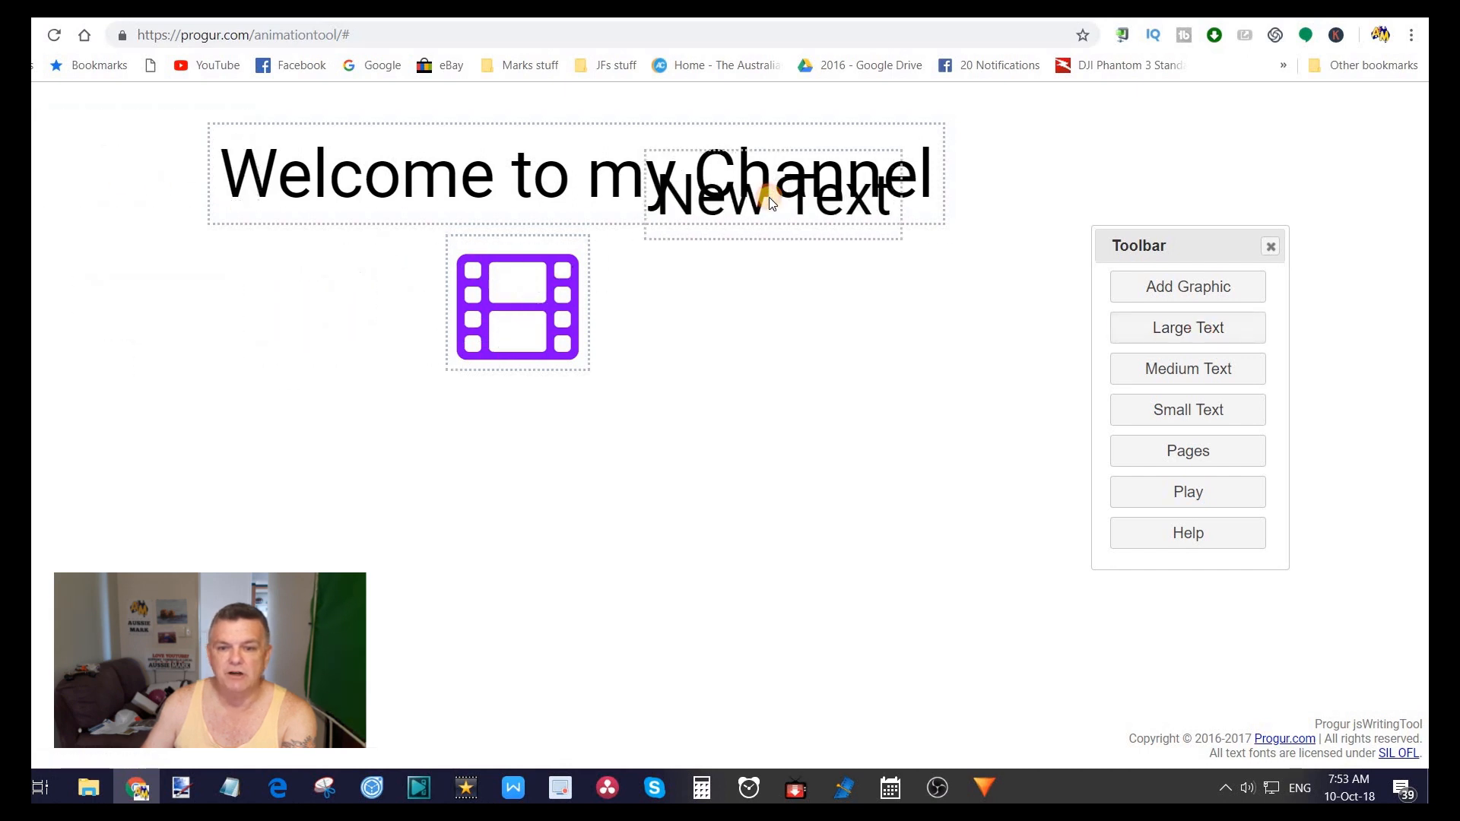
drag(771, 196, 827, 173)
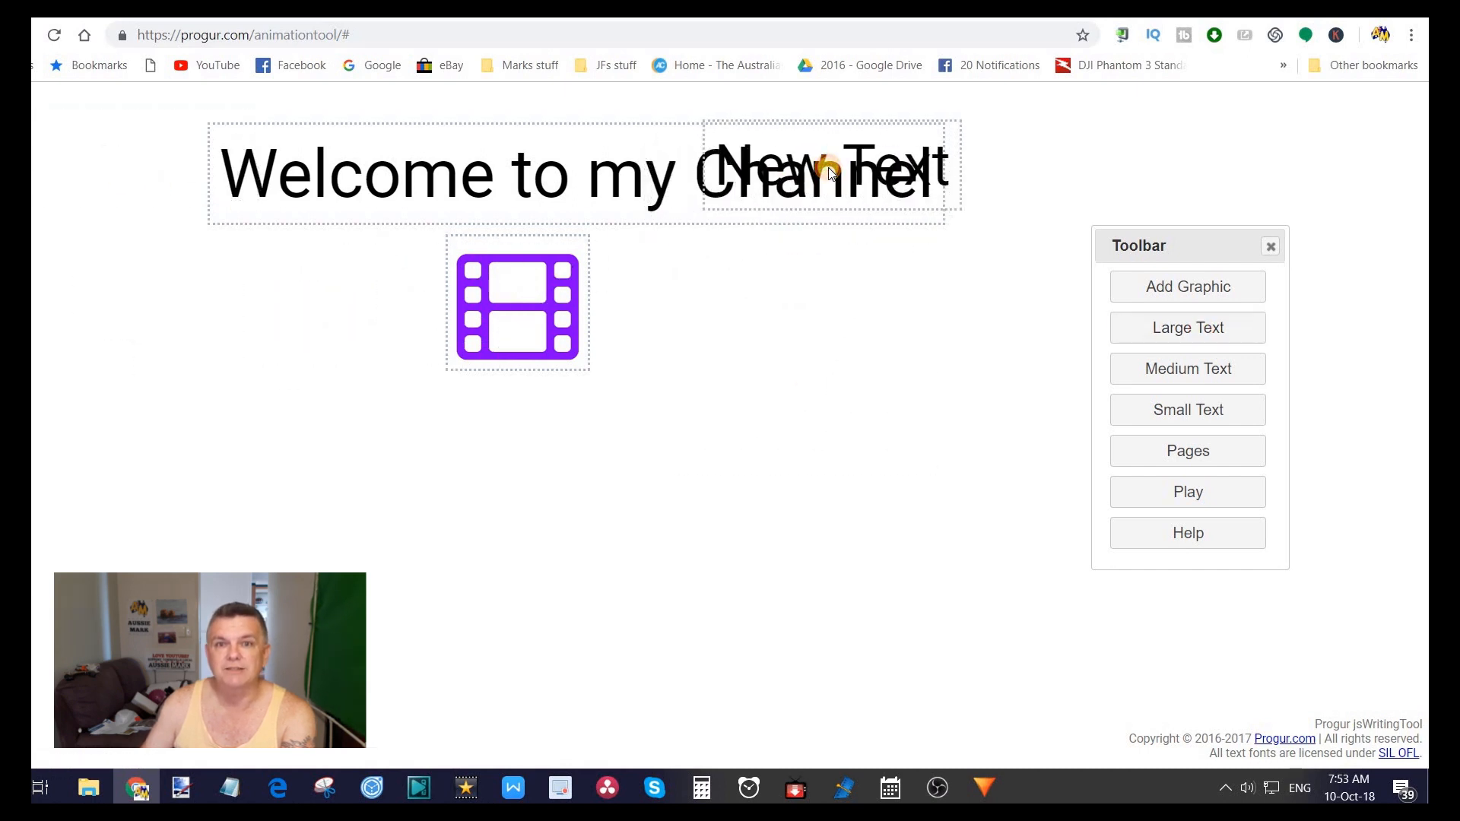
drag(827, 171, 501, 461)
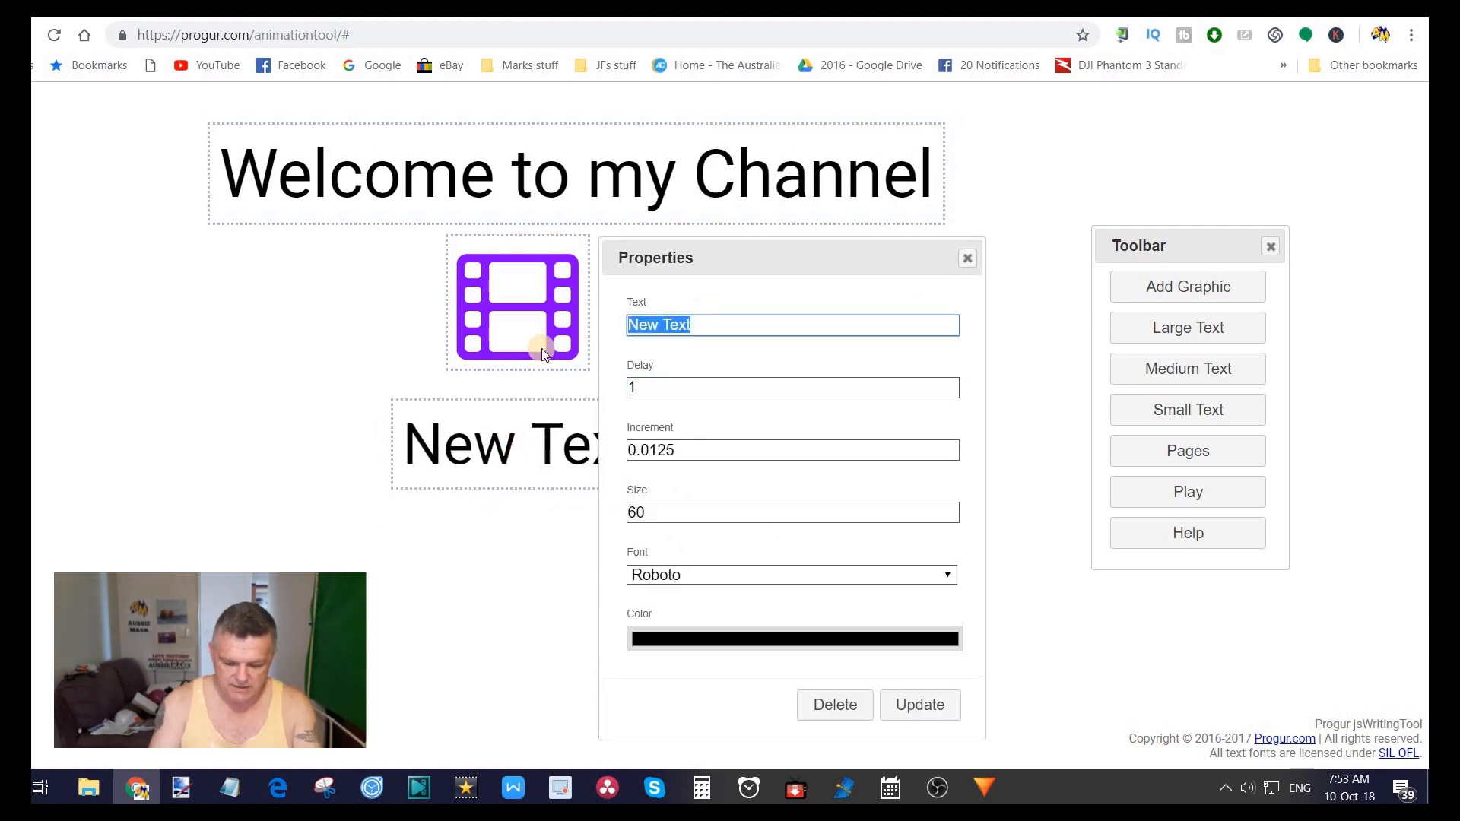
text(than)
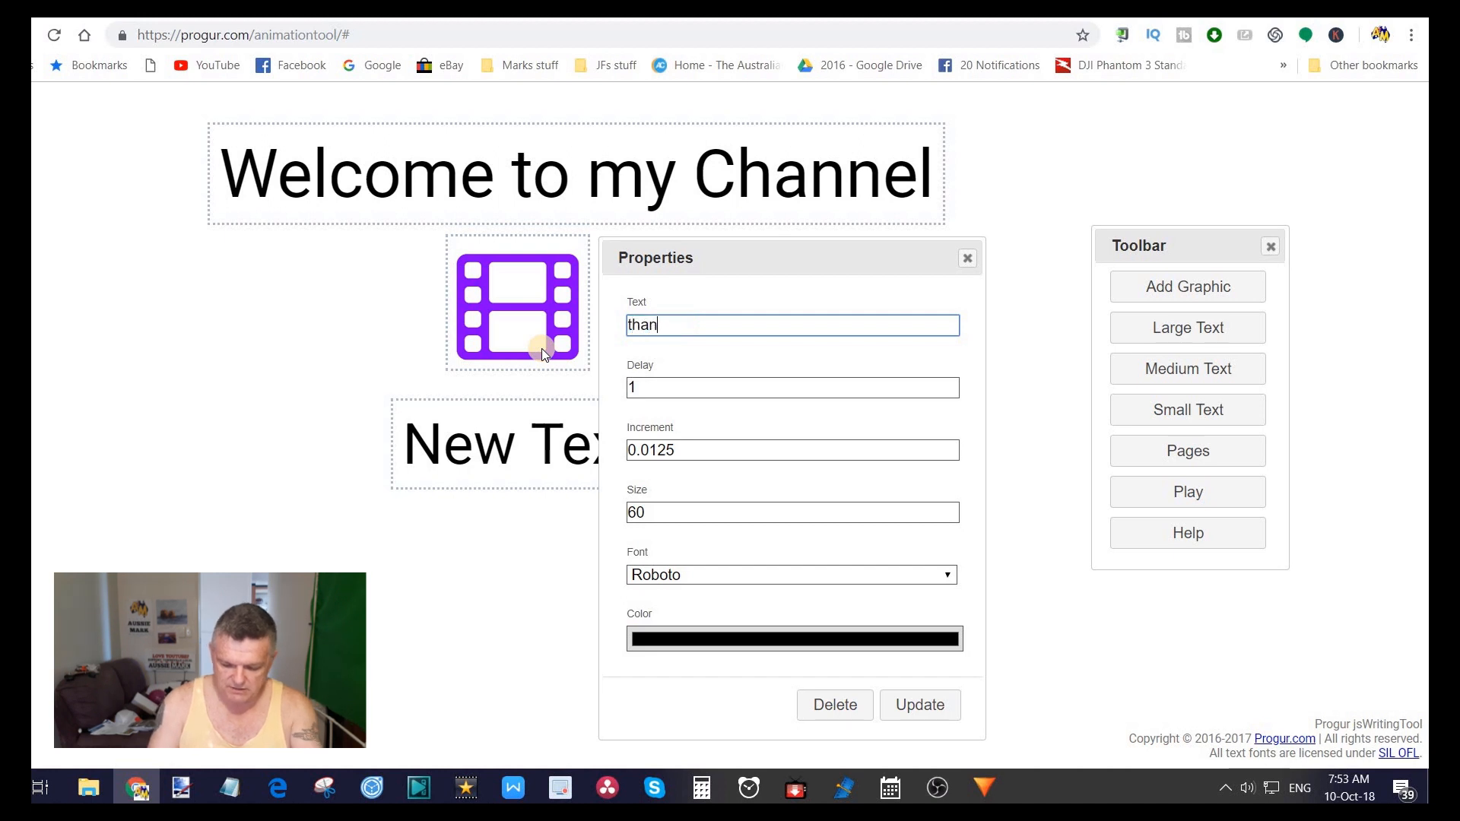
text(thanks for)
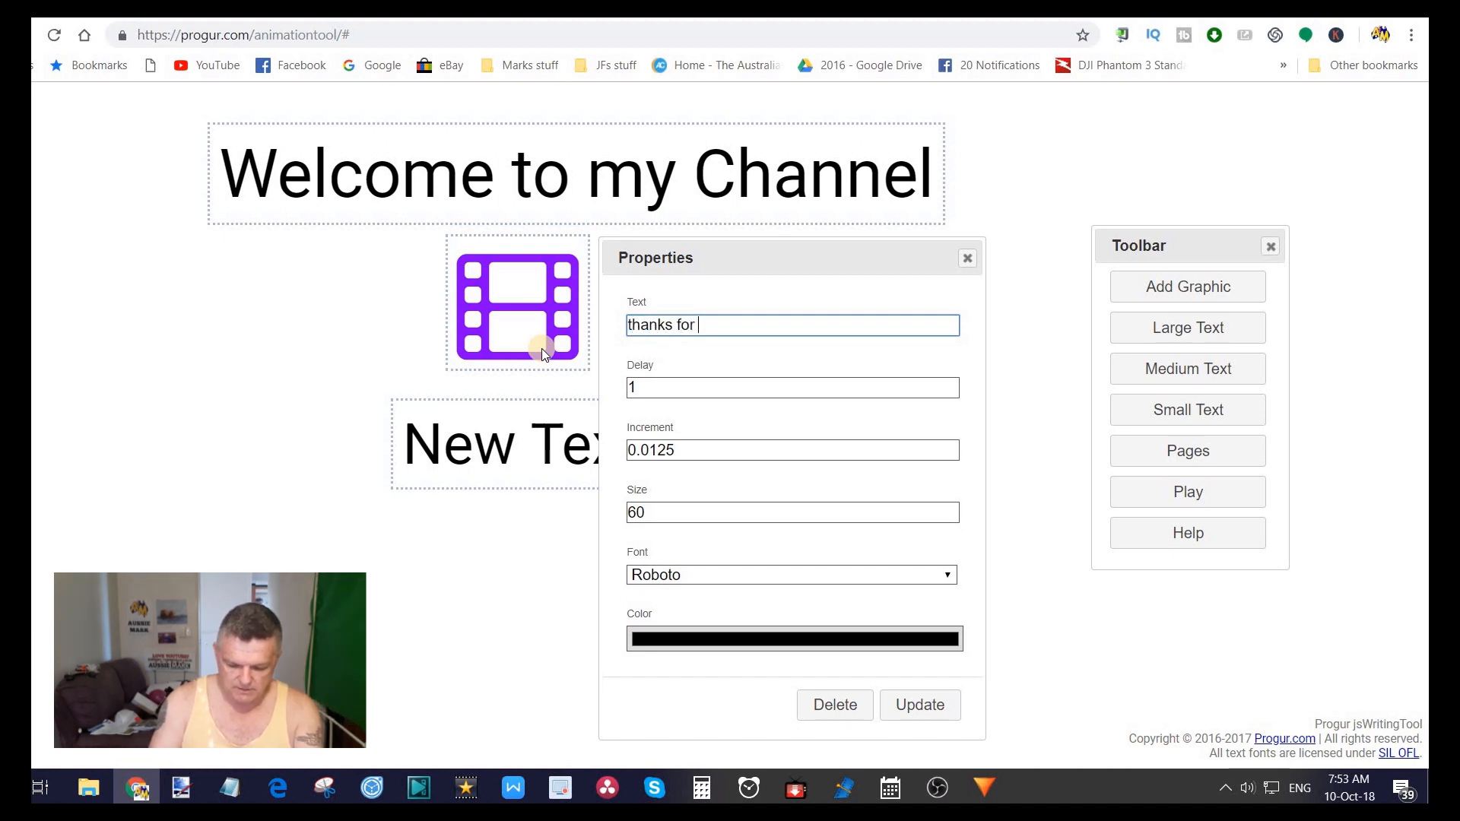
text(being h)
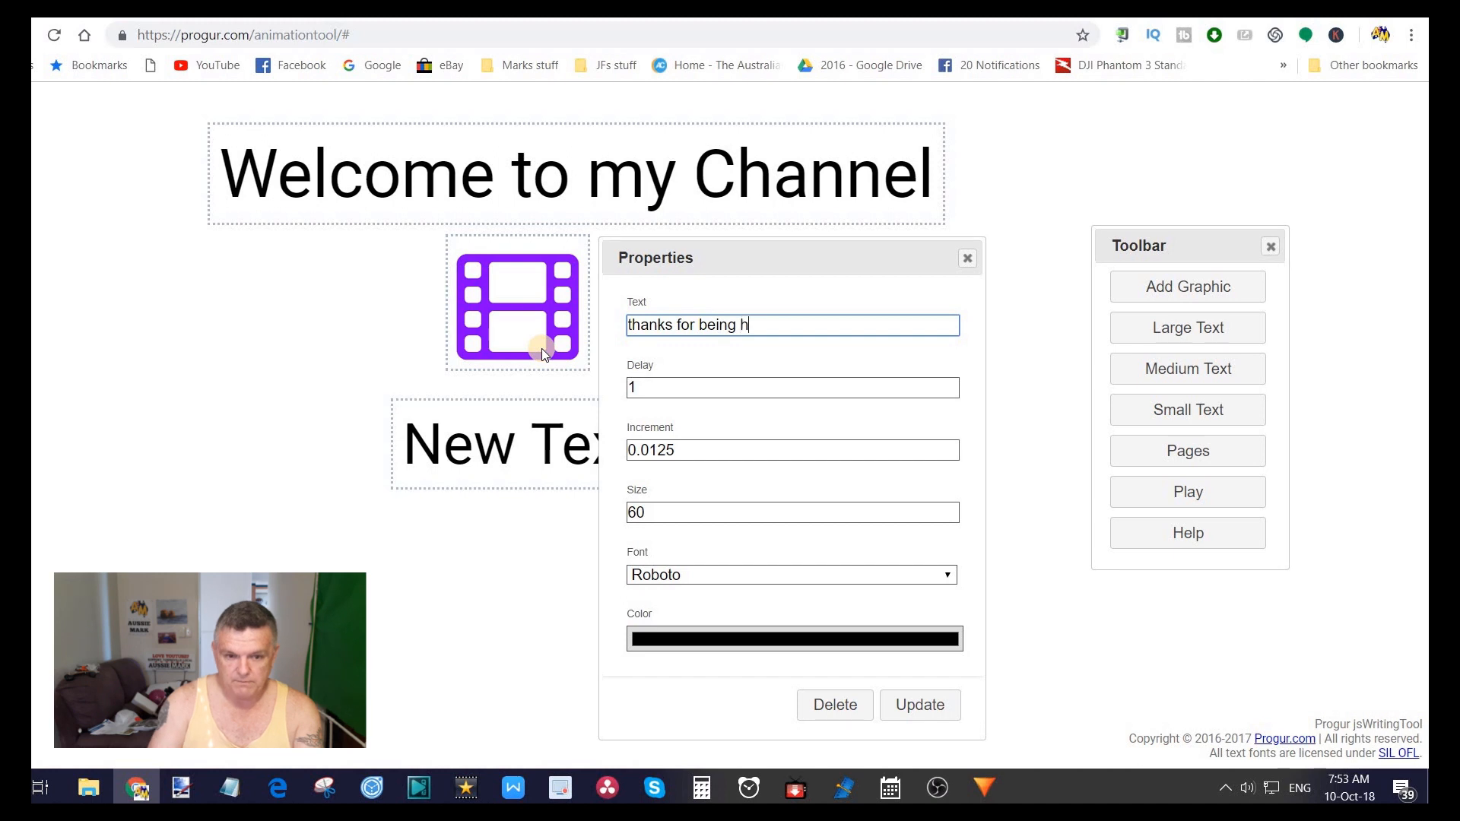
text(ere)
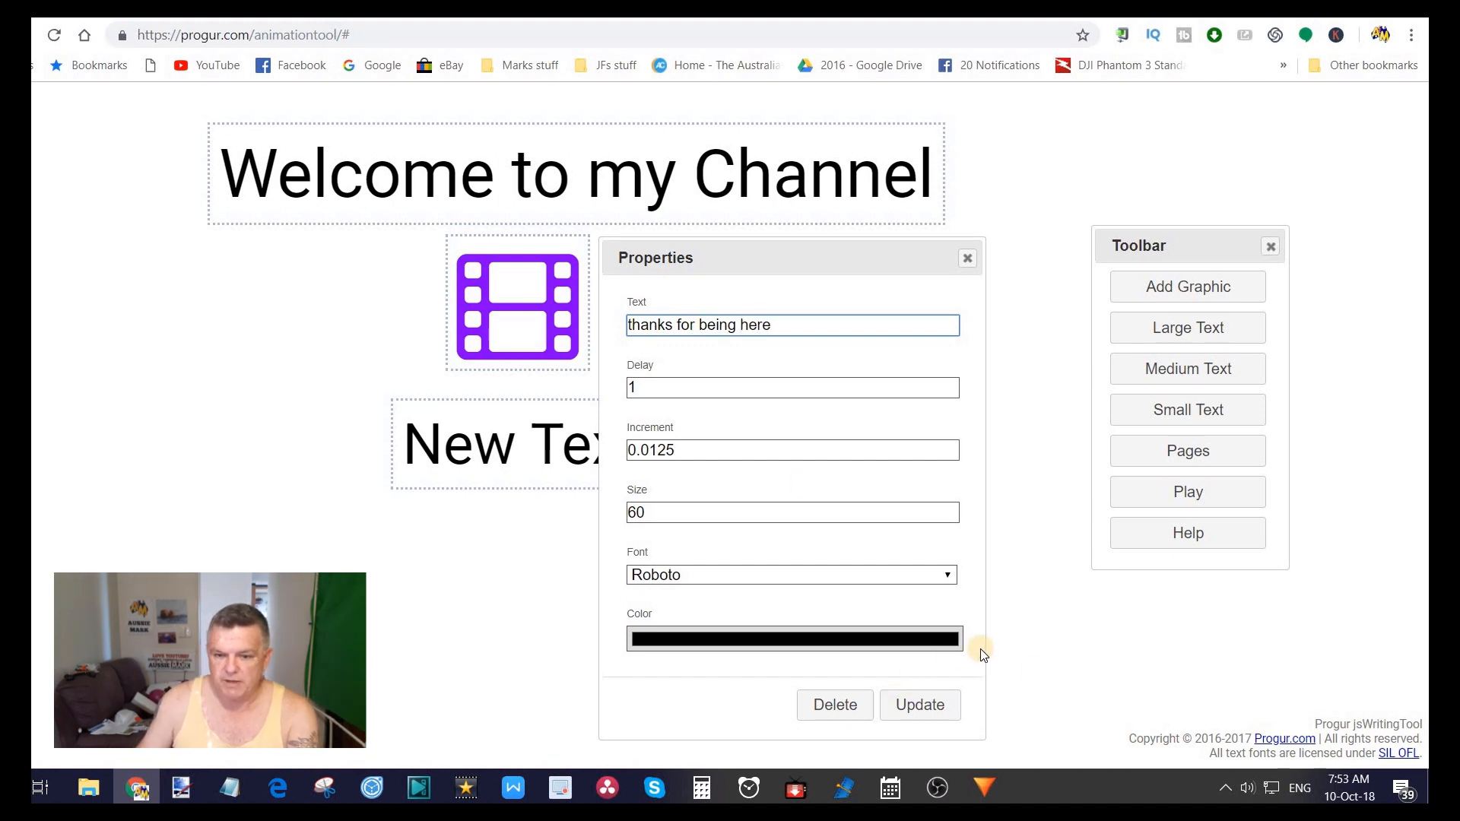
Step: Make the new text blue in the Playball font and apply the changes
click(793, 638)
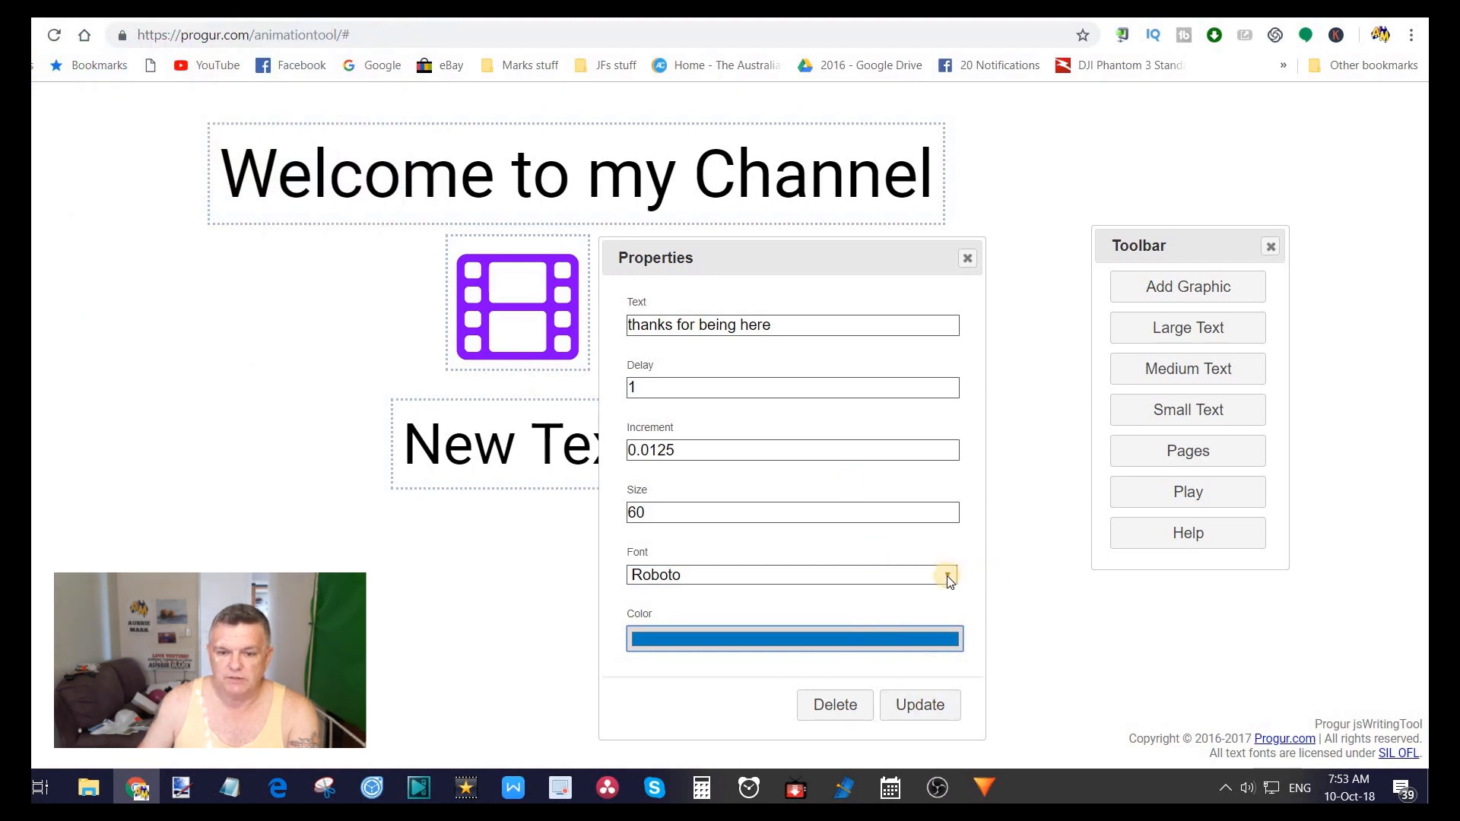
click(947, 575)
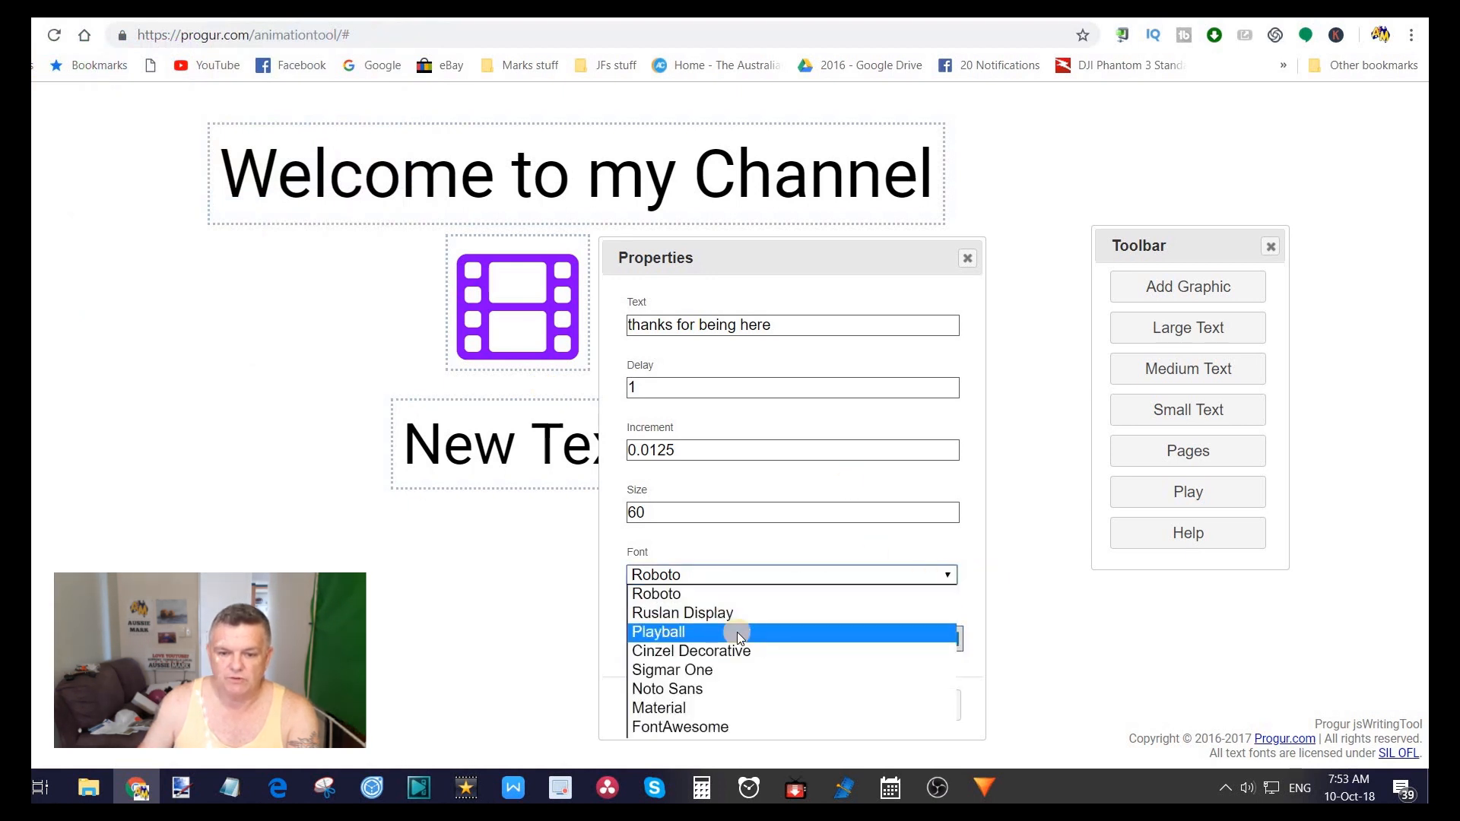
click(659, 631)
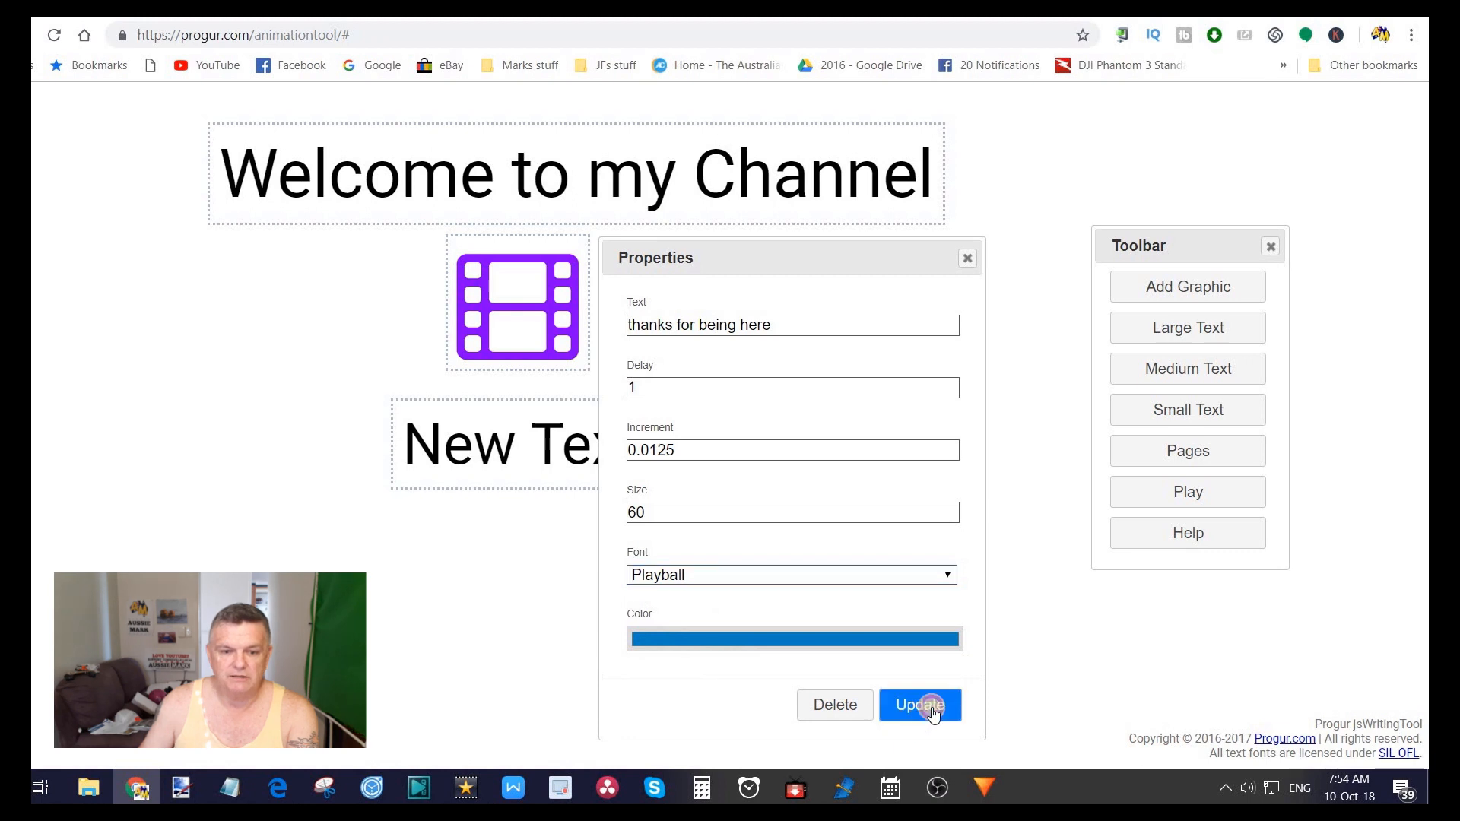
click(921, 705)
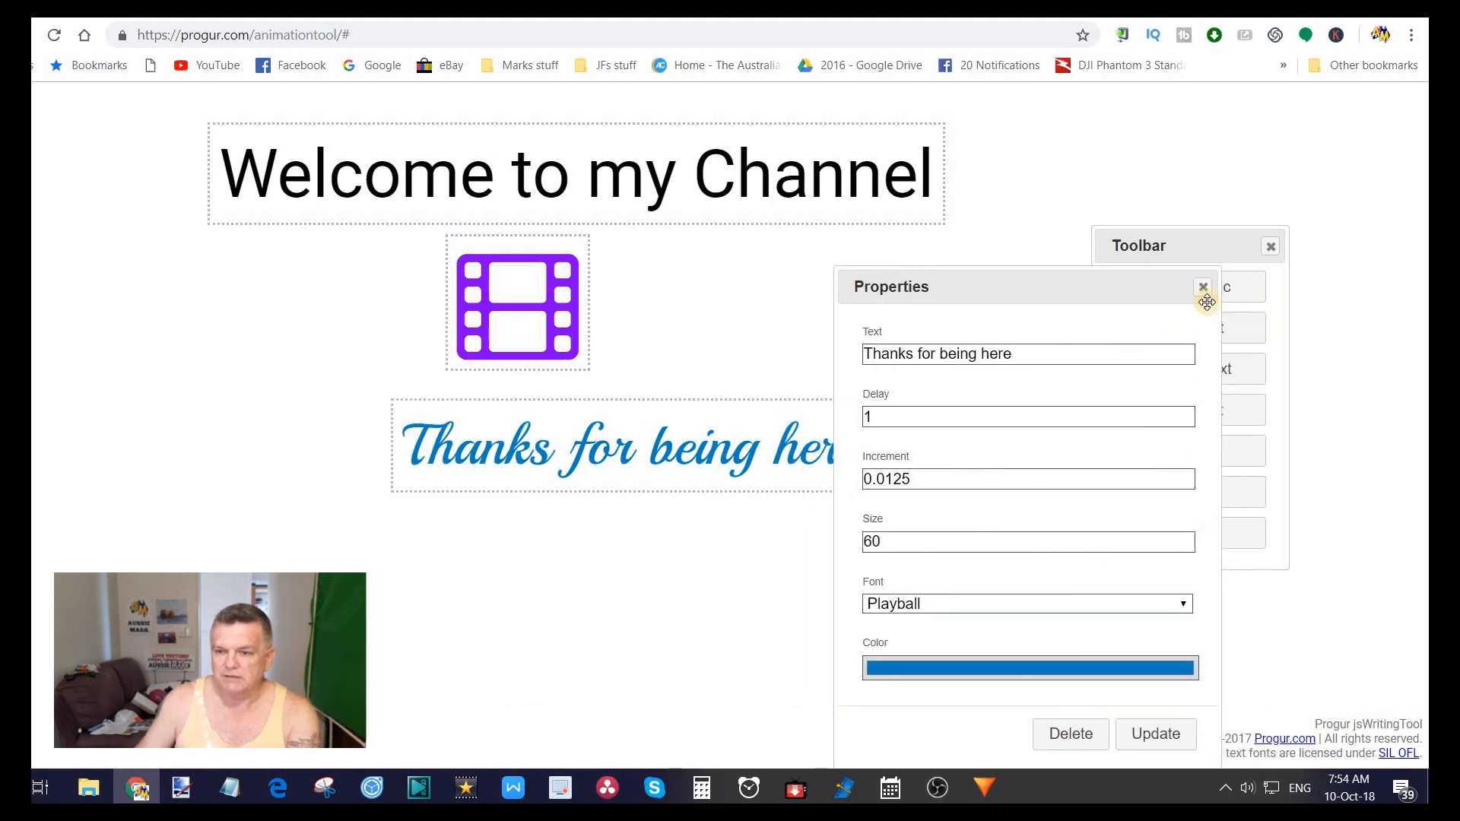
Step: Close the text element's Properties panel, leaving heading, film icon and script line
click(1202, 287)
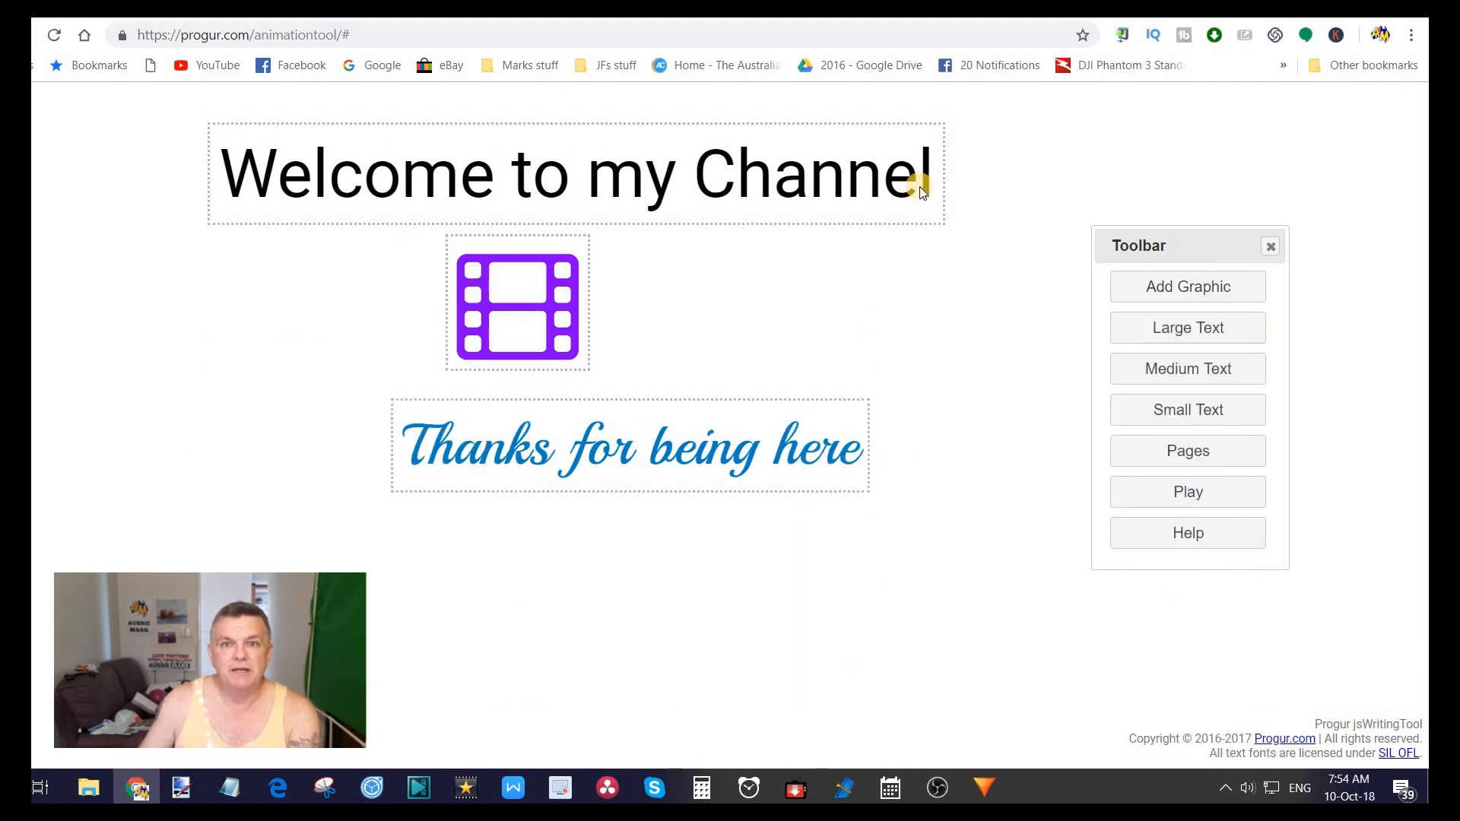
mouse_move(907, 311)
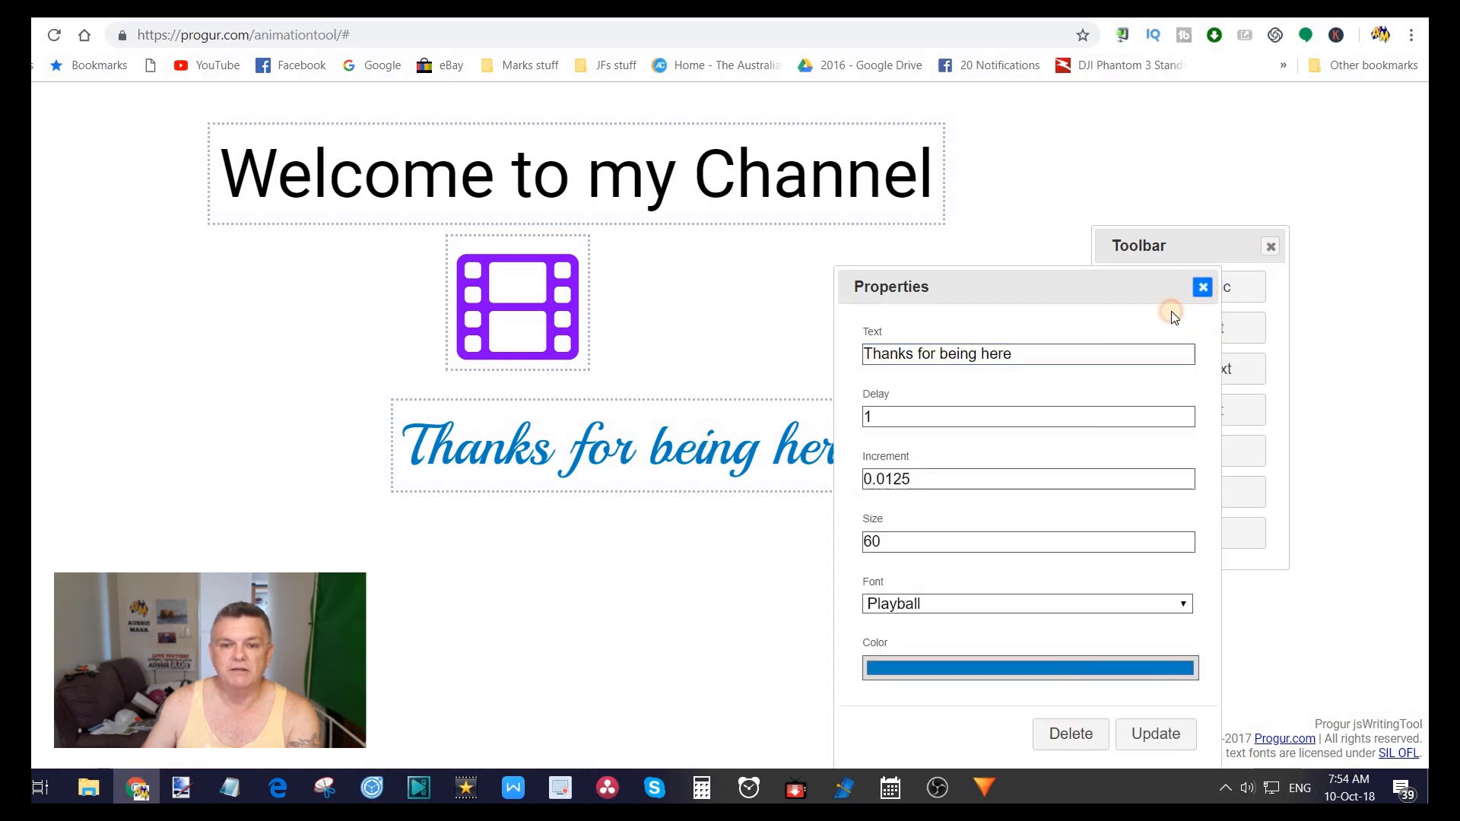
click(1201, 286)
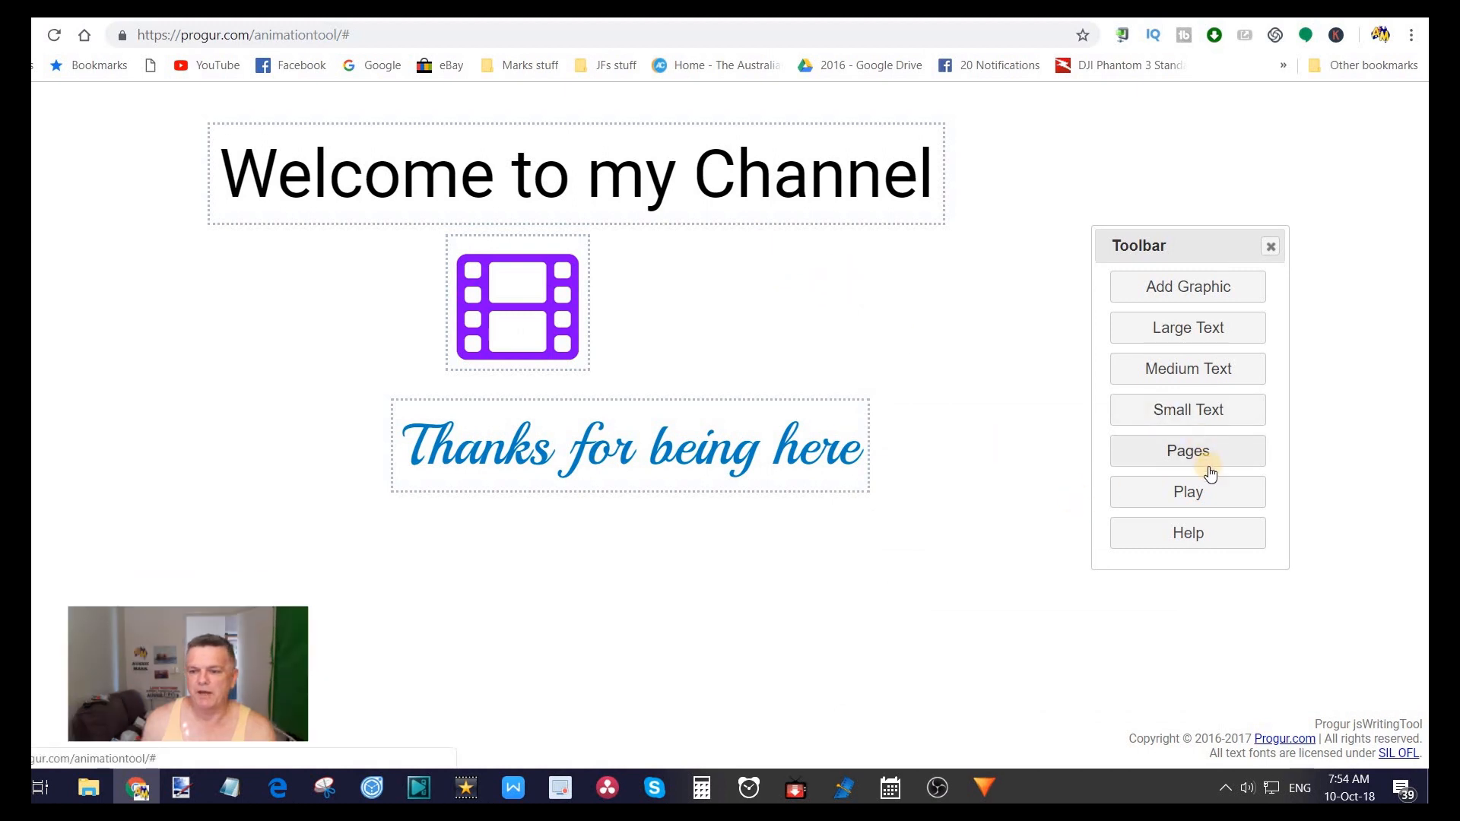
Step: Add a second blank page, then switch back to Page 0 with the welcome content
click(1188, 451)
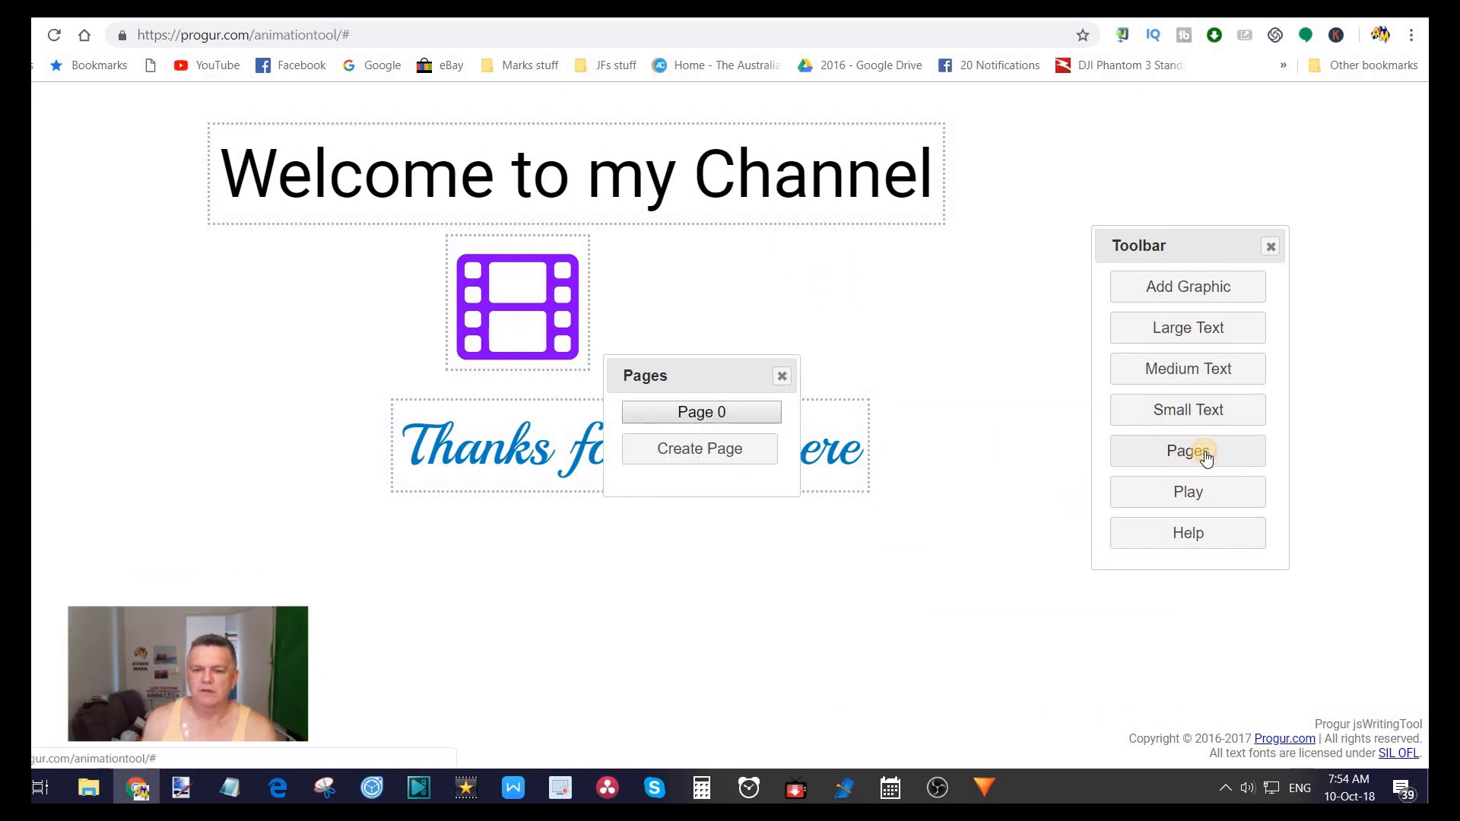
mouse_move(700, 458)
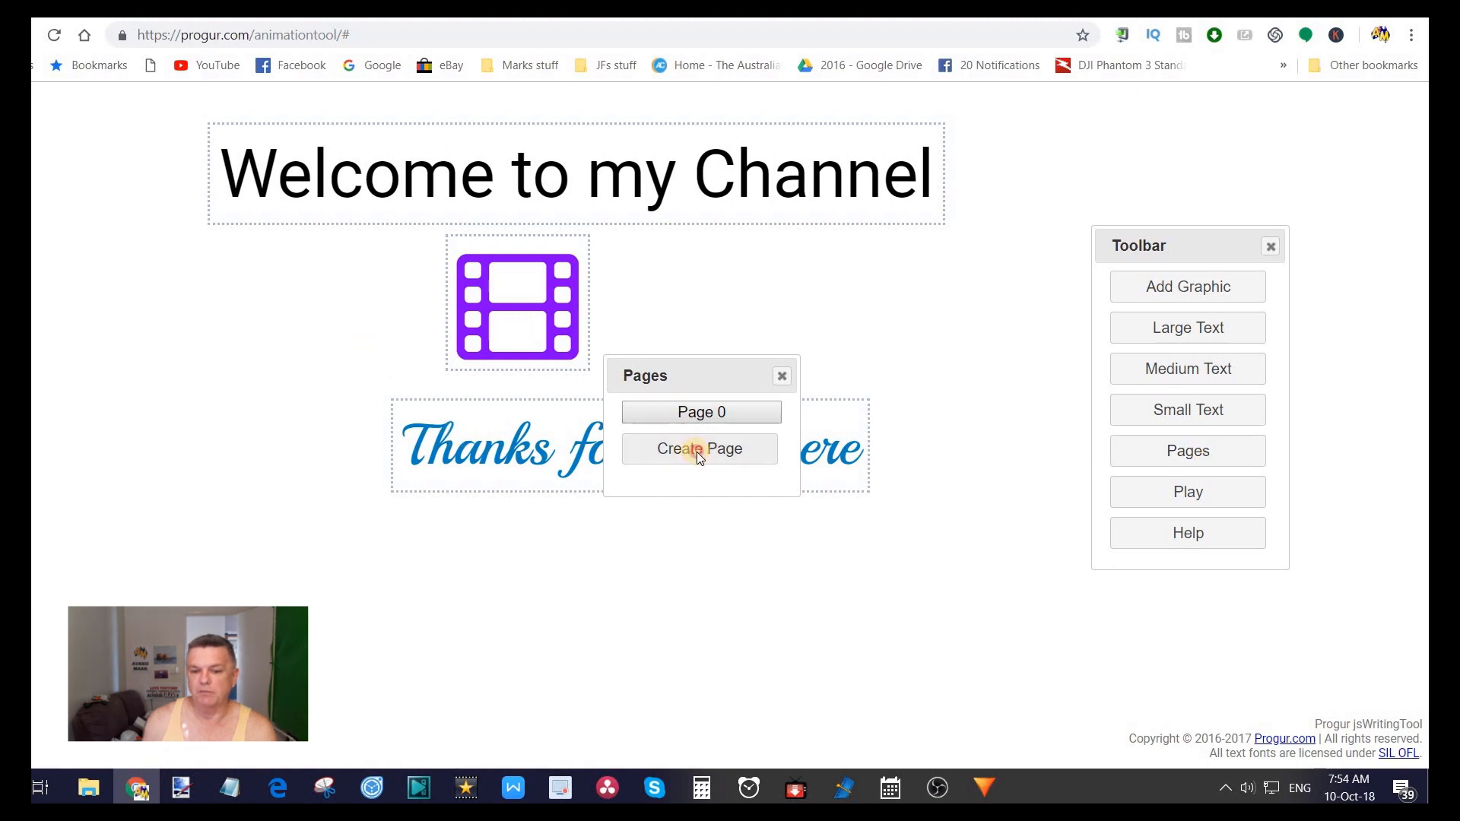
click(699, 448)
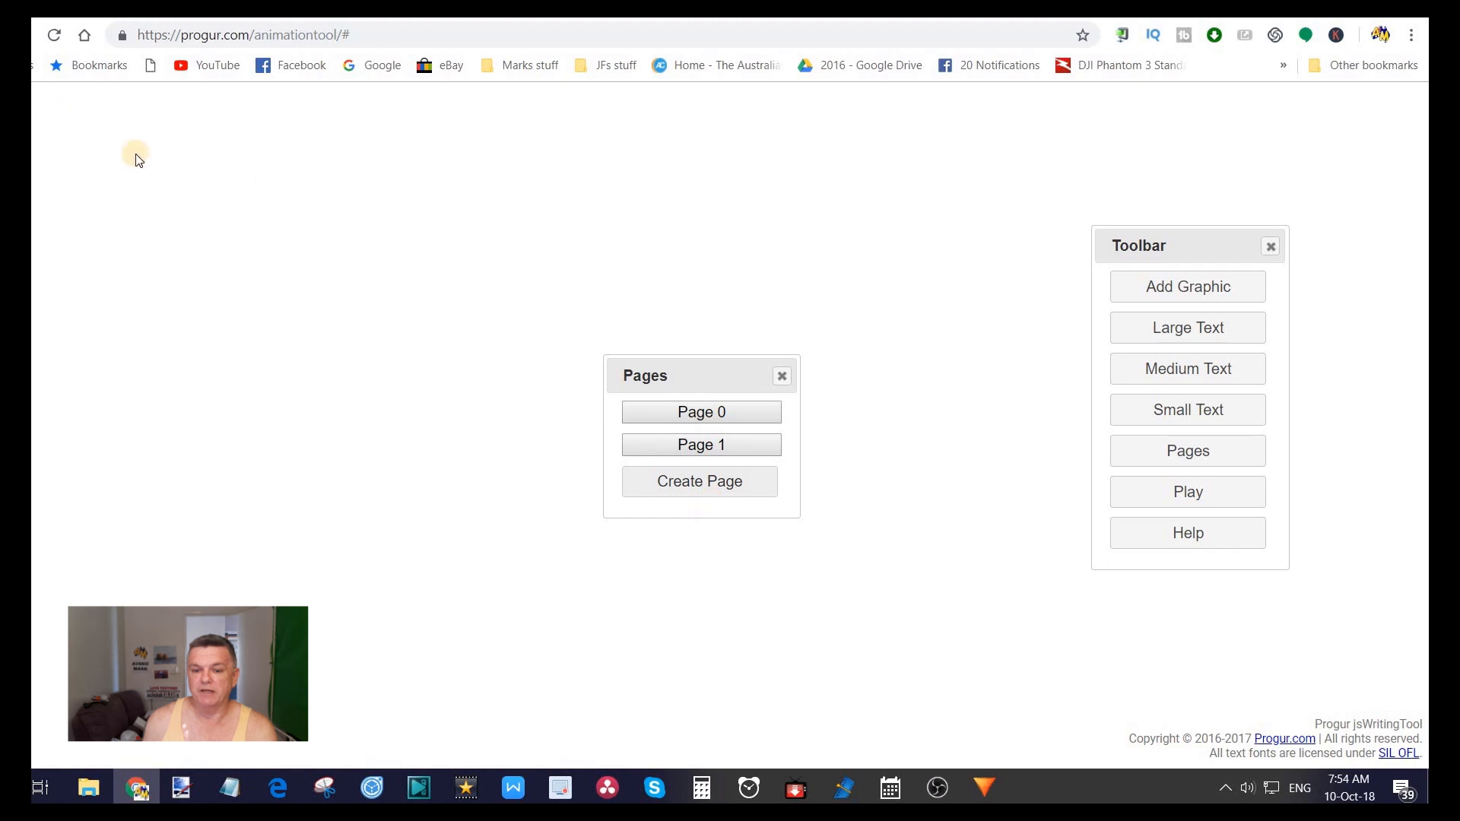
mouse_move(707, 377)
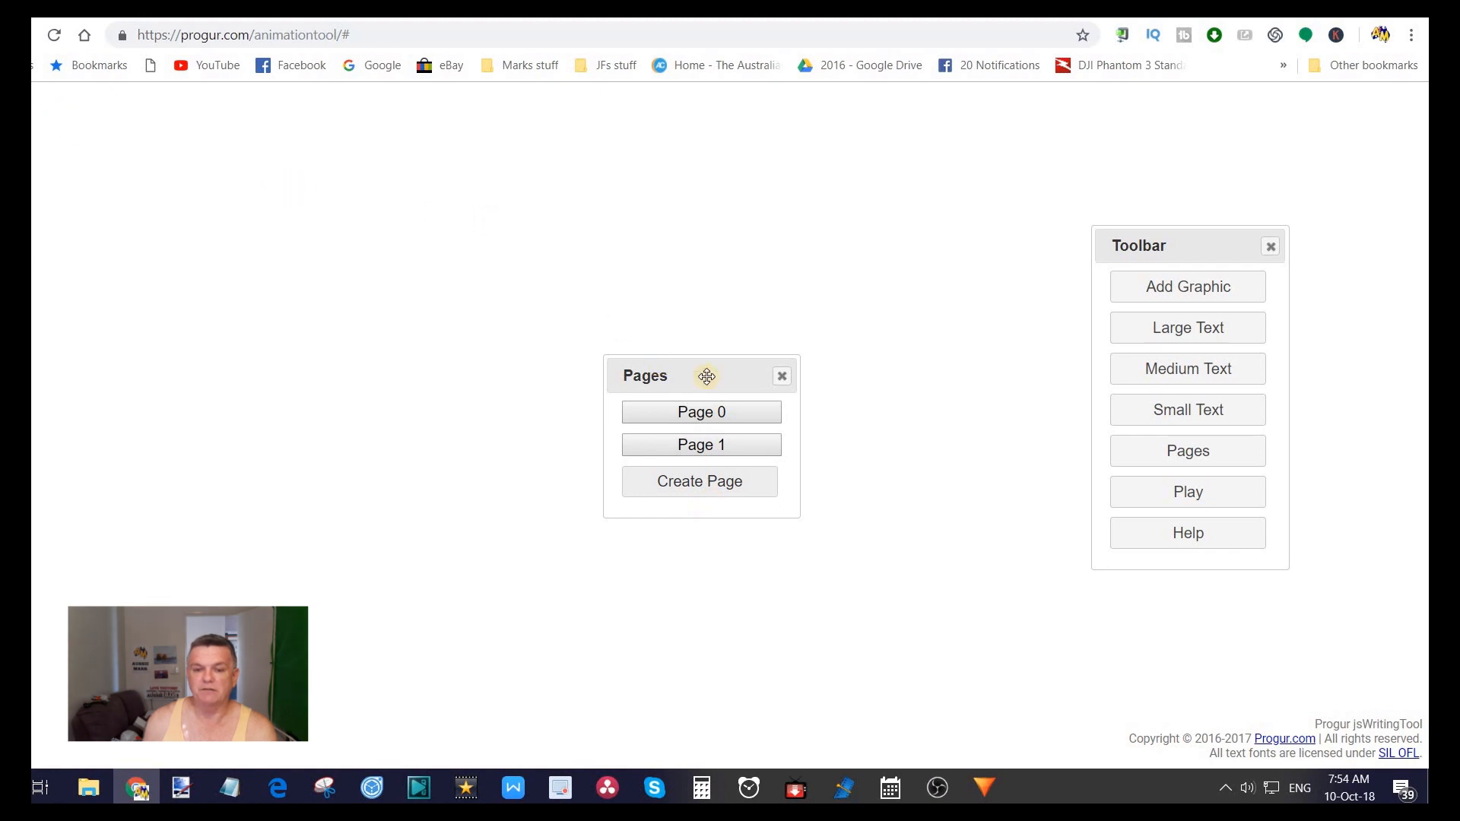
click(782, 376)
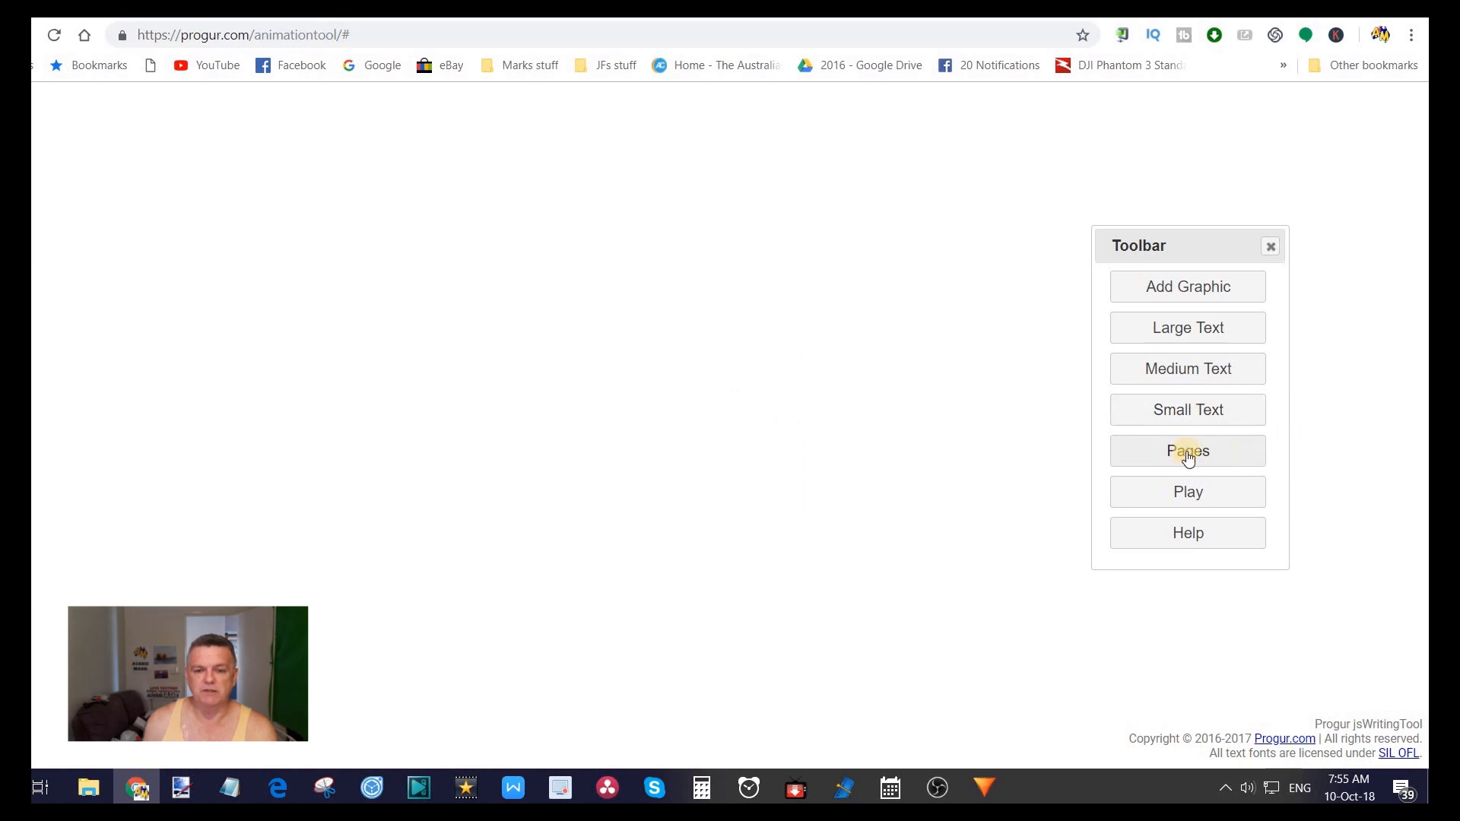
click(1188, 451)
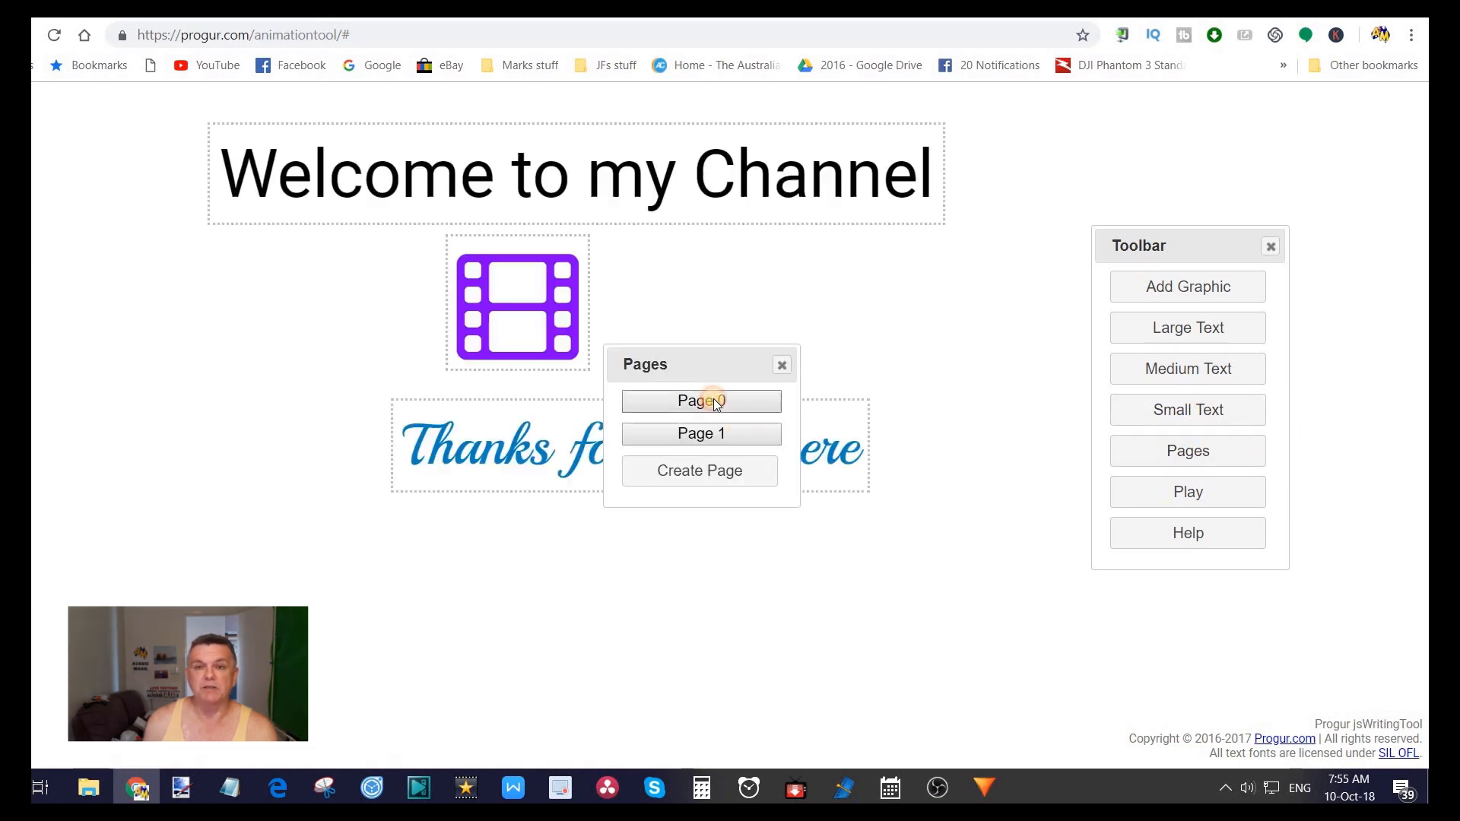
click(701, 401)
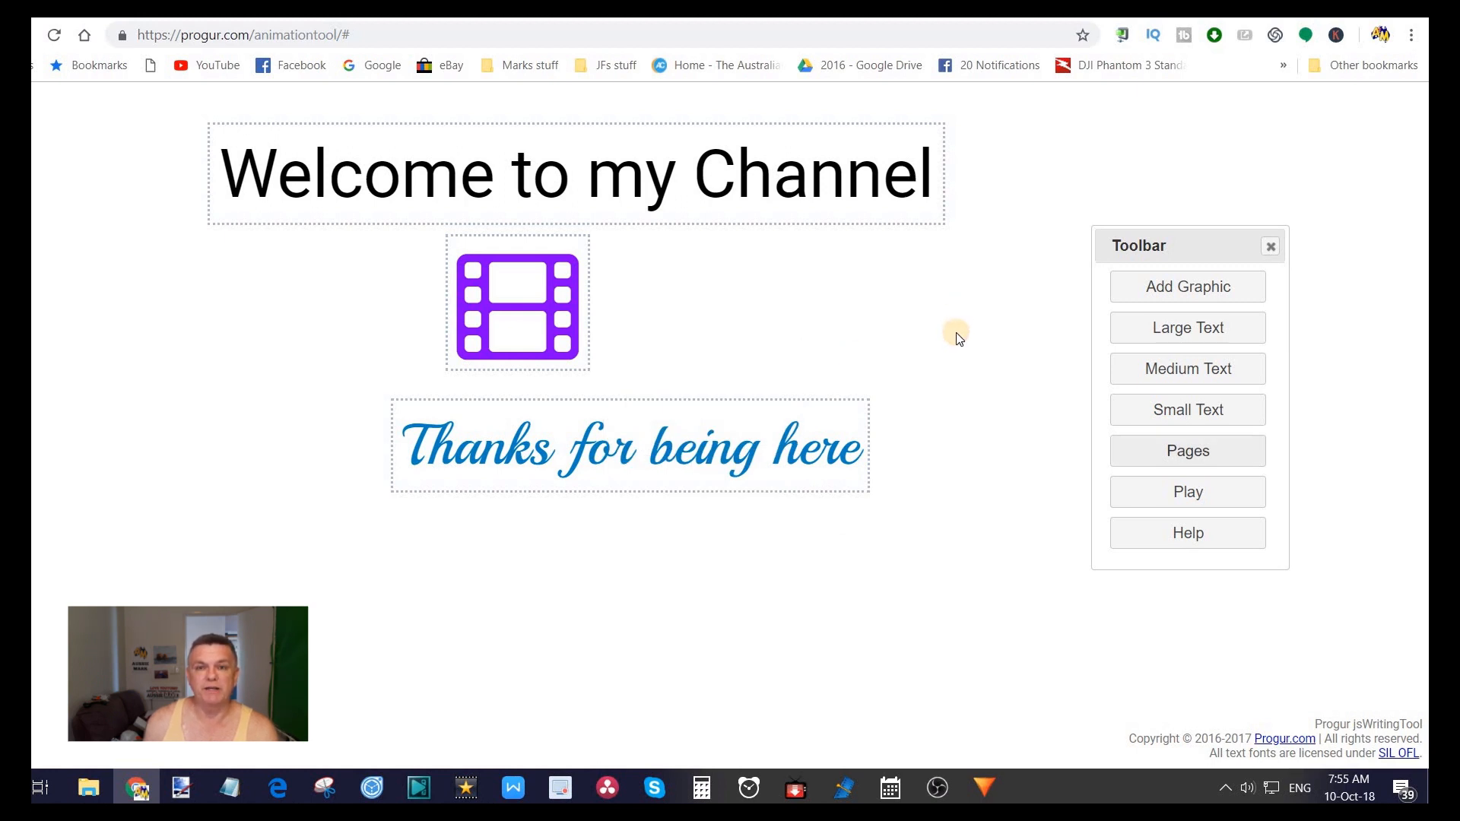
mouse_move(949, 316)
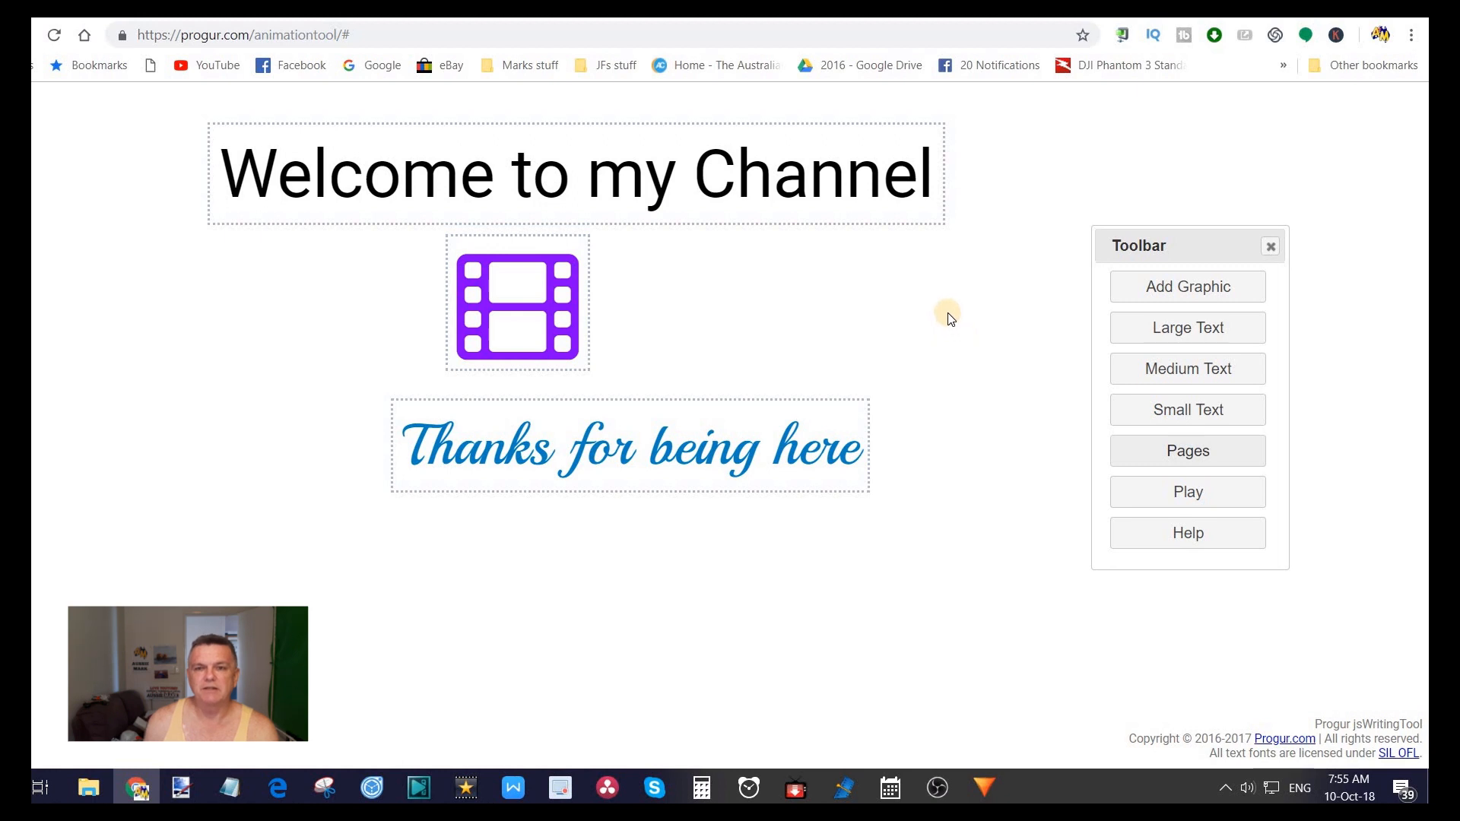
mouse_move(939, 310)
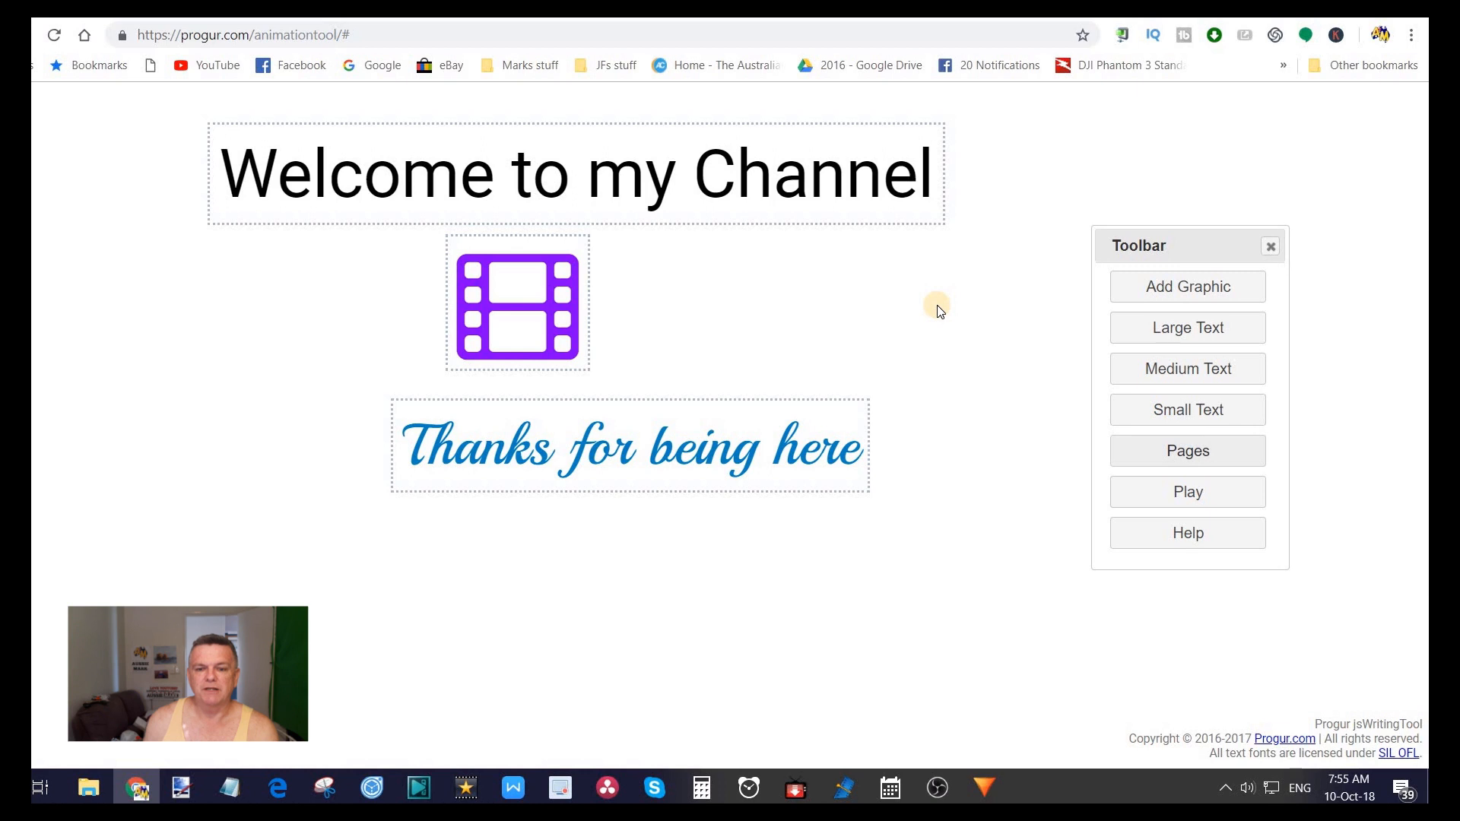
mouse_move(922, 306)
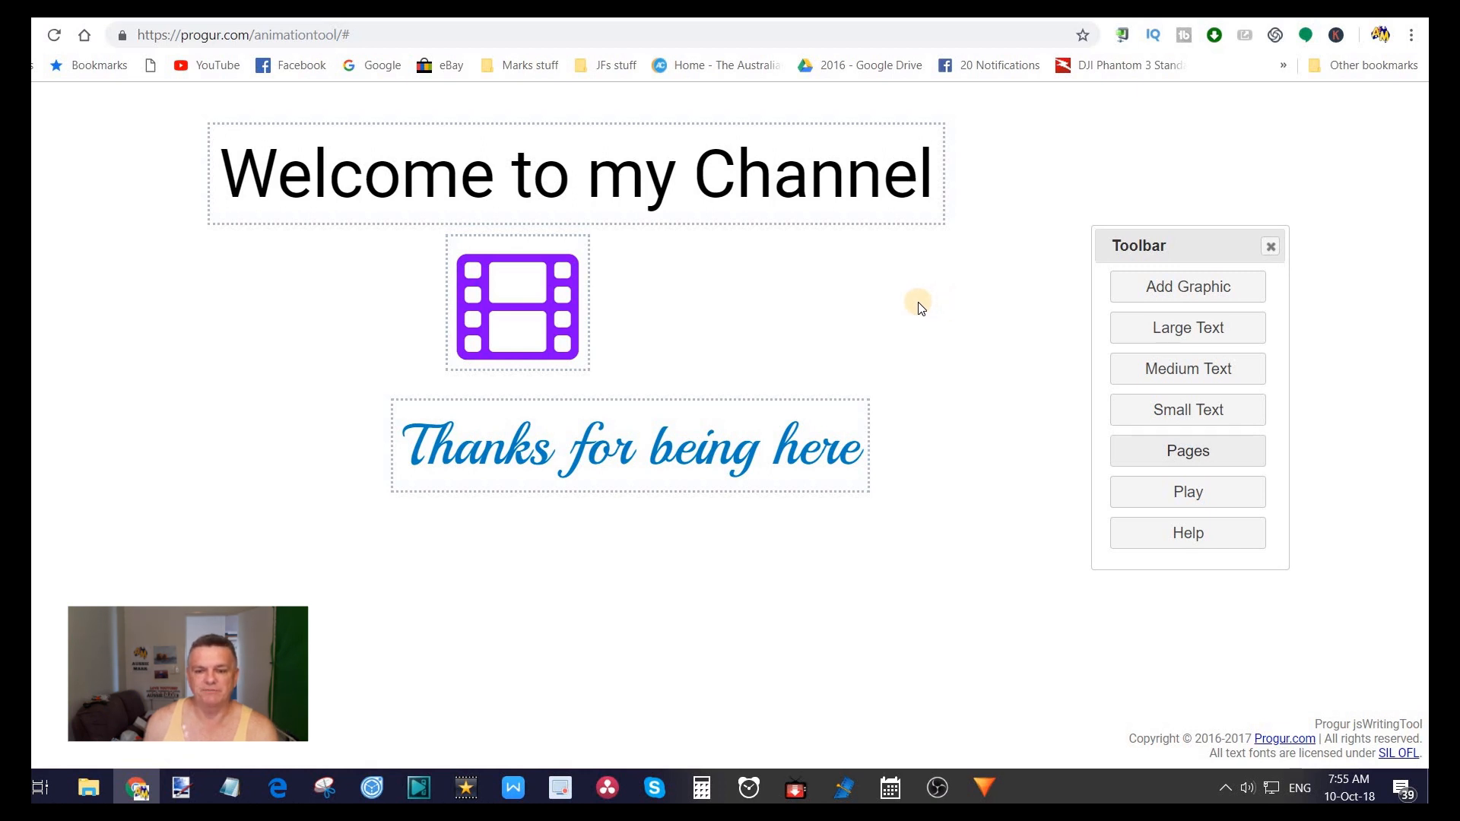
click(1187, 492)
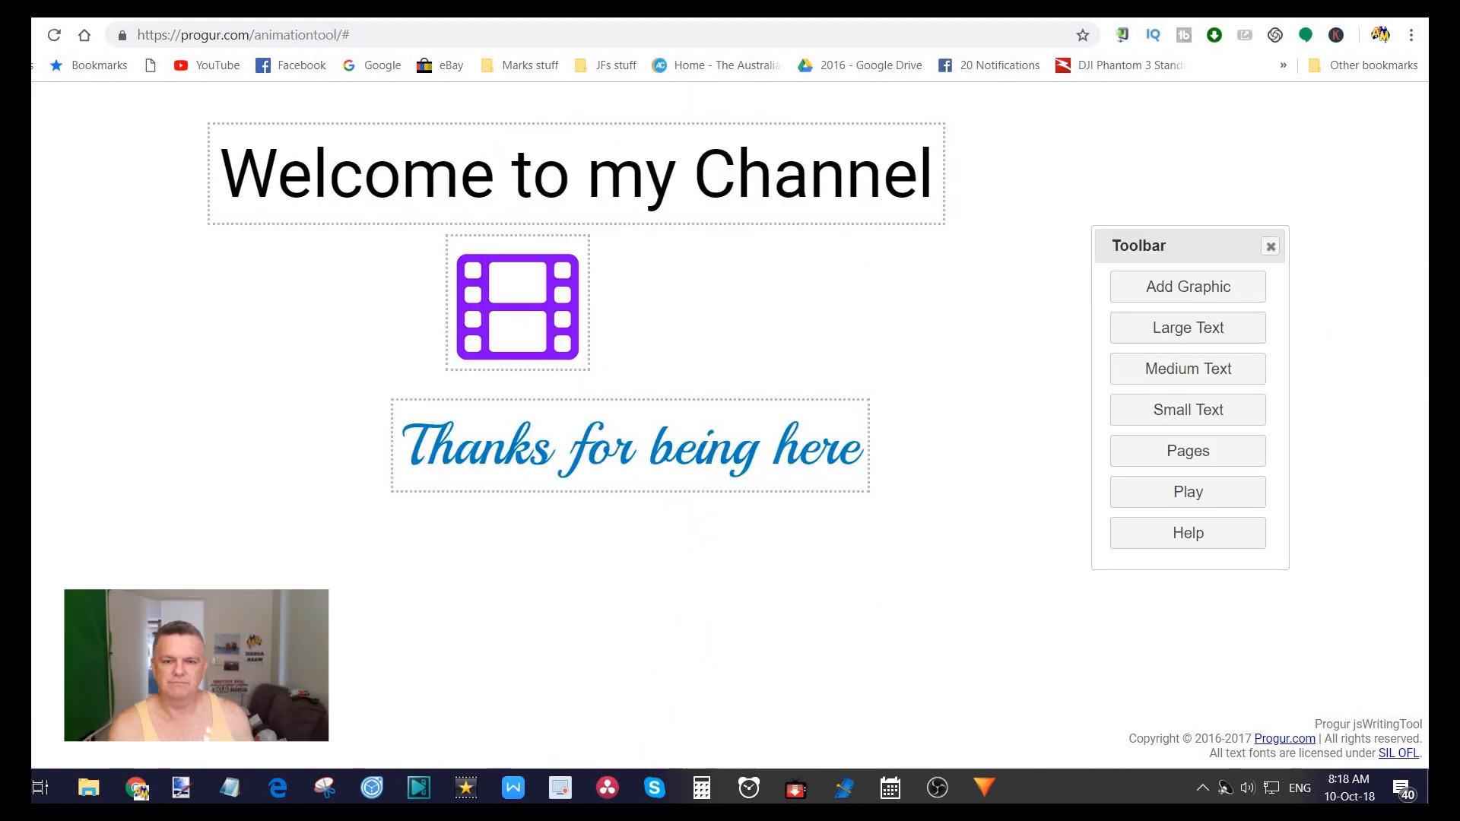
mouse_move(917, 489)
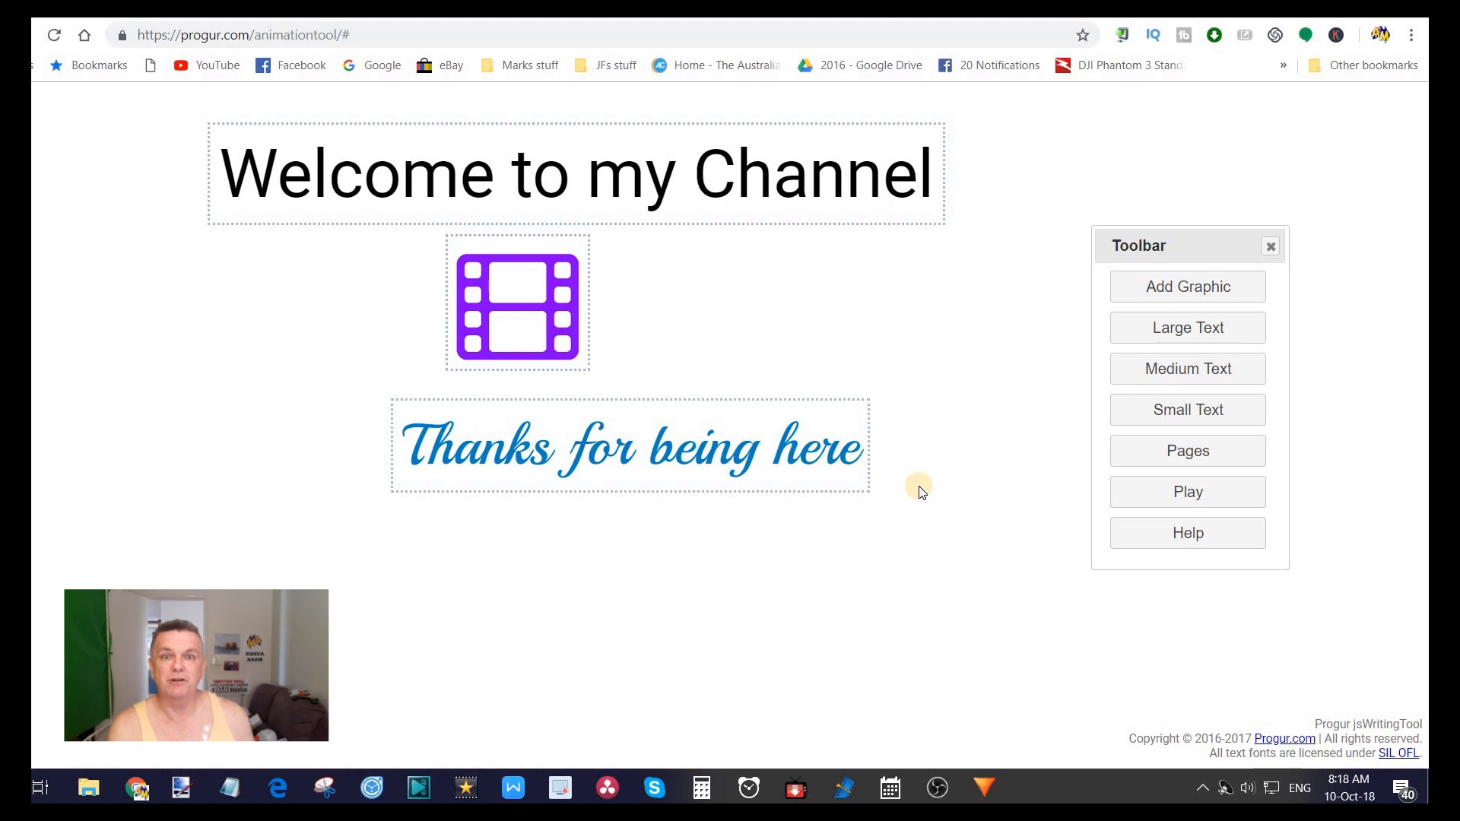
mouse_move(1184, 447)
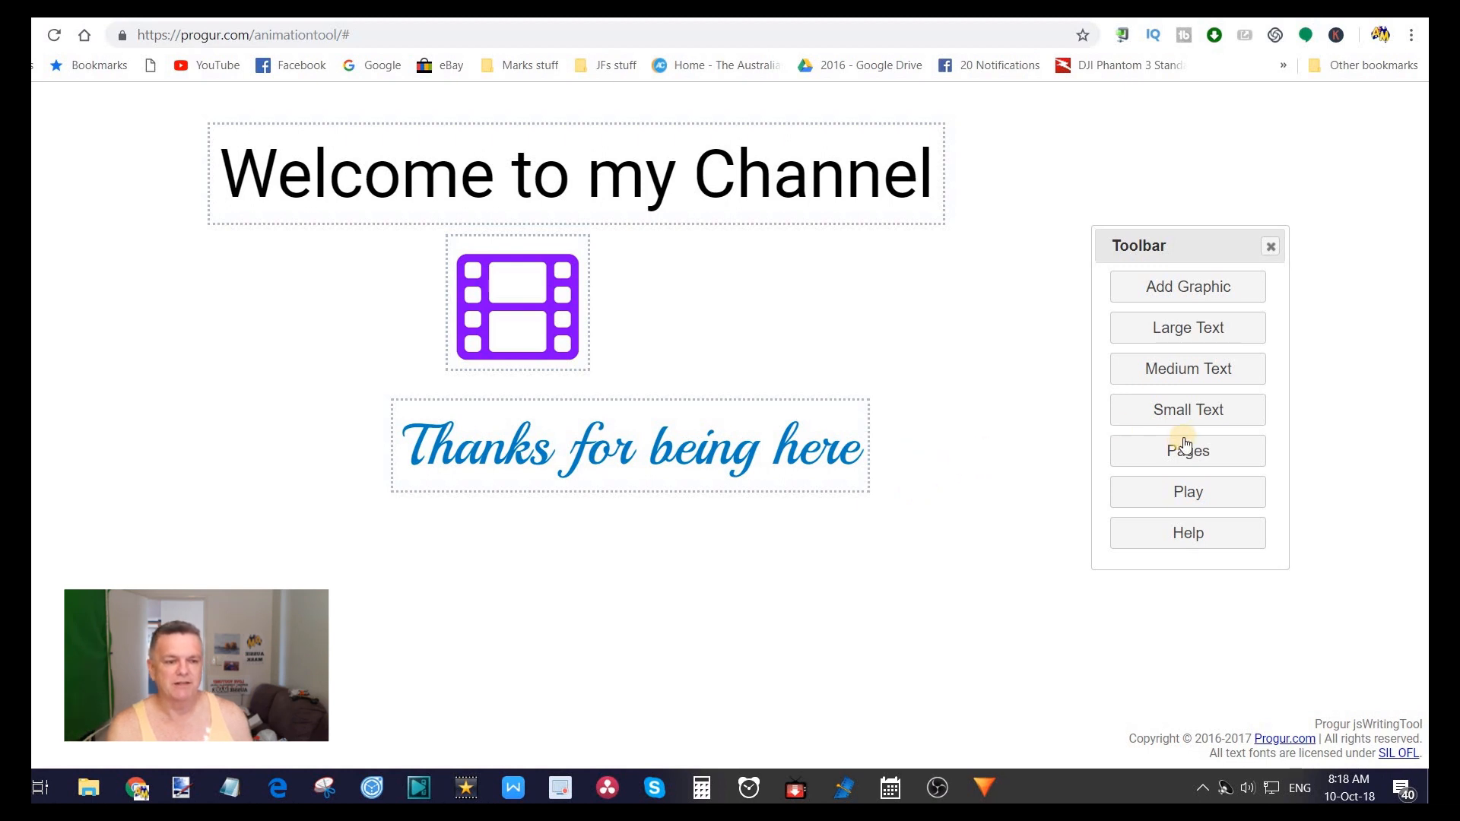
Step: Create blank Page 2, then switch back to Page 0
click(1188, 451)
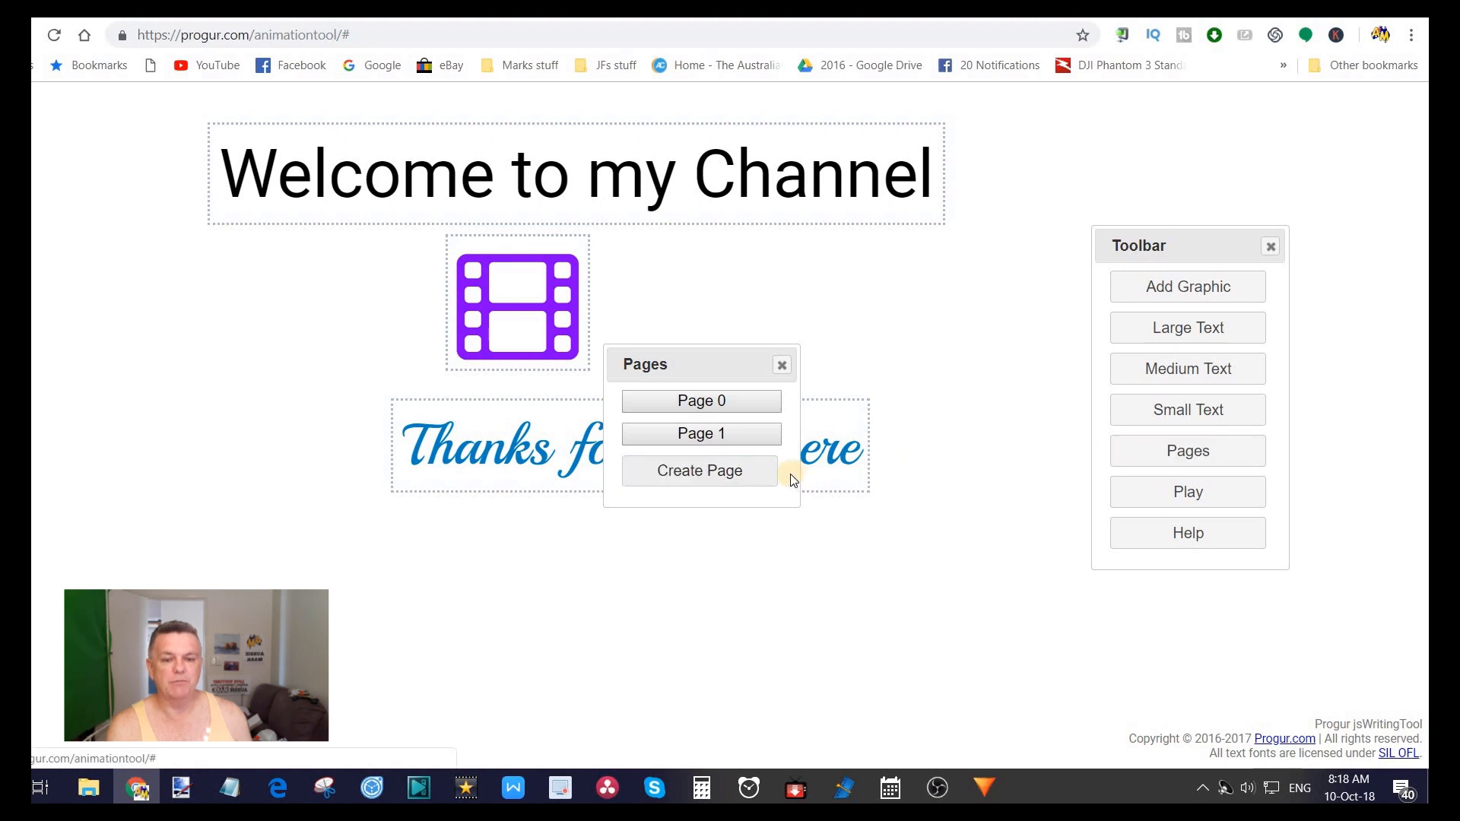
click(700, 471)
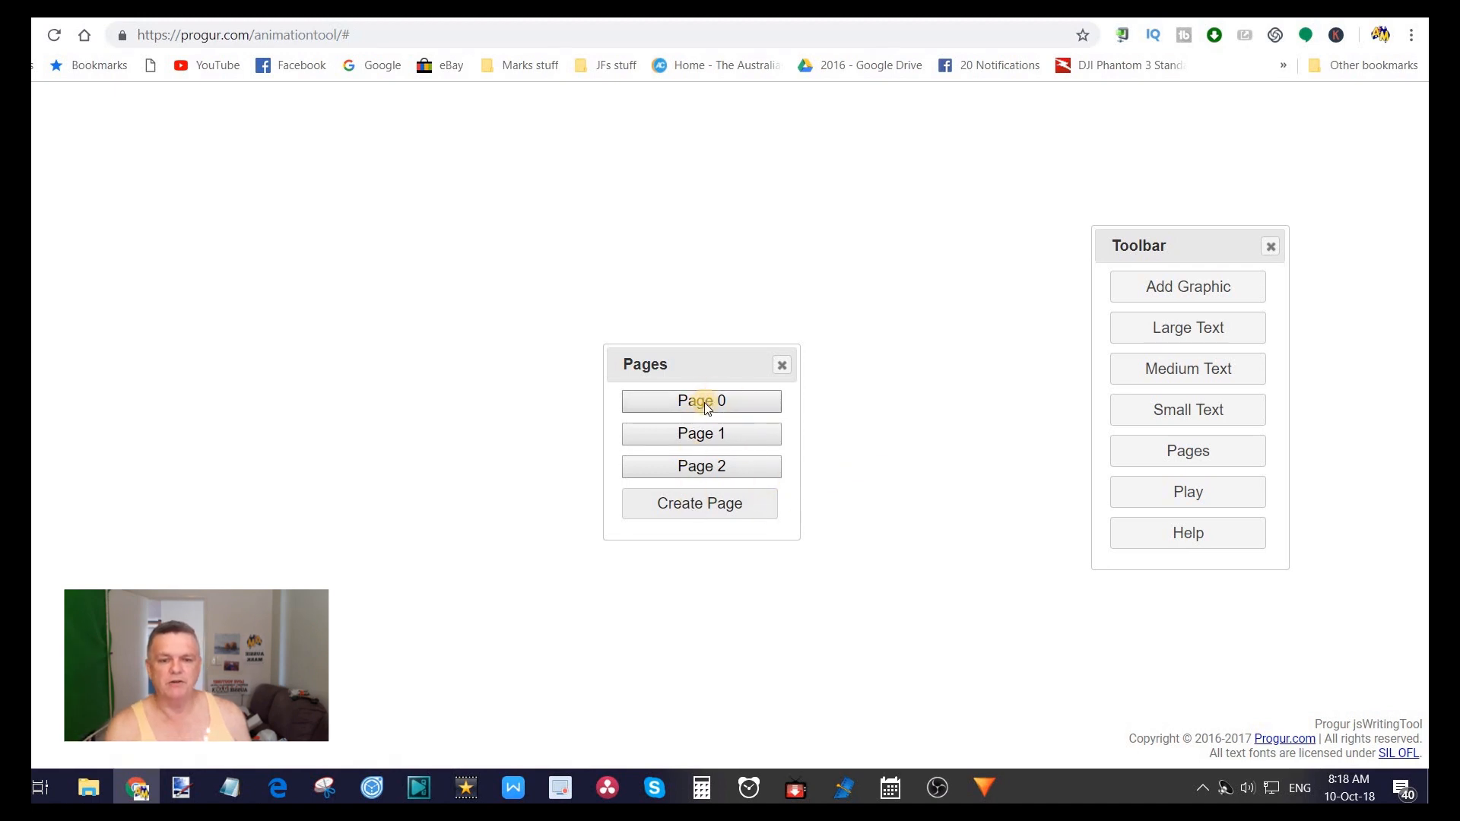
click(701, 433)
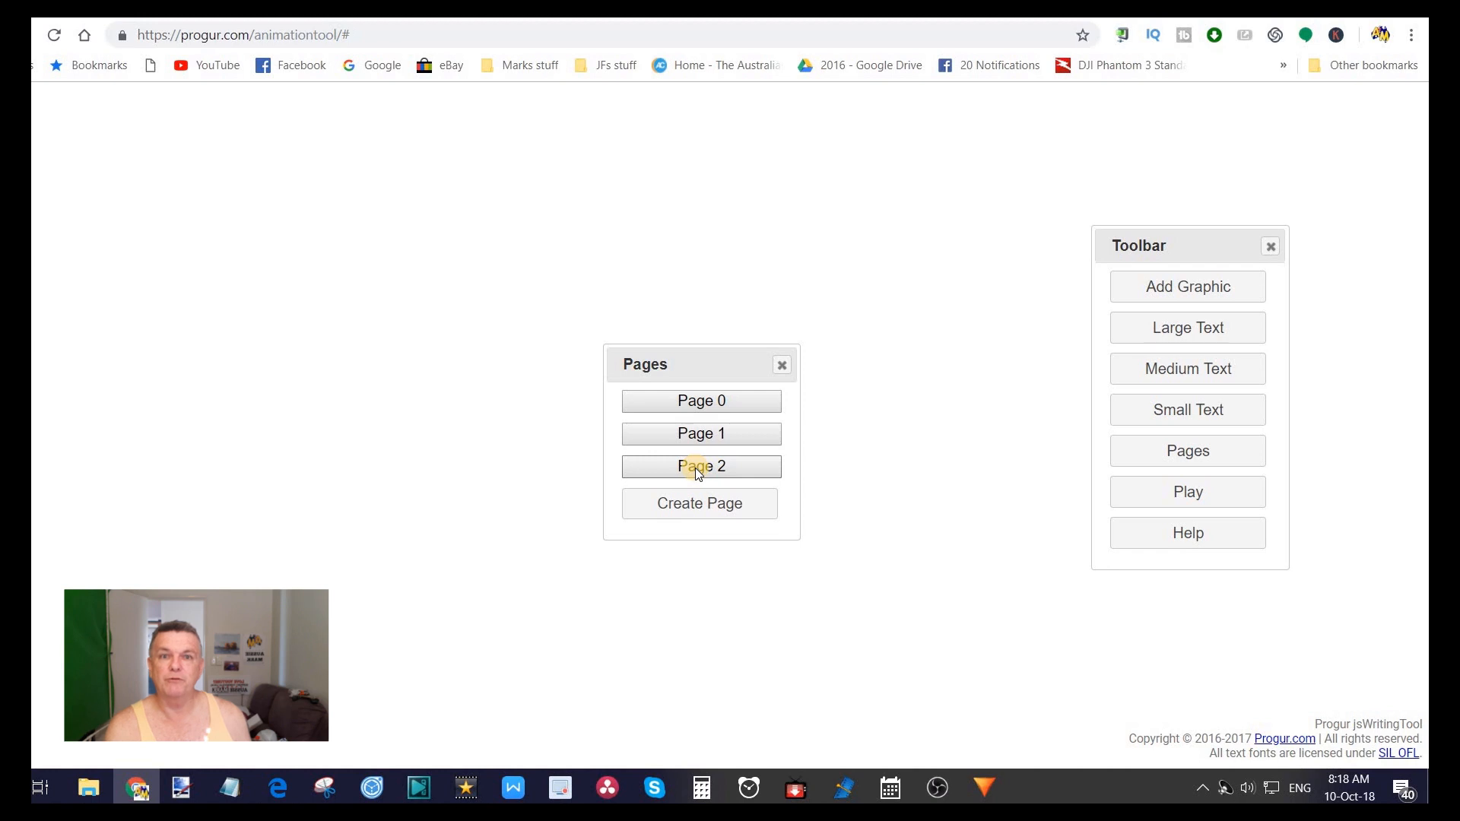
mouse_move(767, 375)
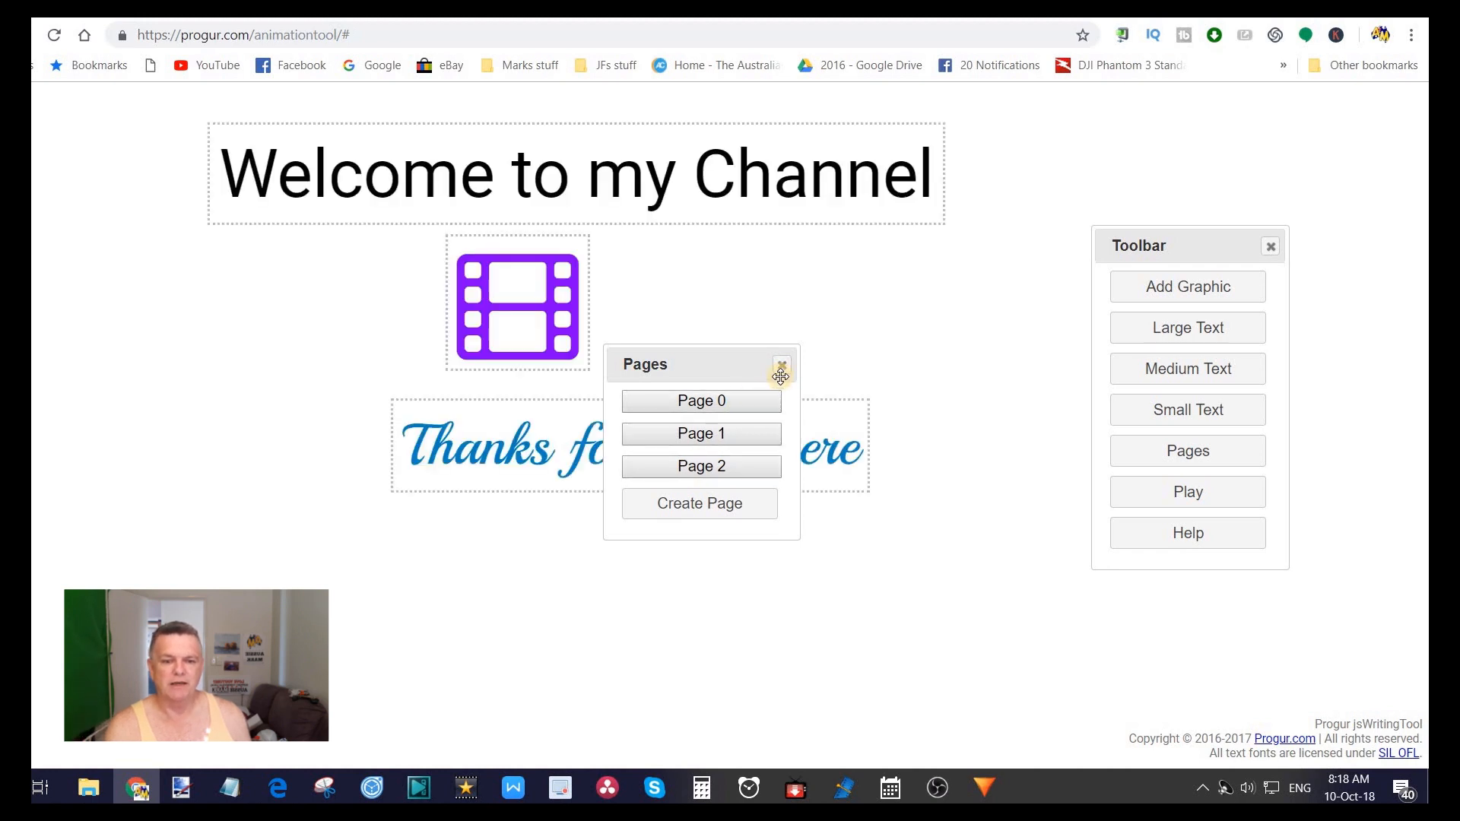
click(779, 365)
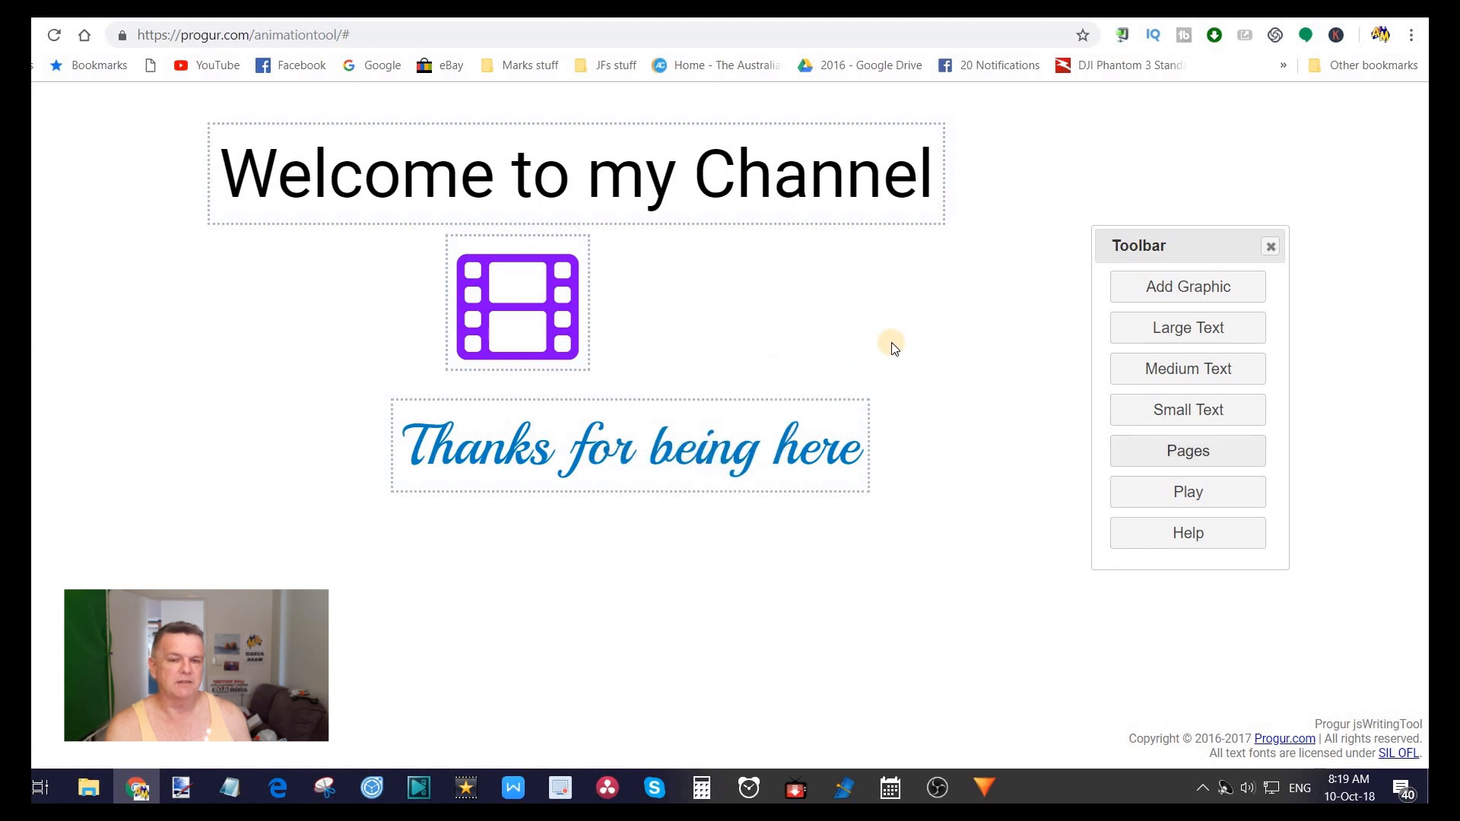
mouse_move(640, 167)
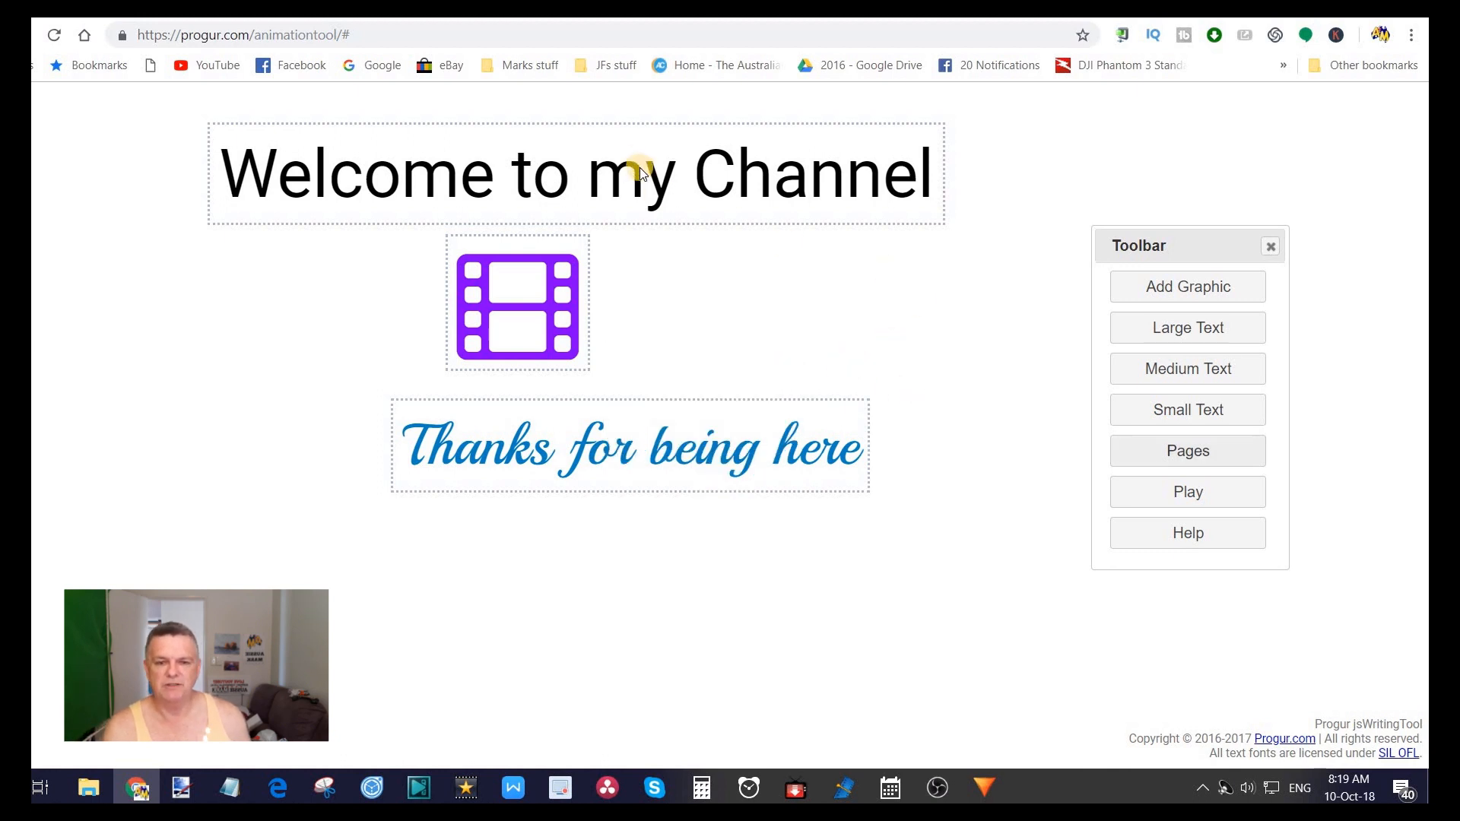
Step: Set the 'Welcome to my Channel' title's Delay to 1 and close its properties
click(640, 171)
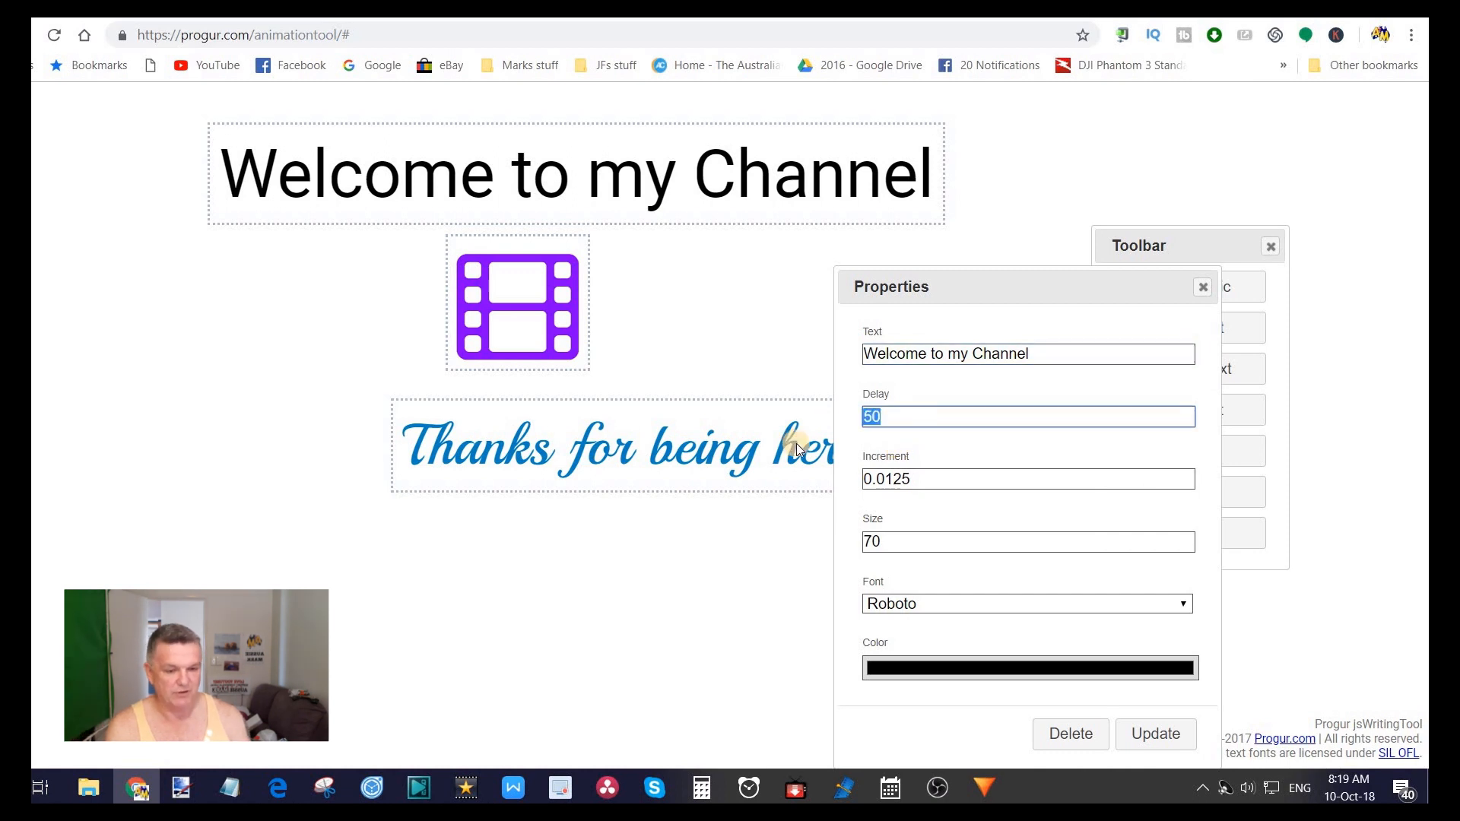
text(1)
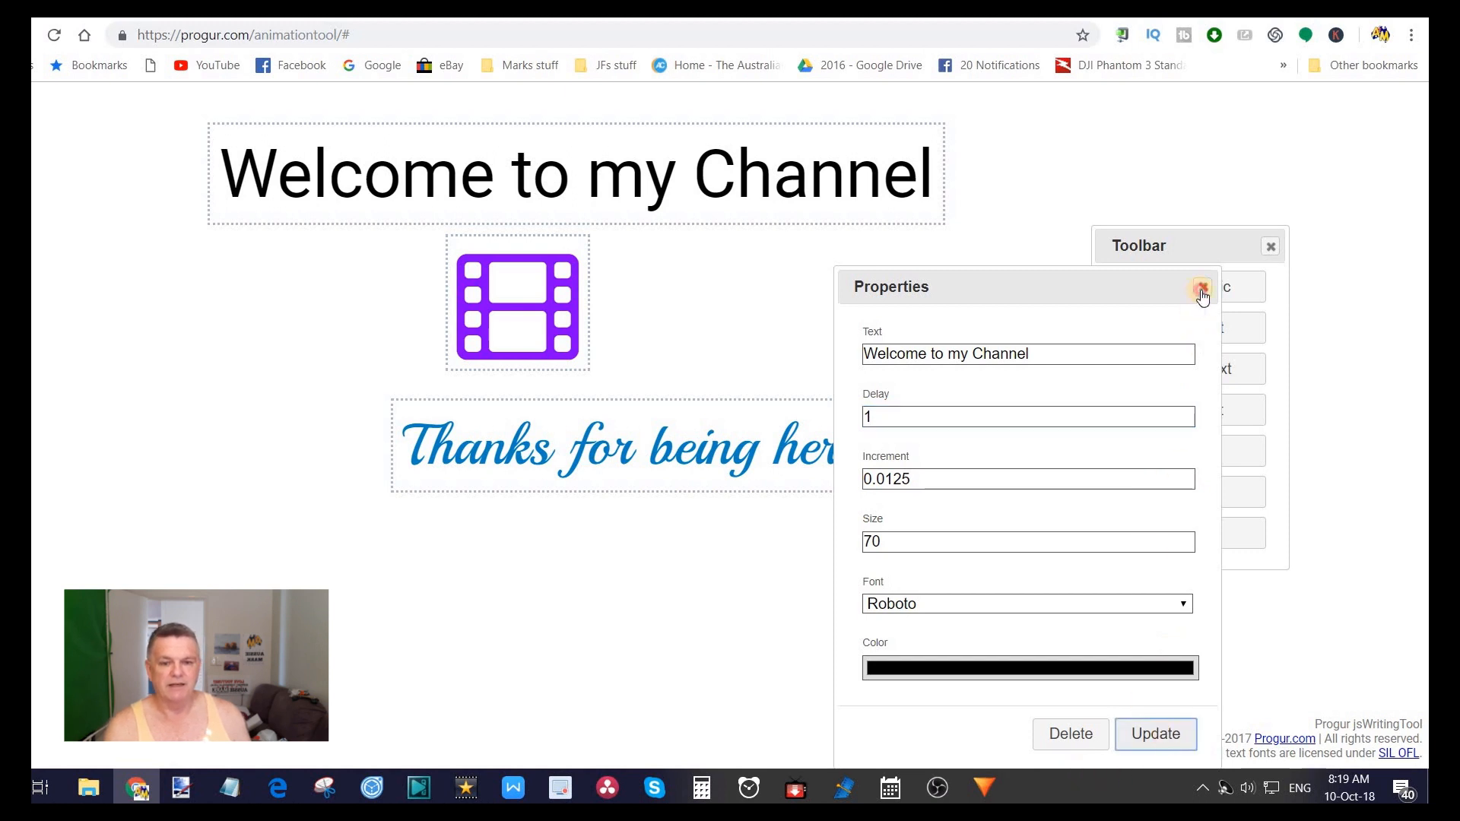
click(1200, 289)
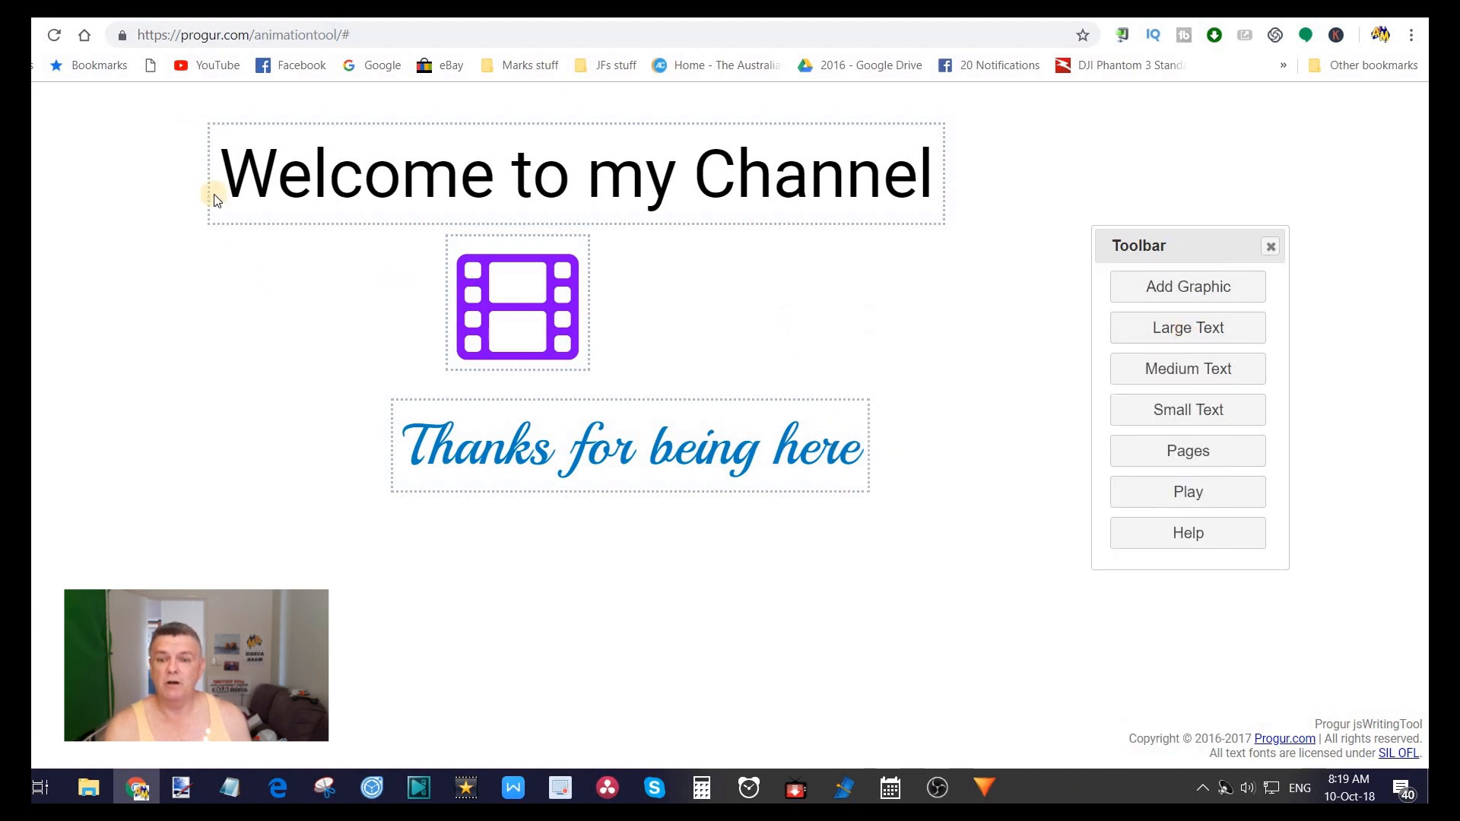
mouse_move(956, 118)
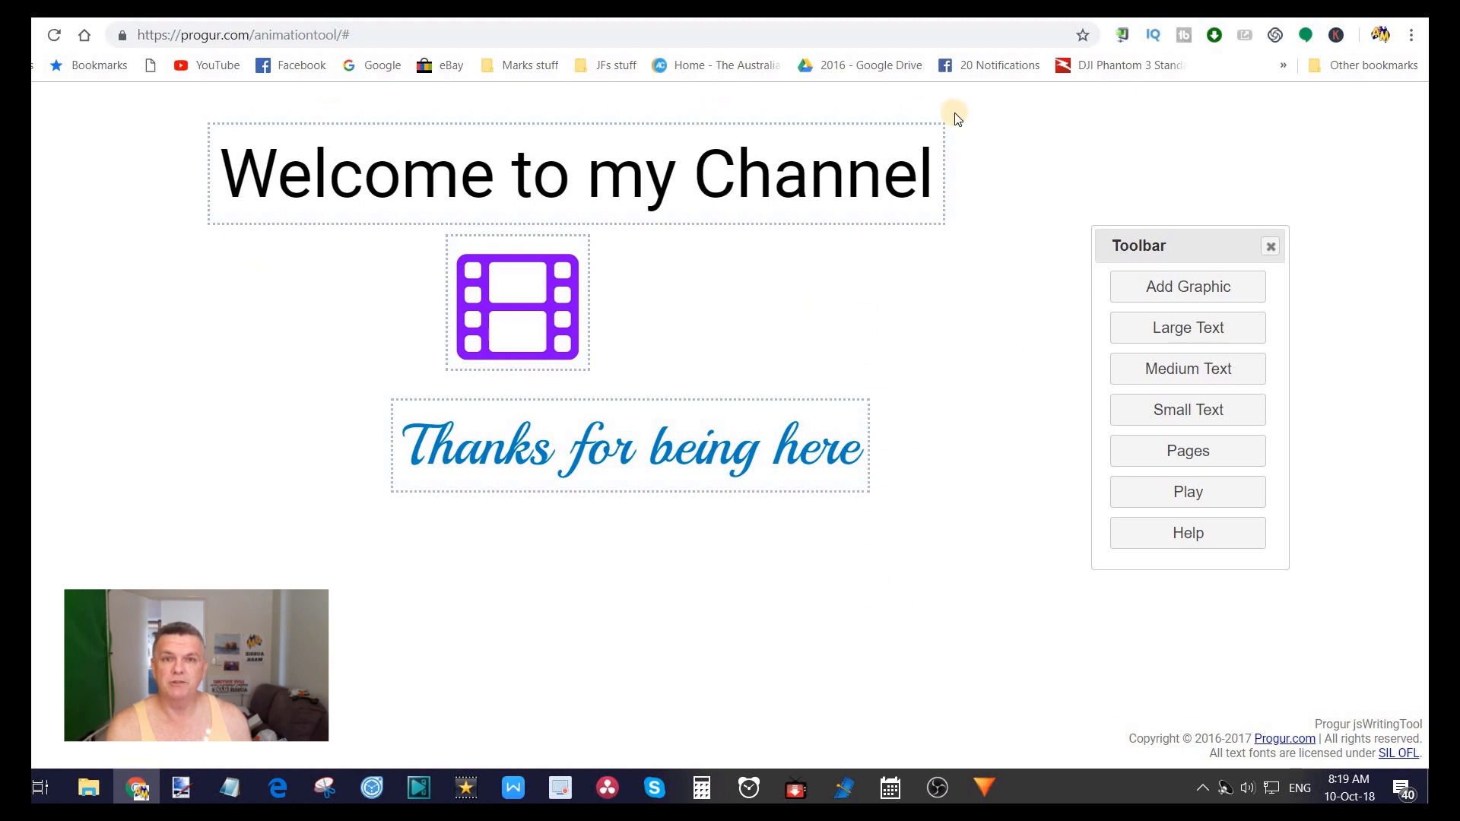
mouse_move(970, 236)
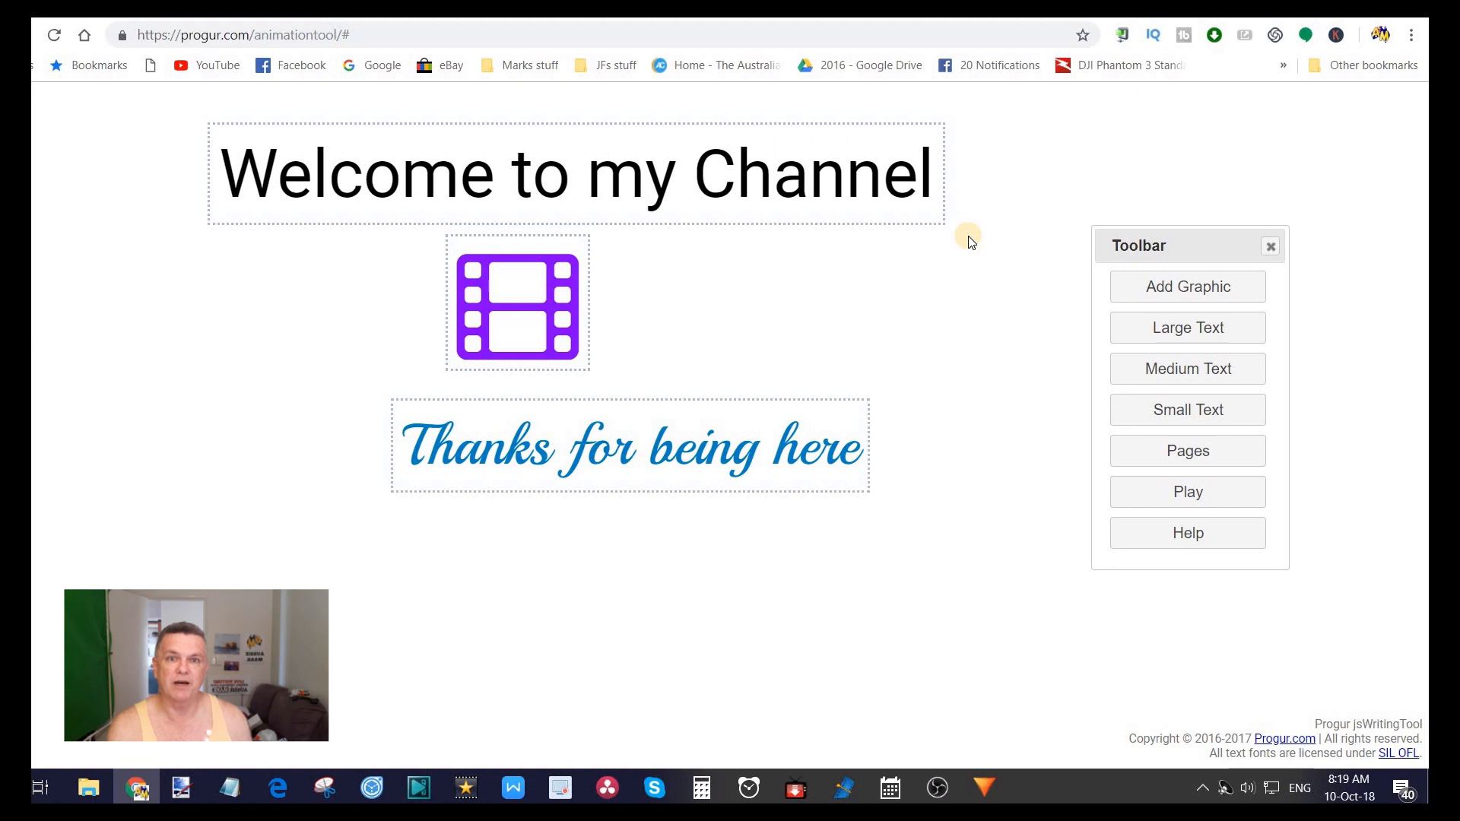
mouse_move(933, 272)
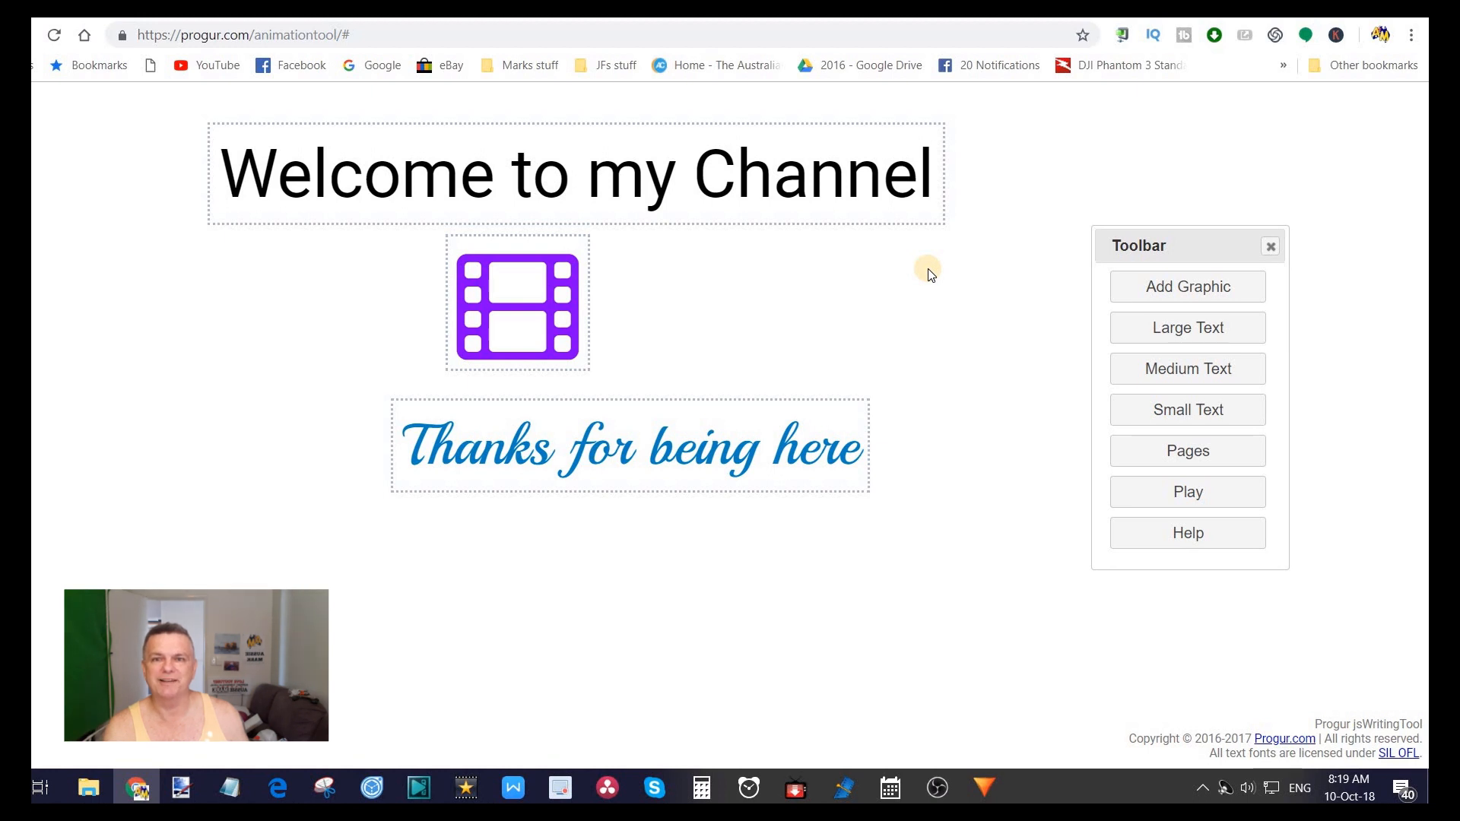
mouse_move(160, 228)
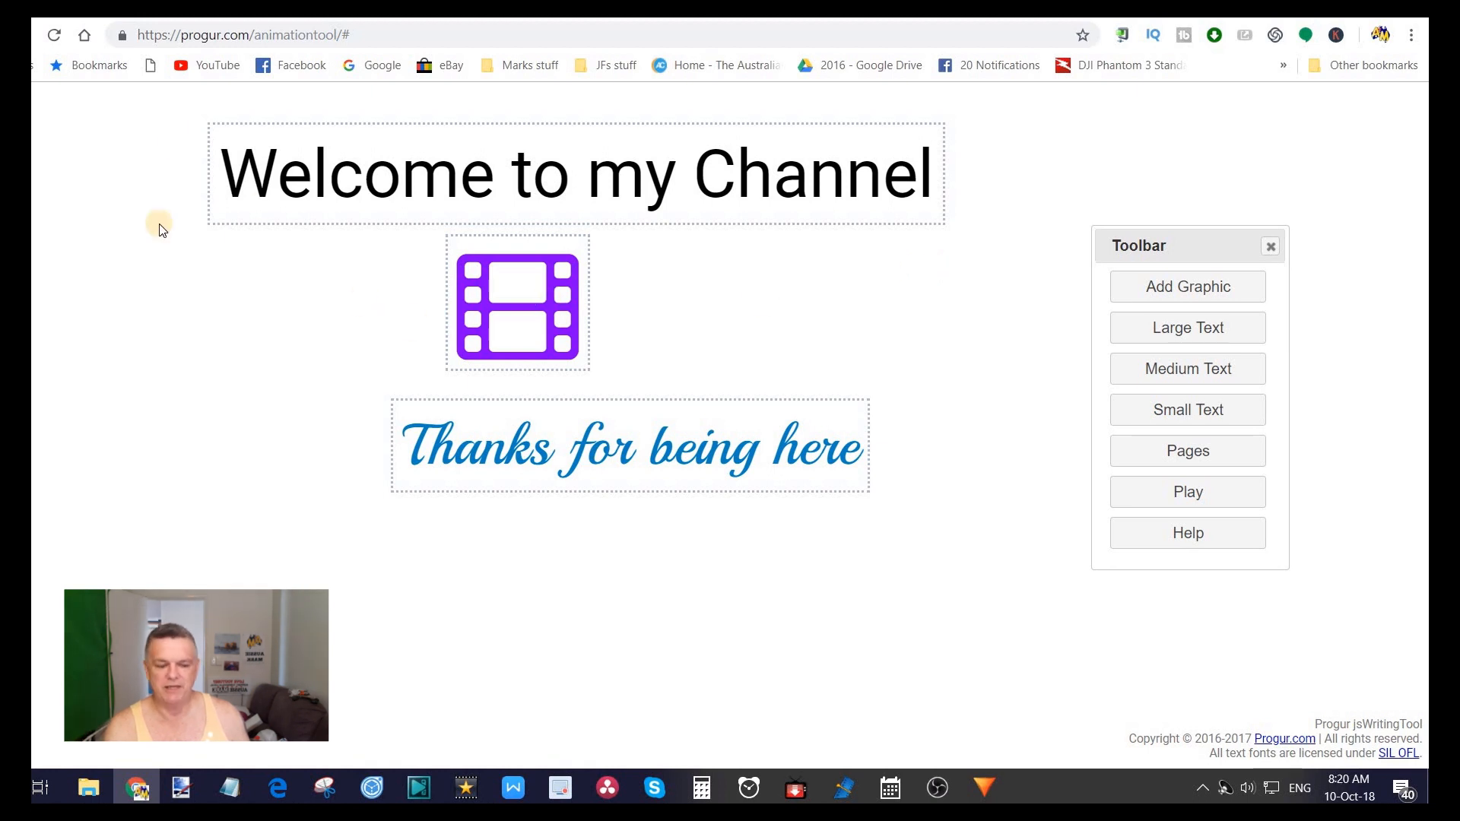
Step: Play the page from the toolbar so the welcome content is handwritten
click(1188, 492)
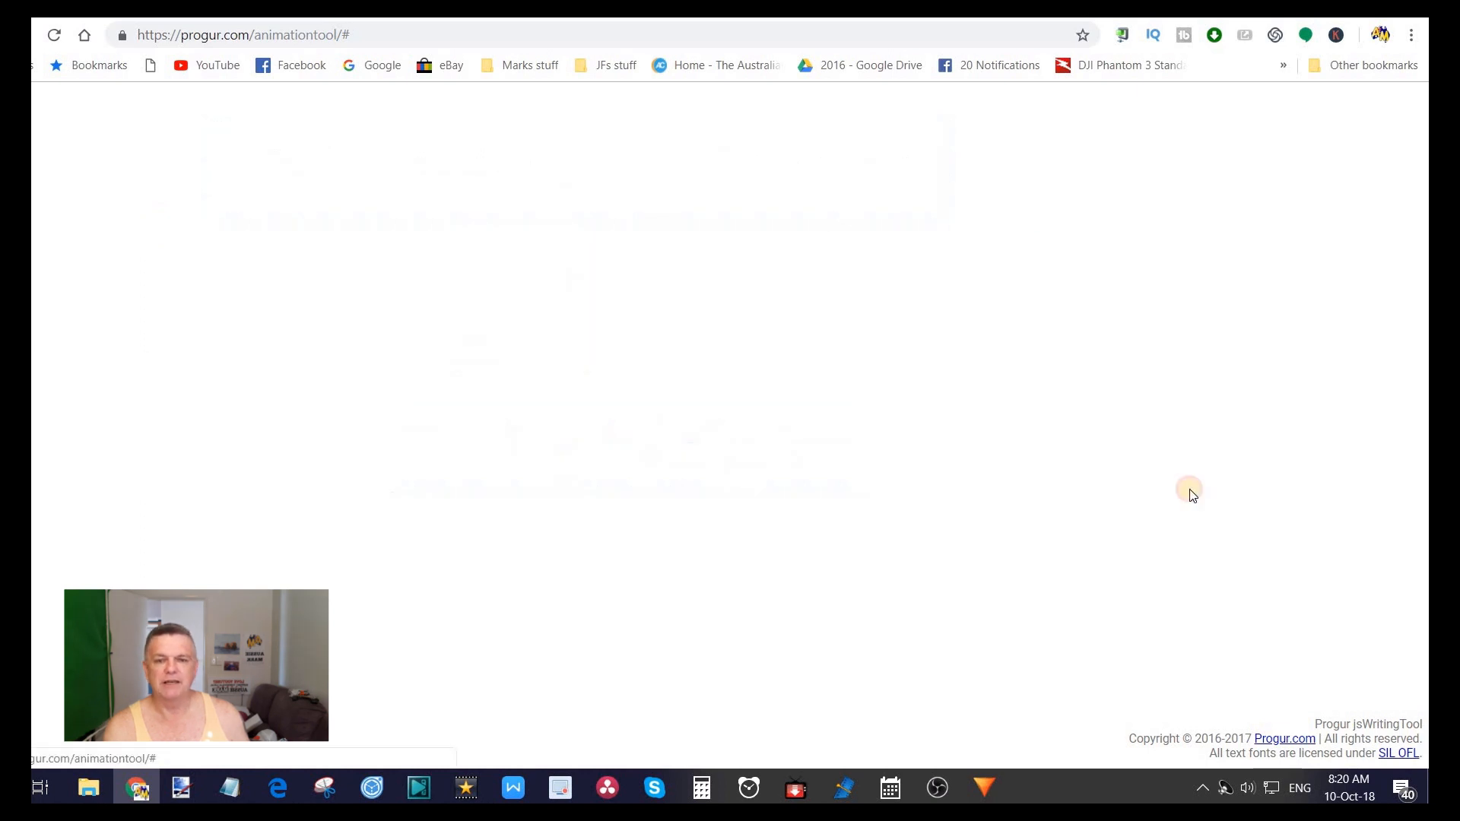